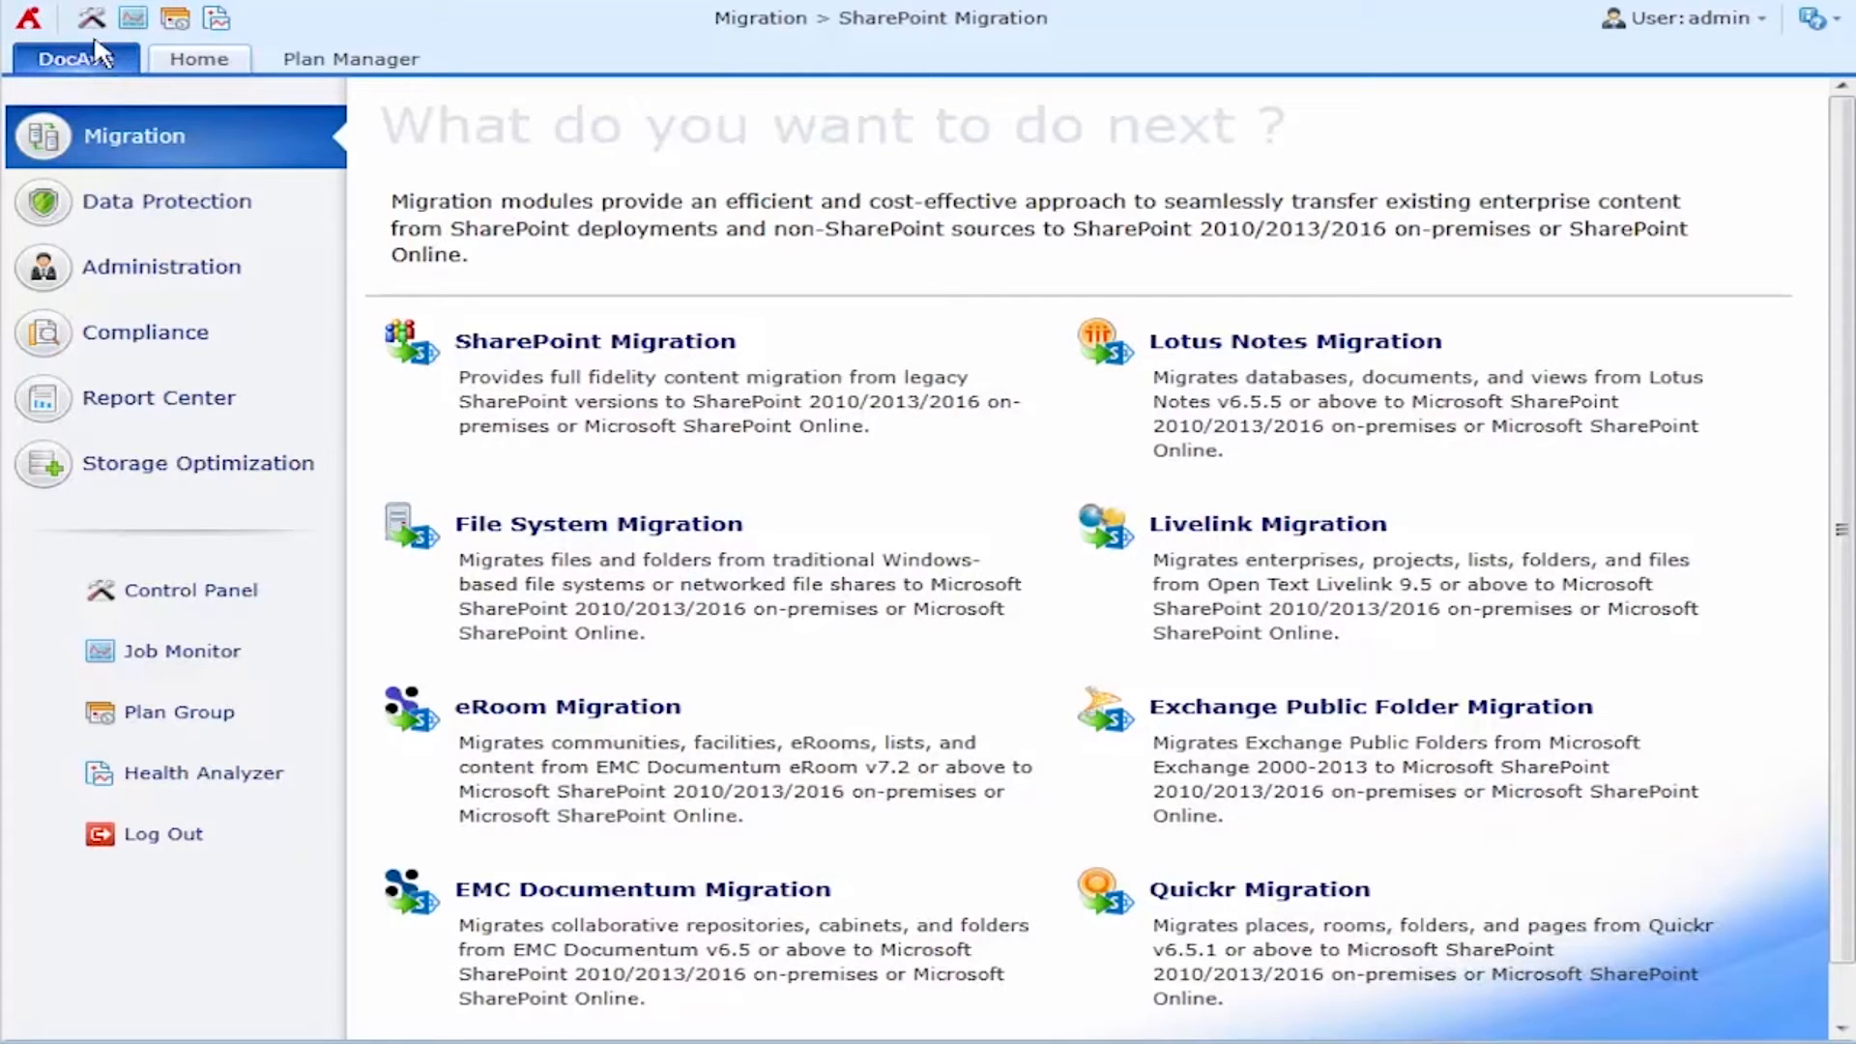
mouse_move(639, 342)
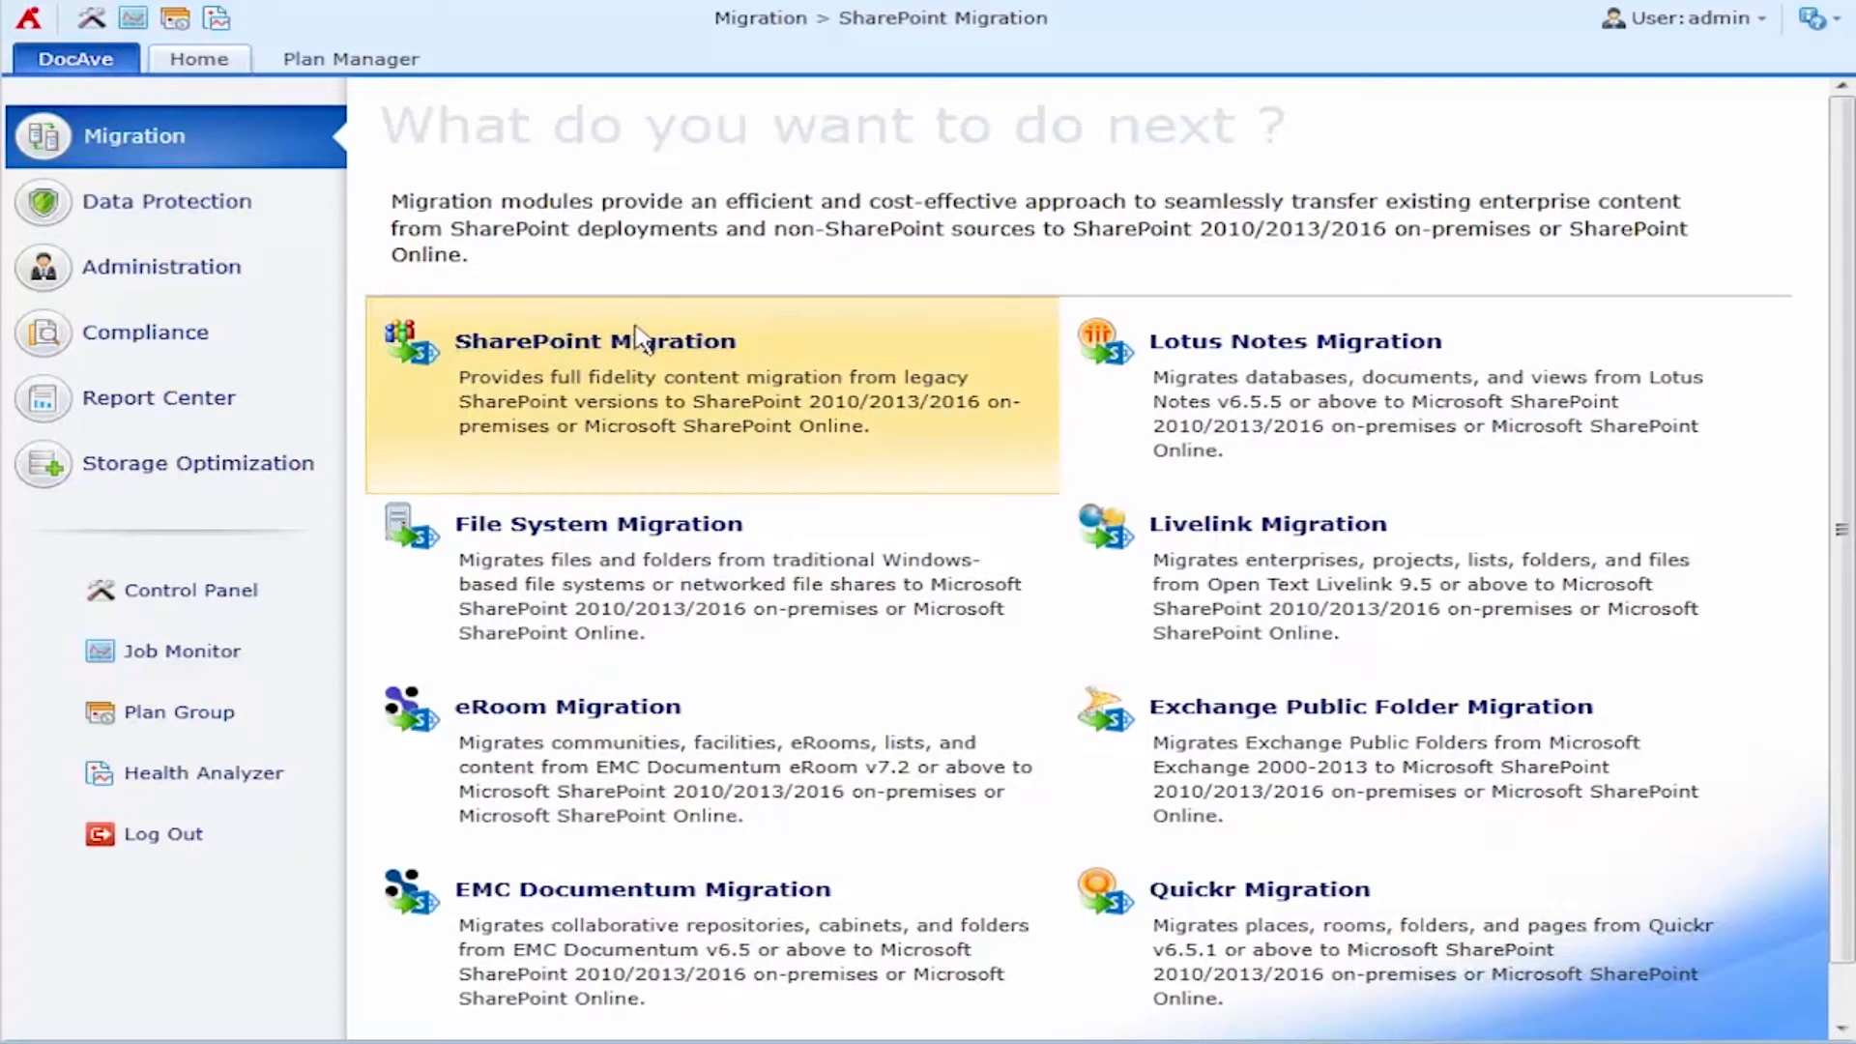
Open SharePoint Migration from the DocAve Migration page.
click(595, 342)
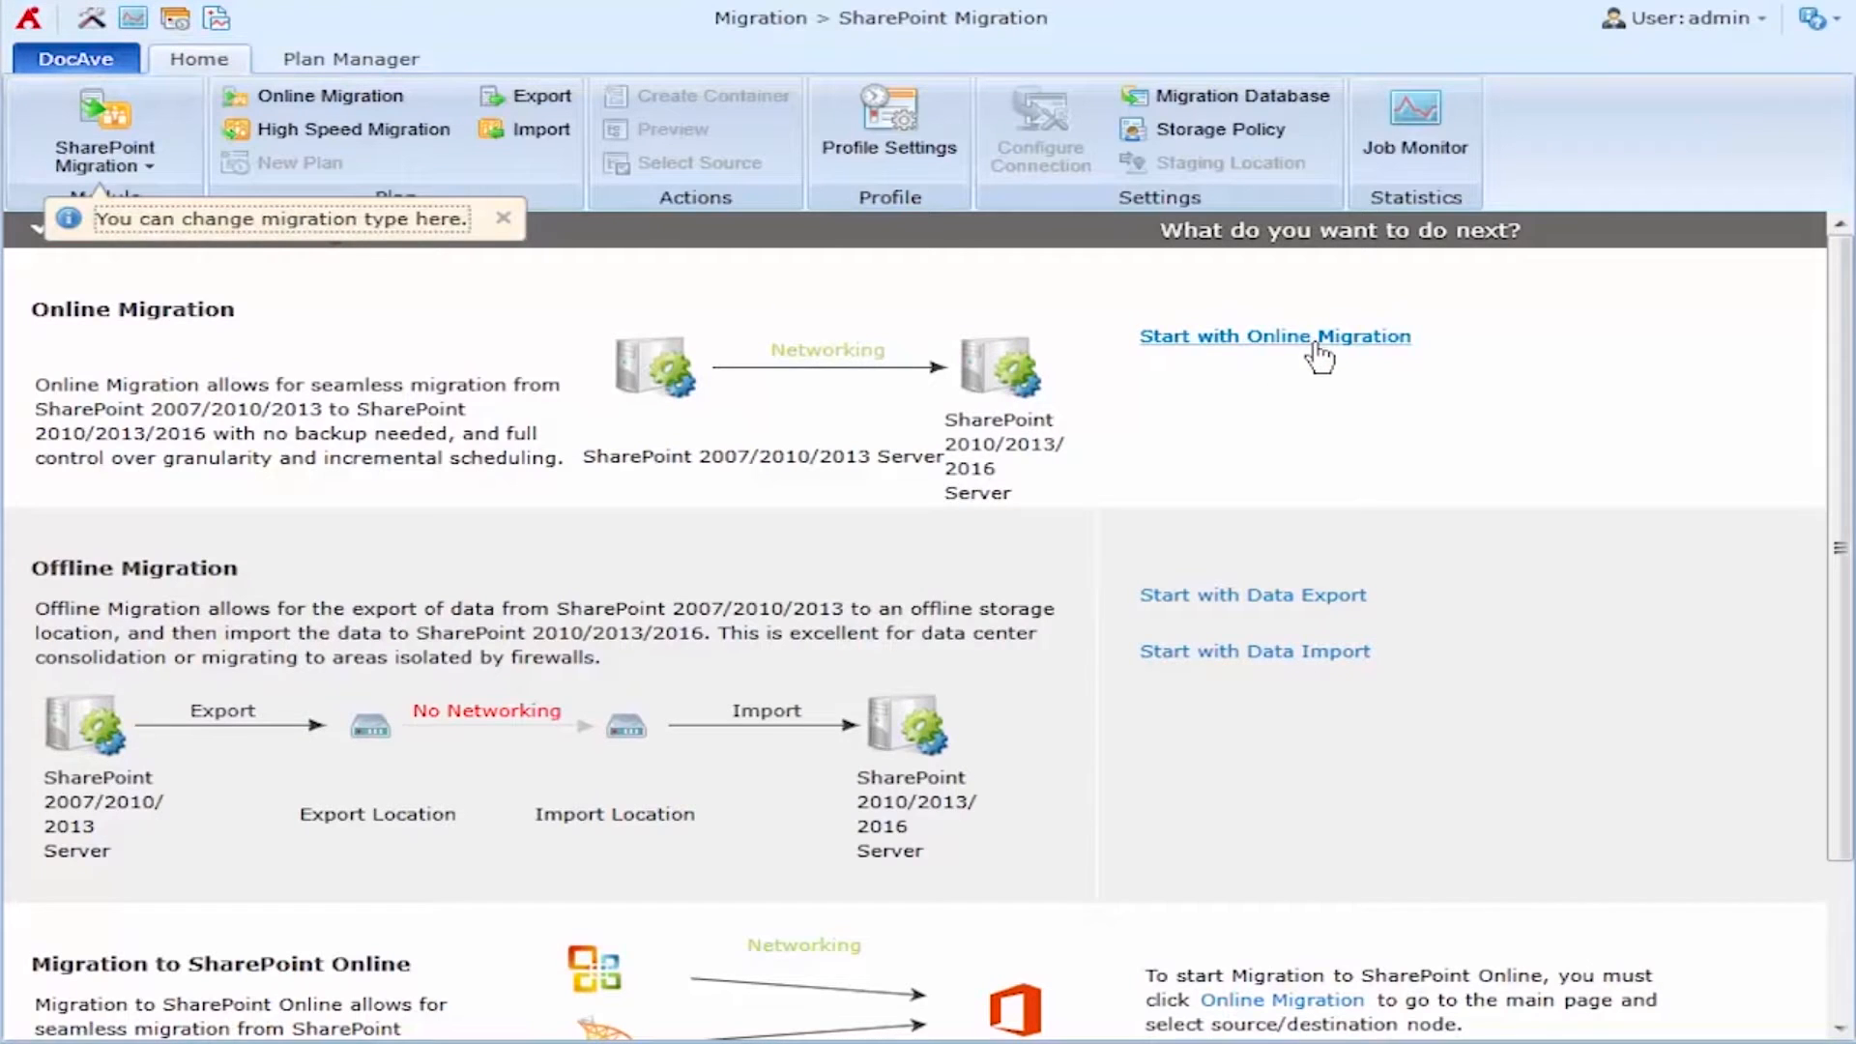
Start Online Migration, dismiss the tip, and tick 2010-2016 Intranet-All in Plan Manager.
click(1274, 337)
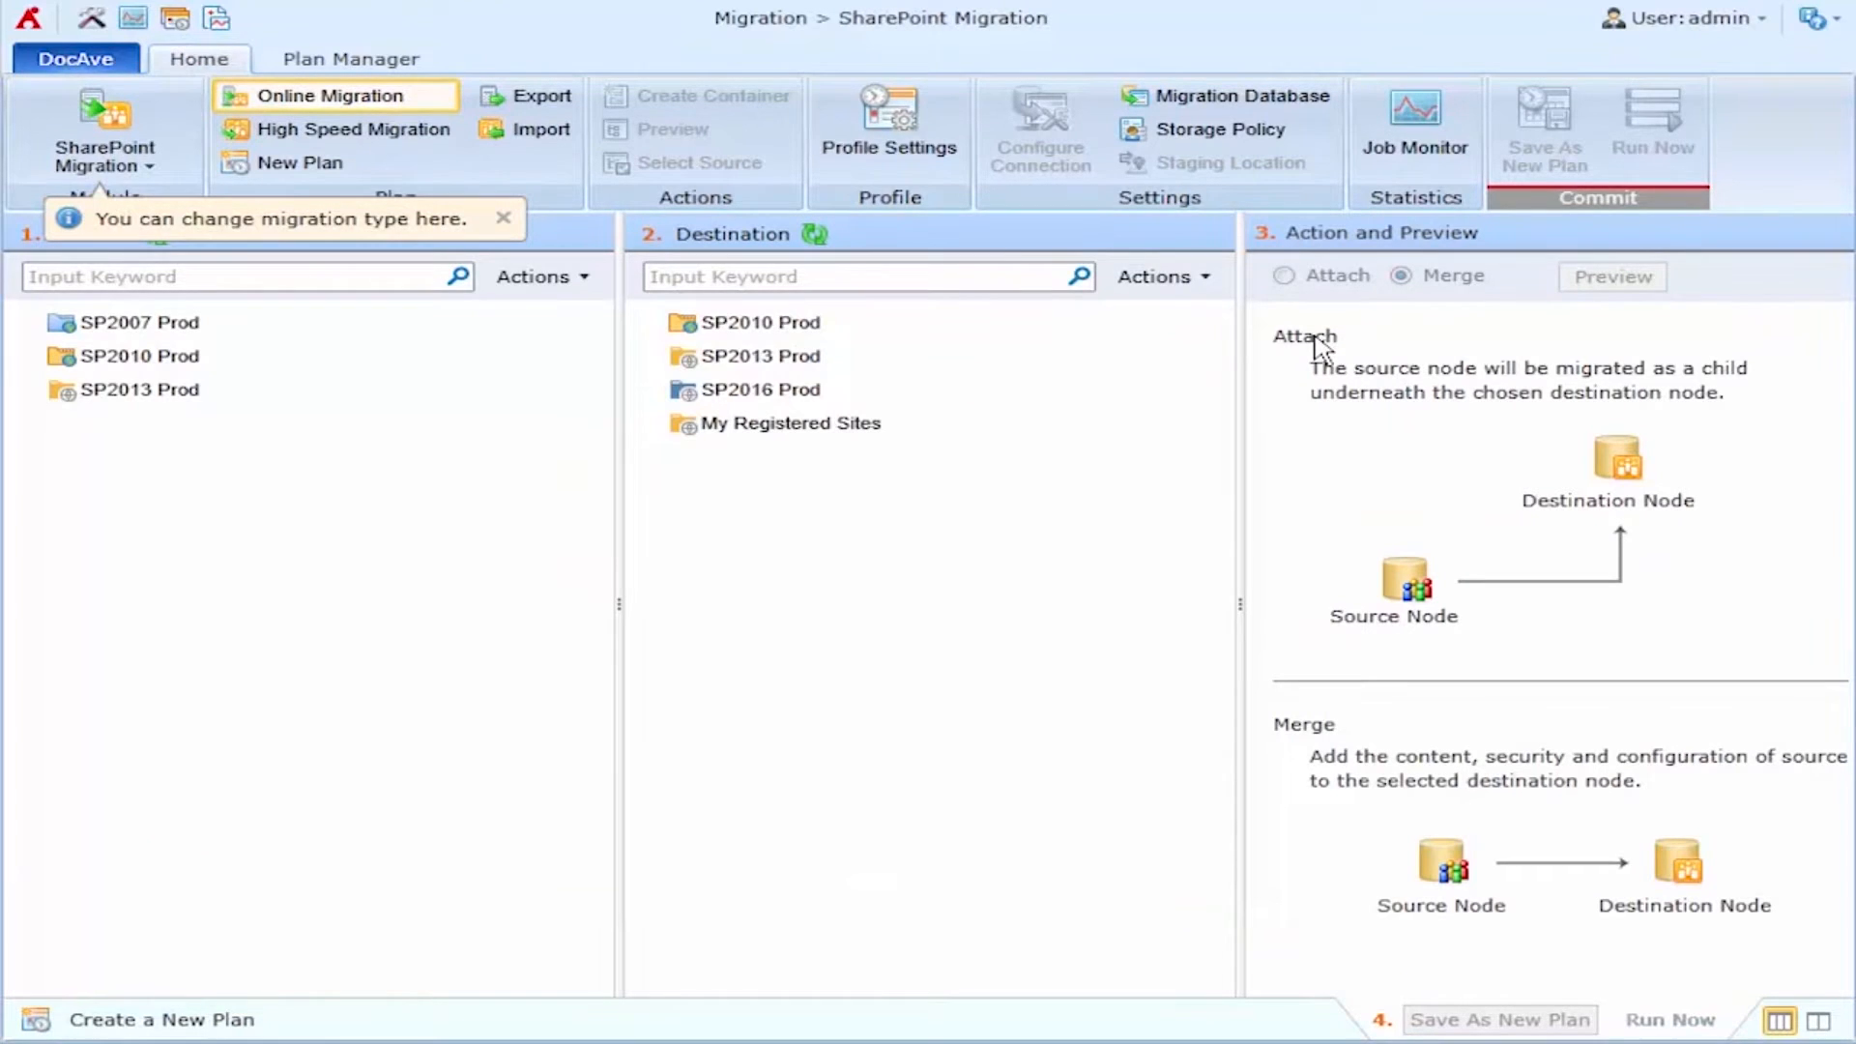
mouse_move(379, 395)
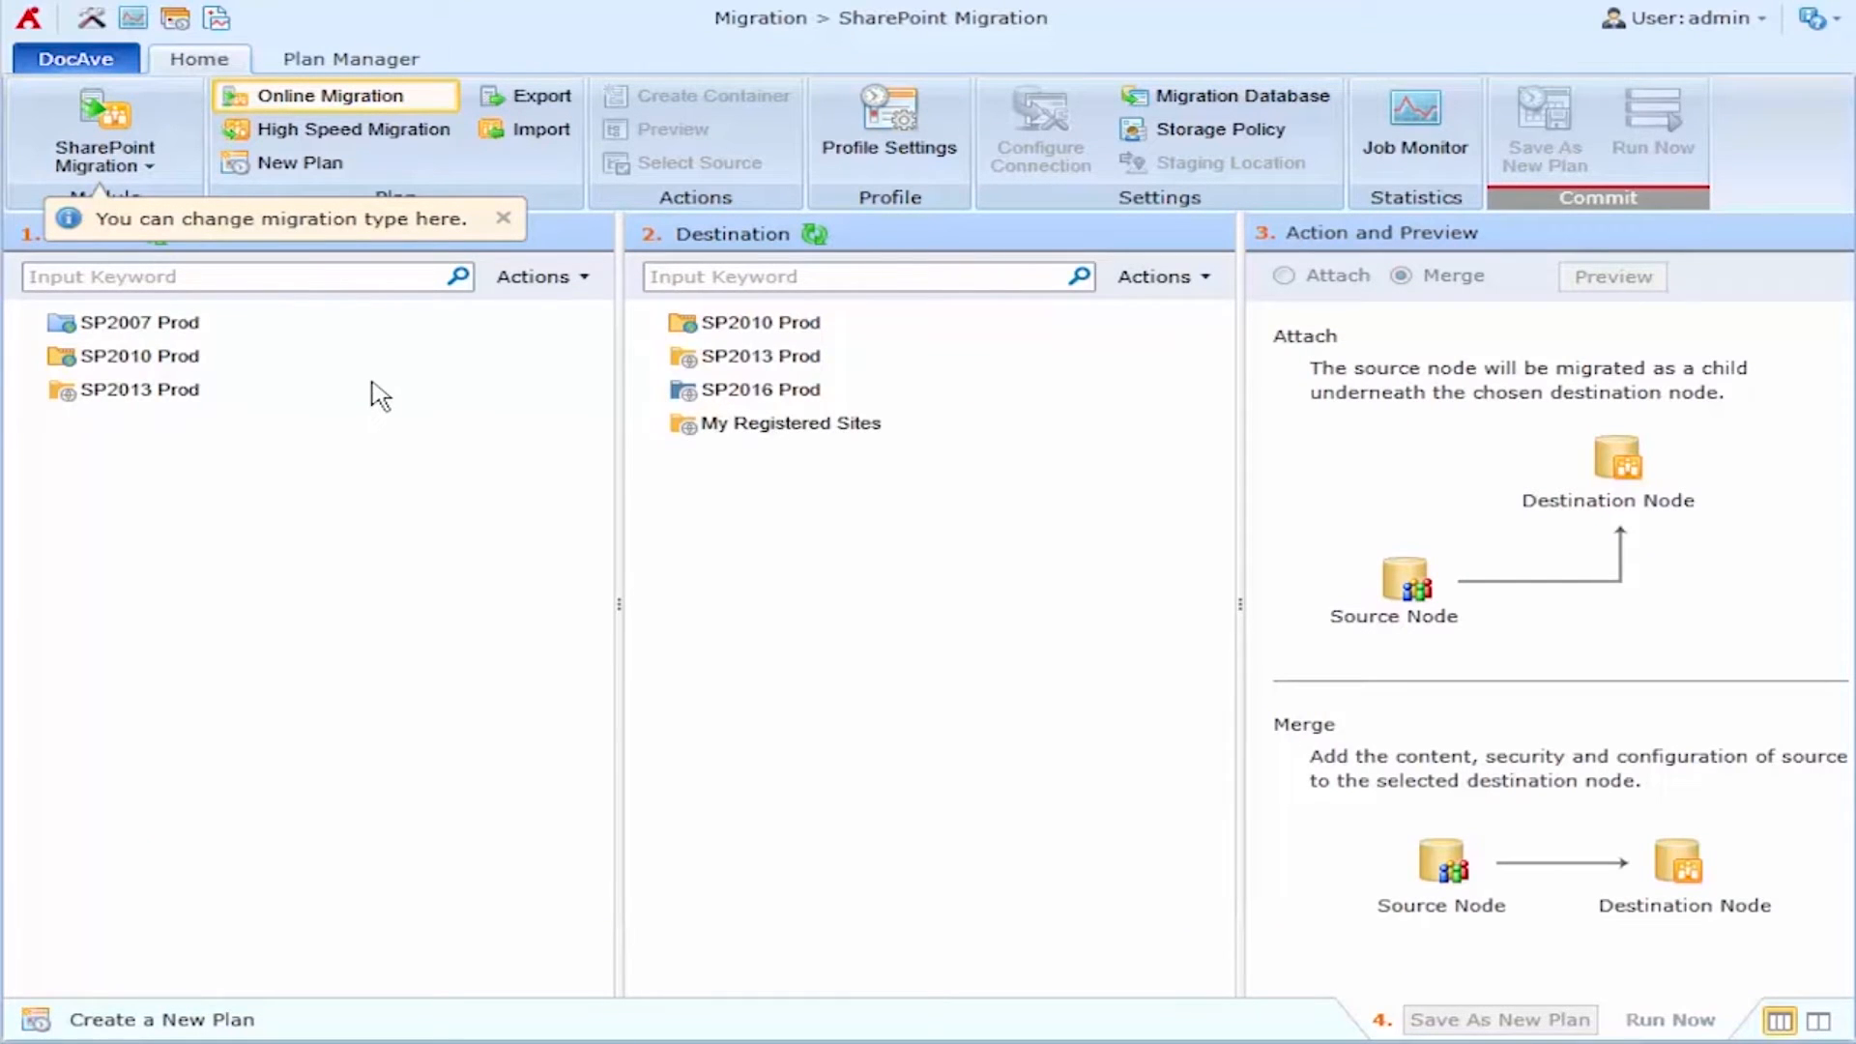
mouse_move(745, 483)
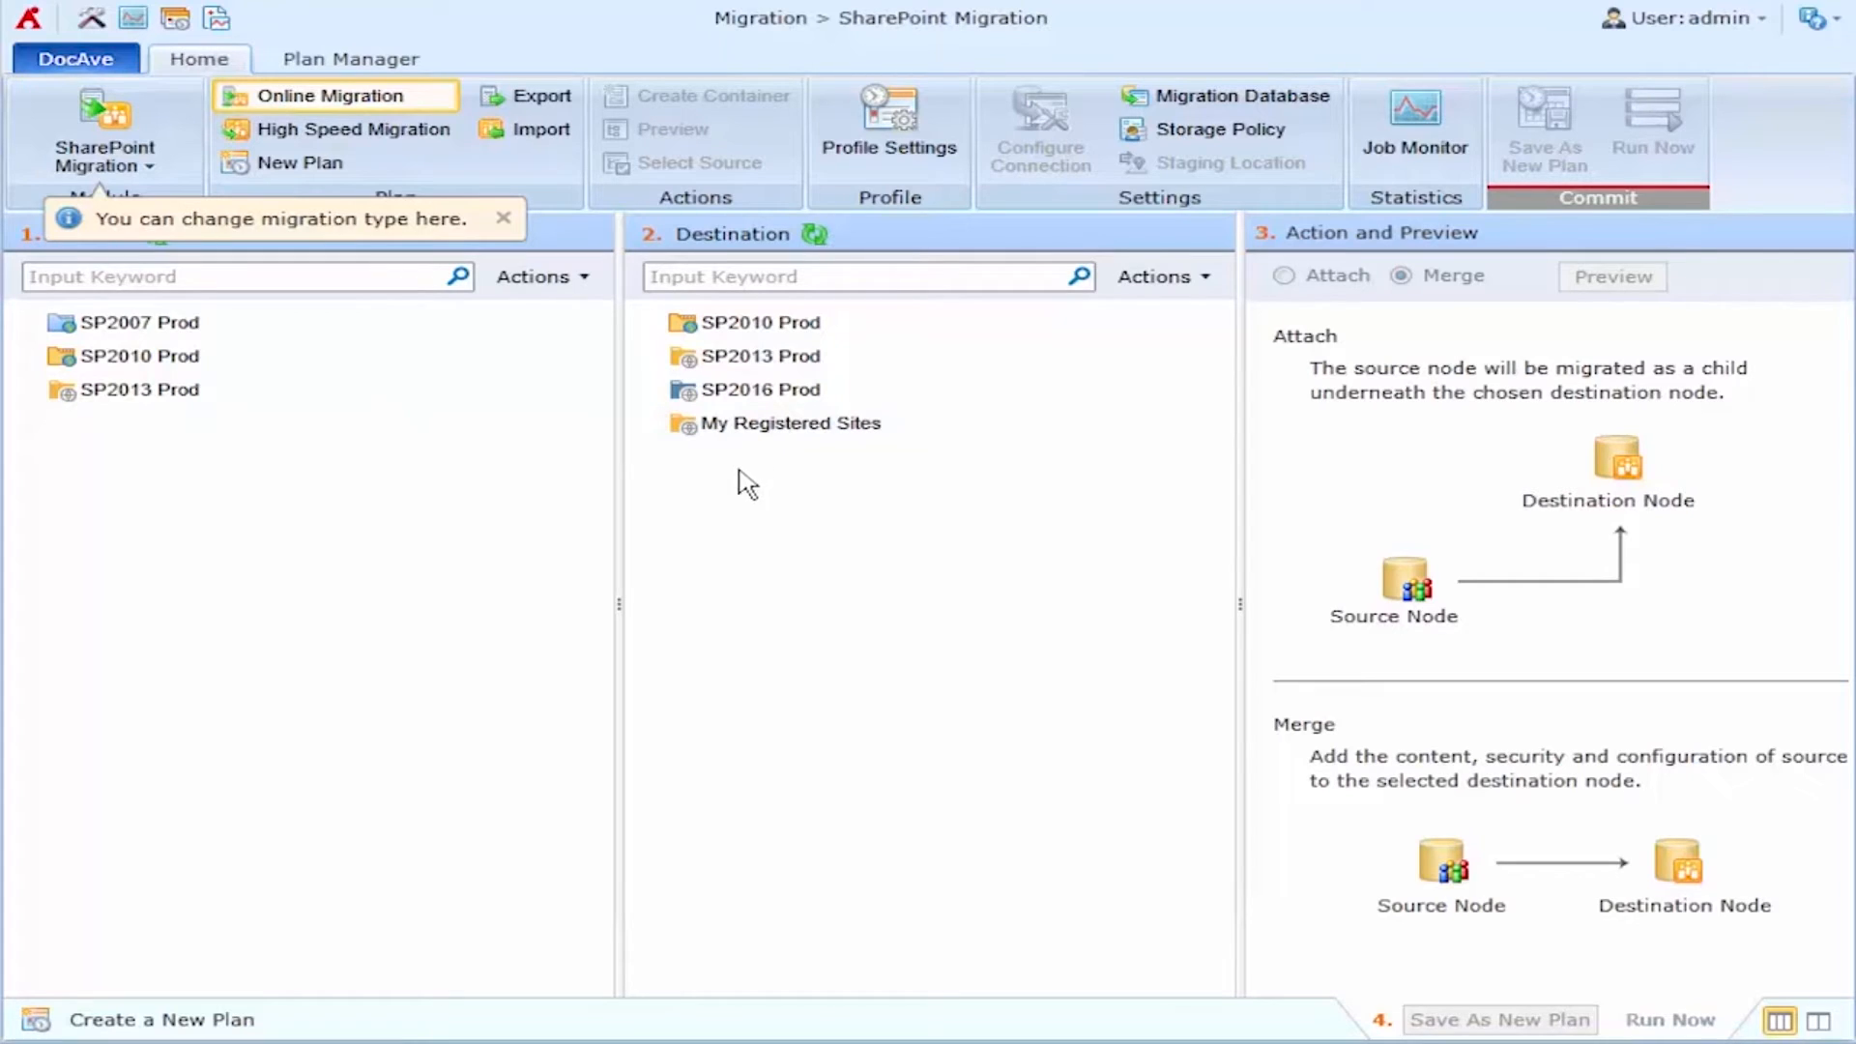
click(502, 218)
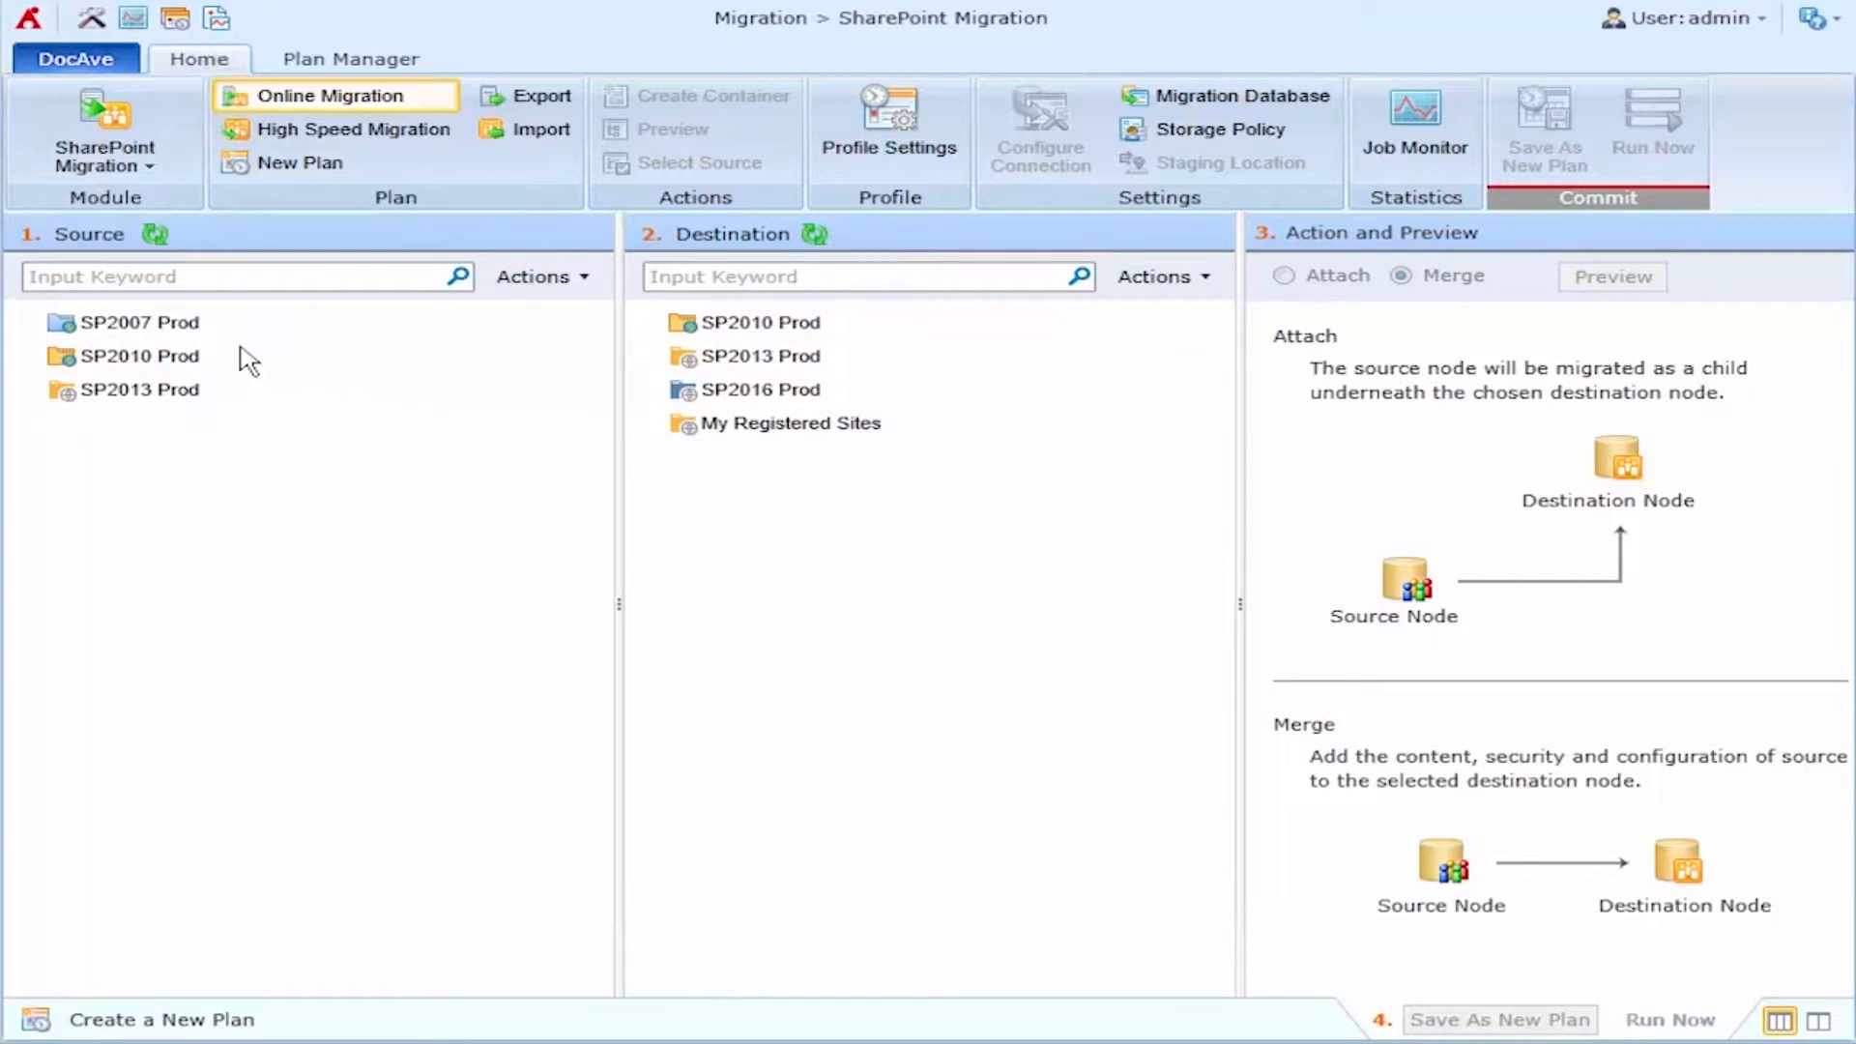
mouse_move(226, 373)
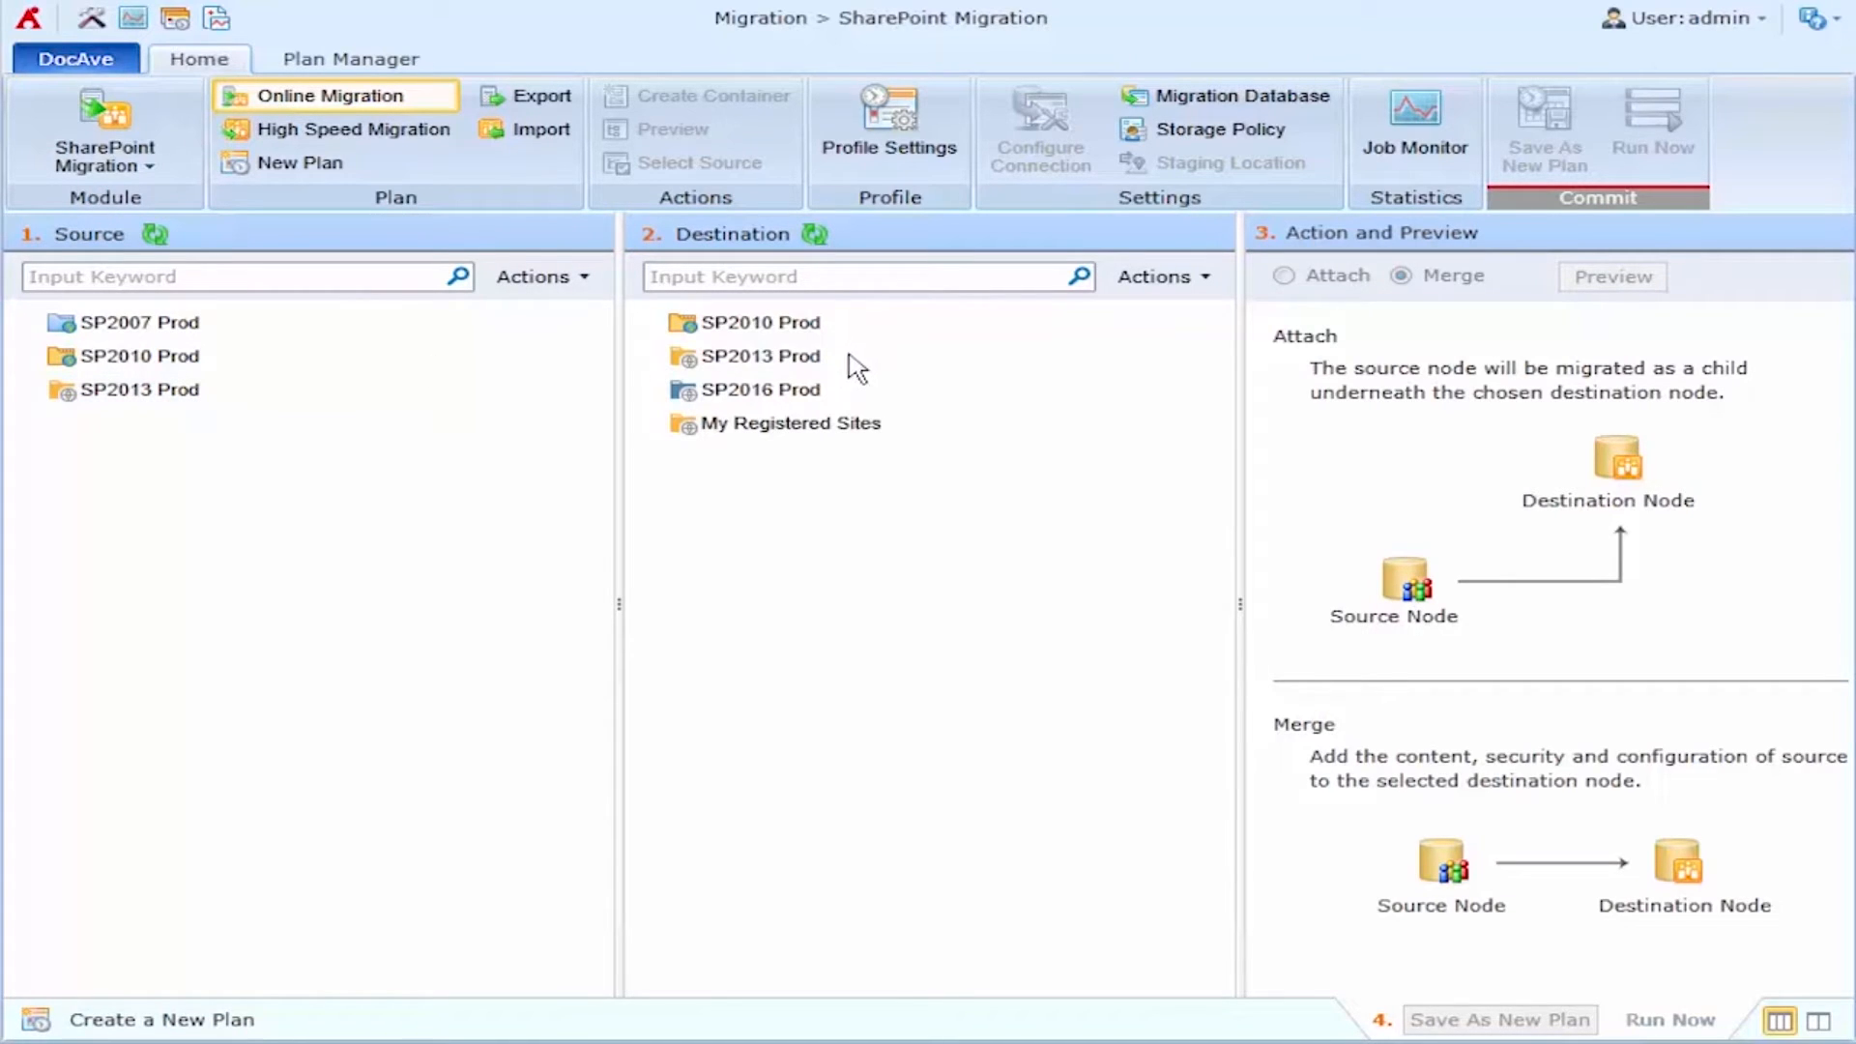
mouse_move(791, 423)
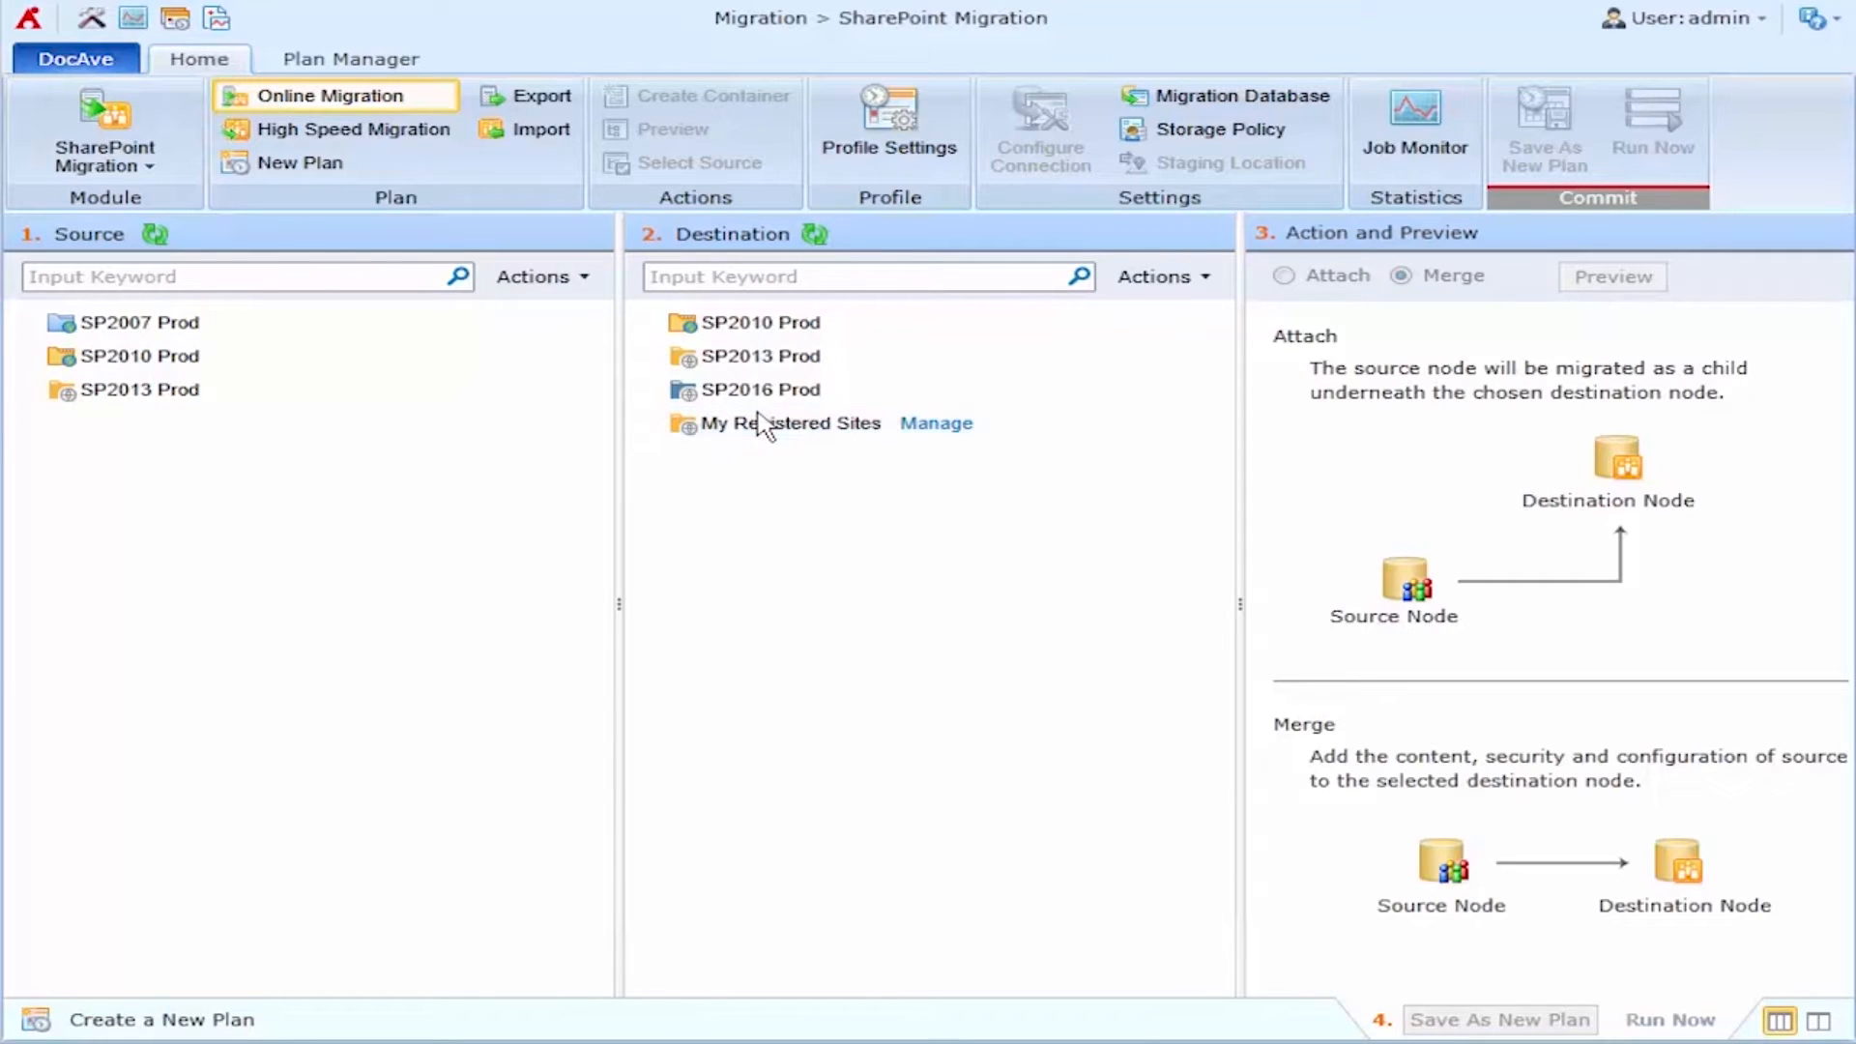
mouse_move(183, 358)
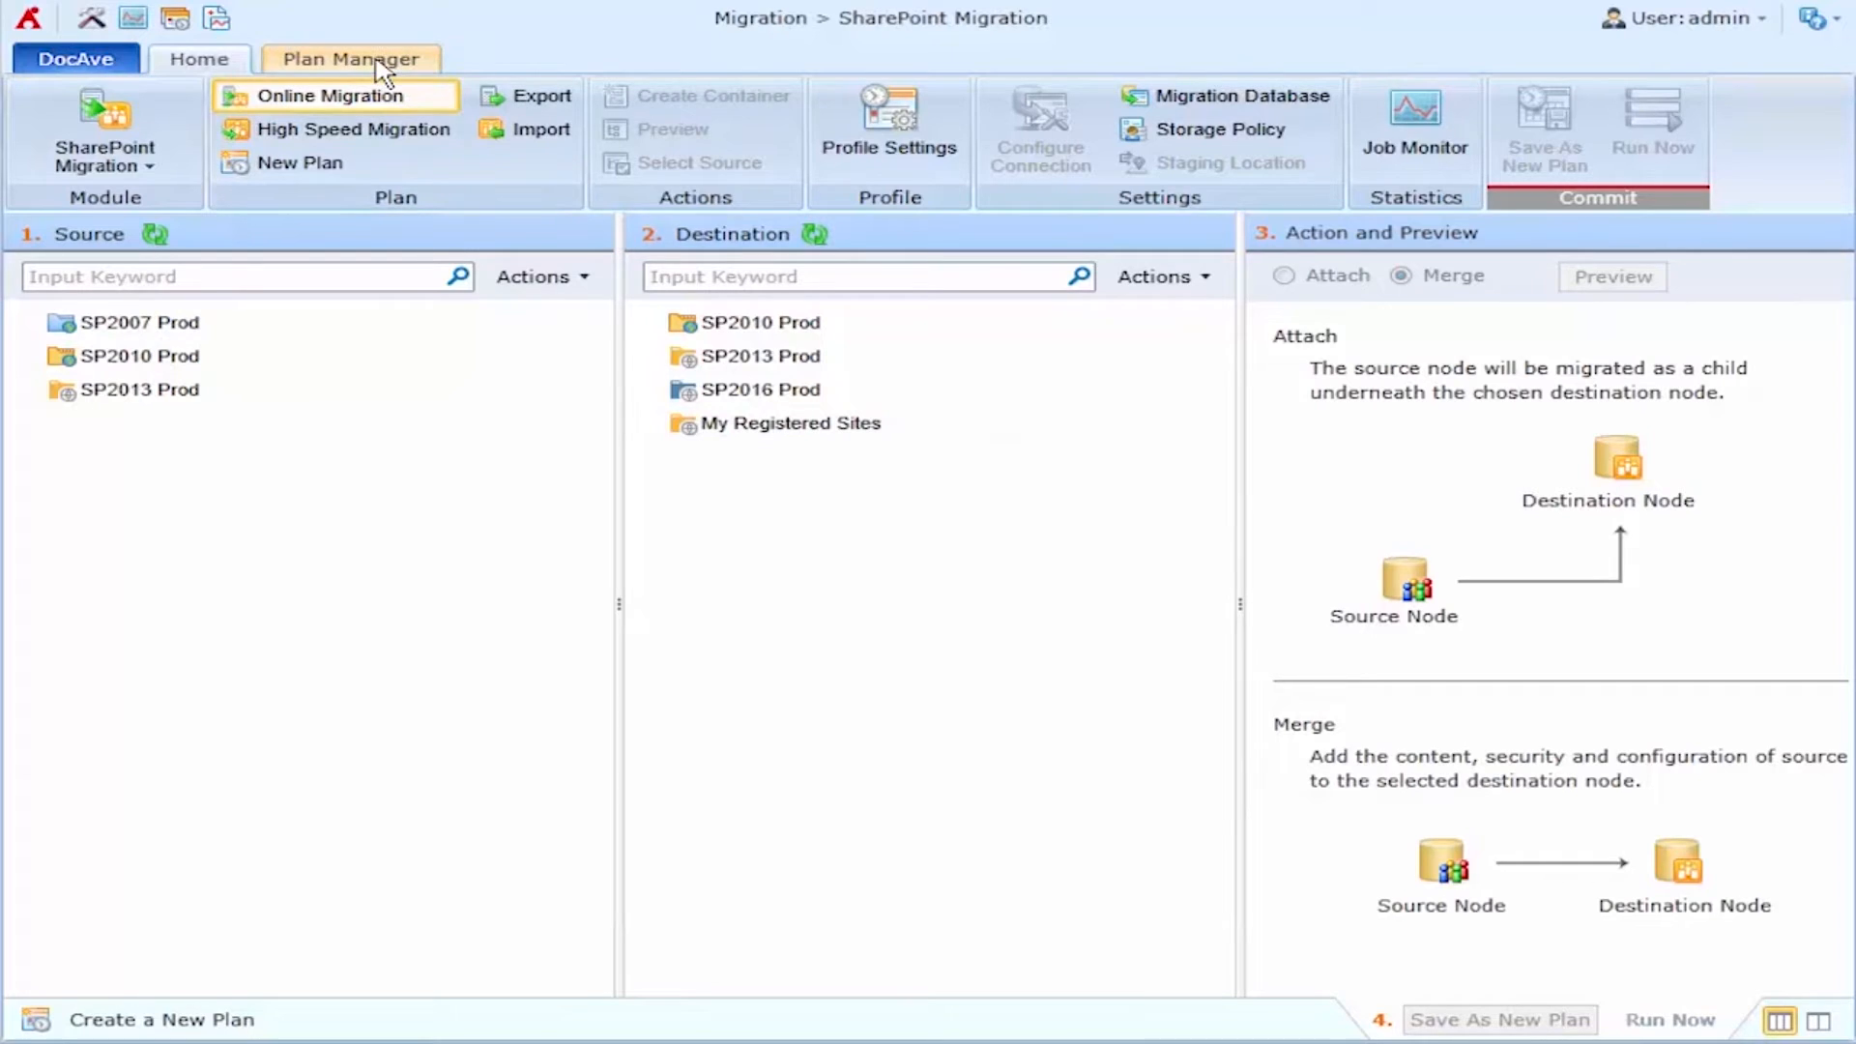
click(350, 58)
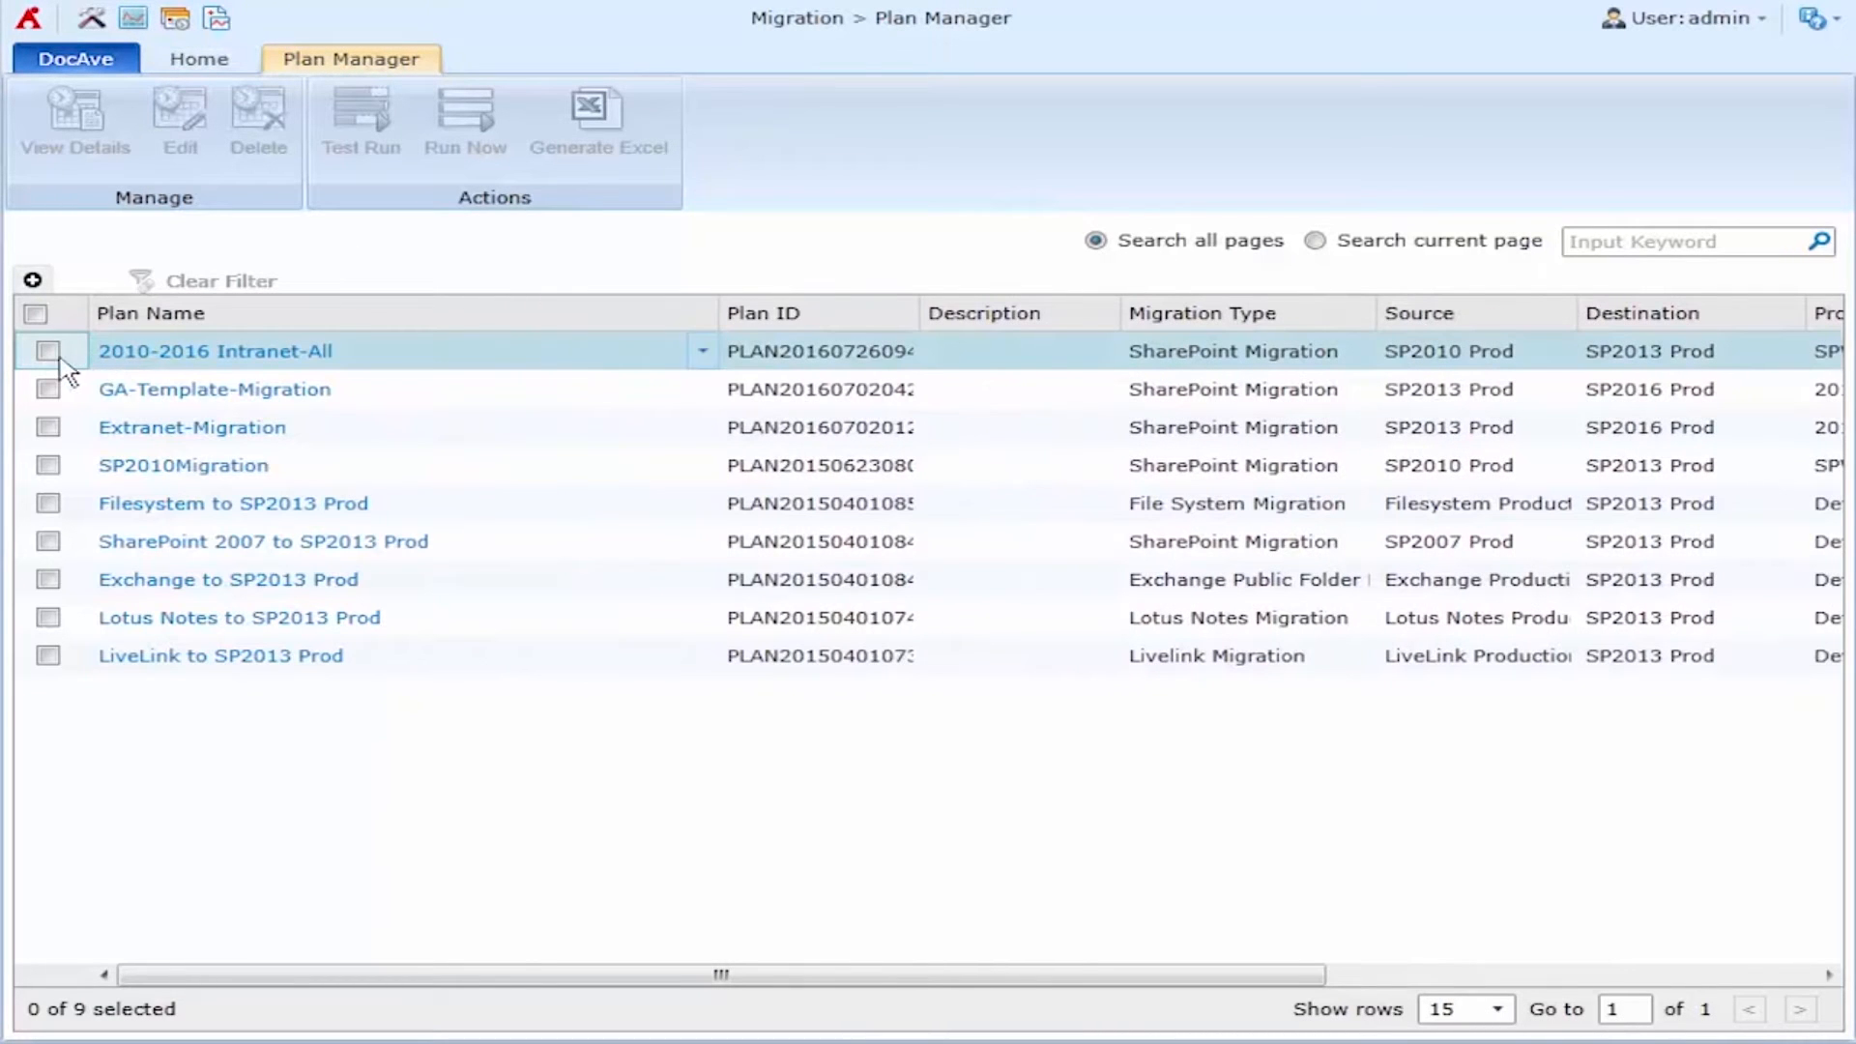
click(47, 352)
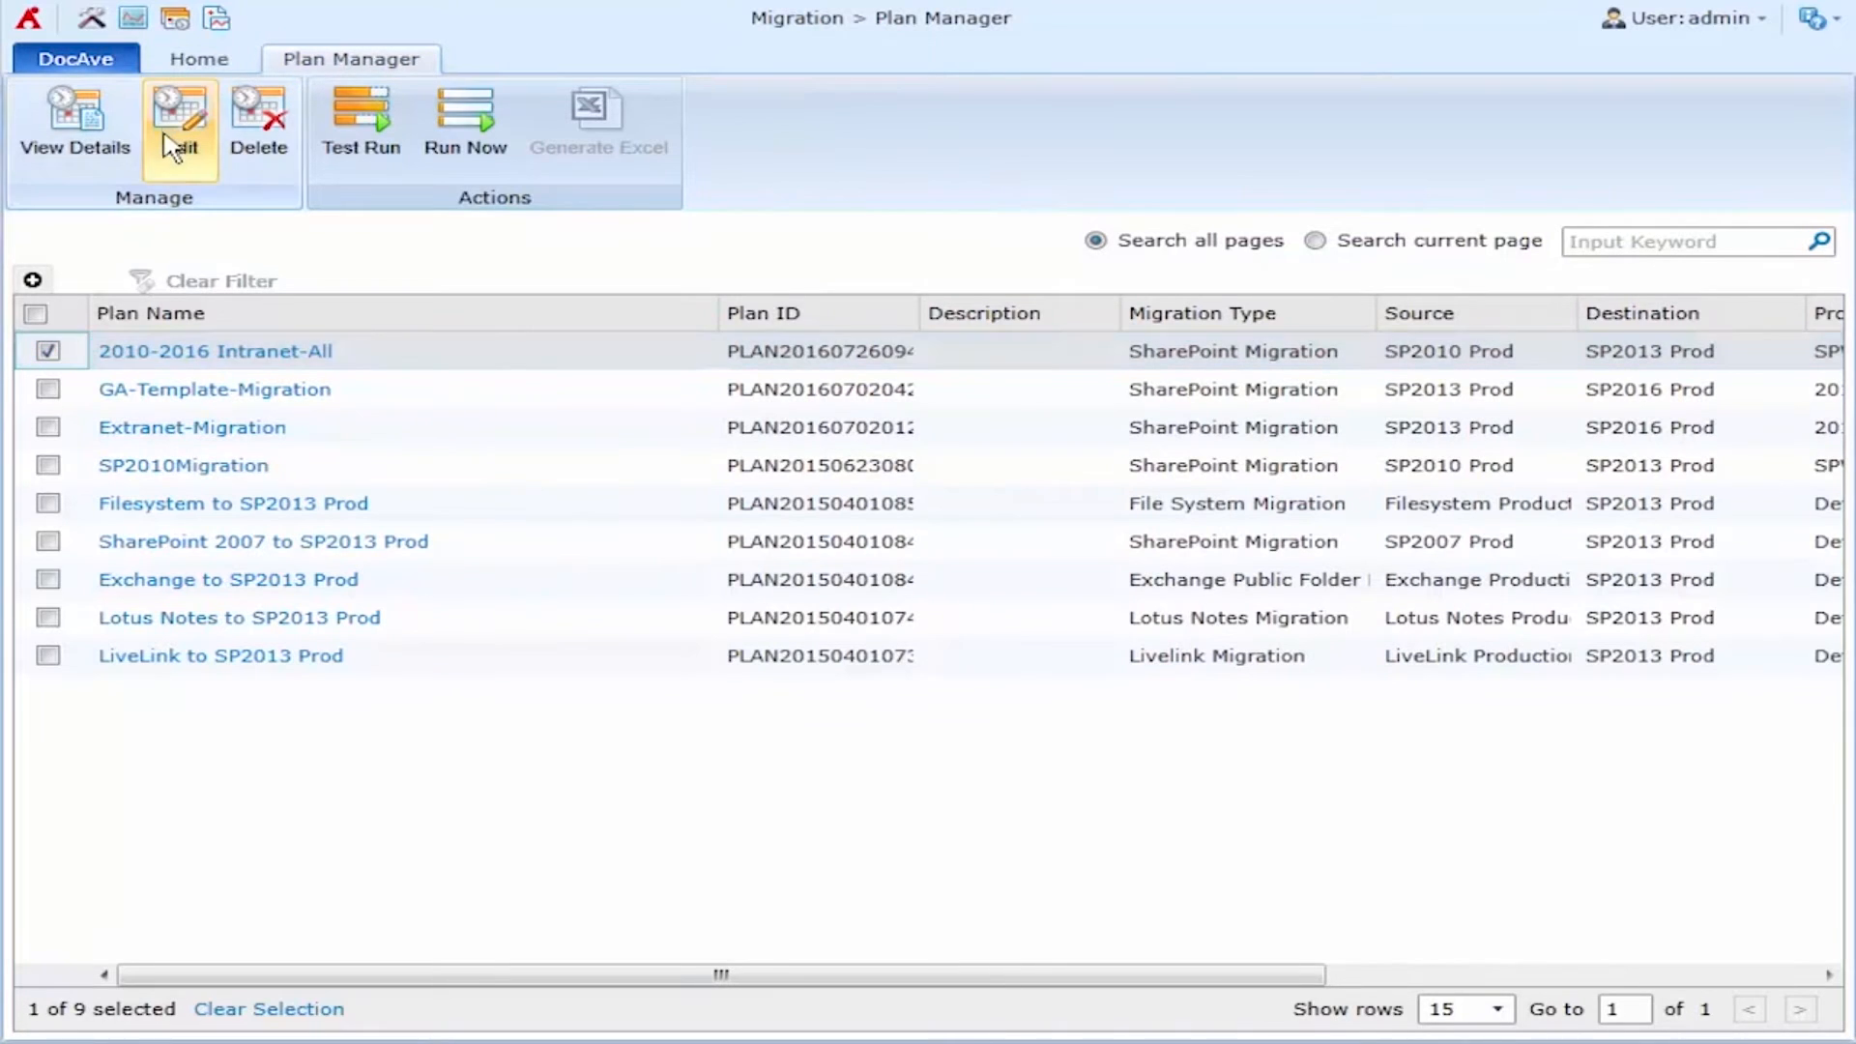
click(180, 125)
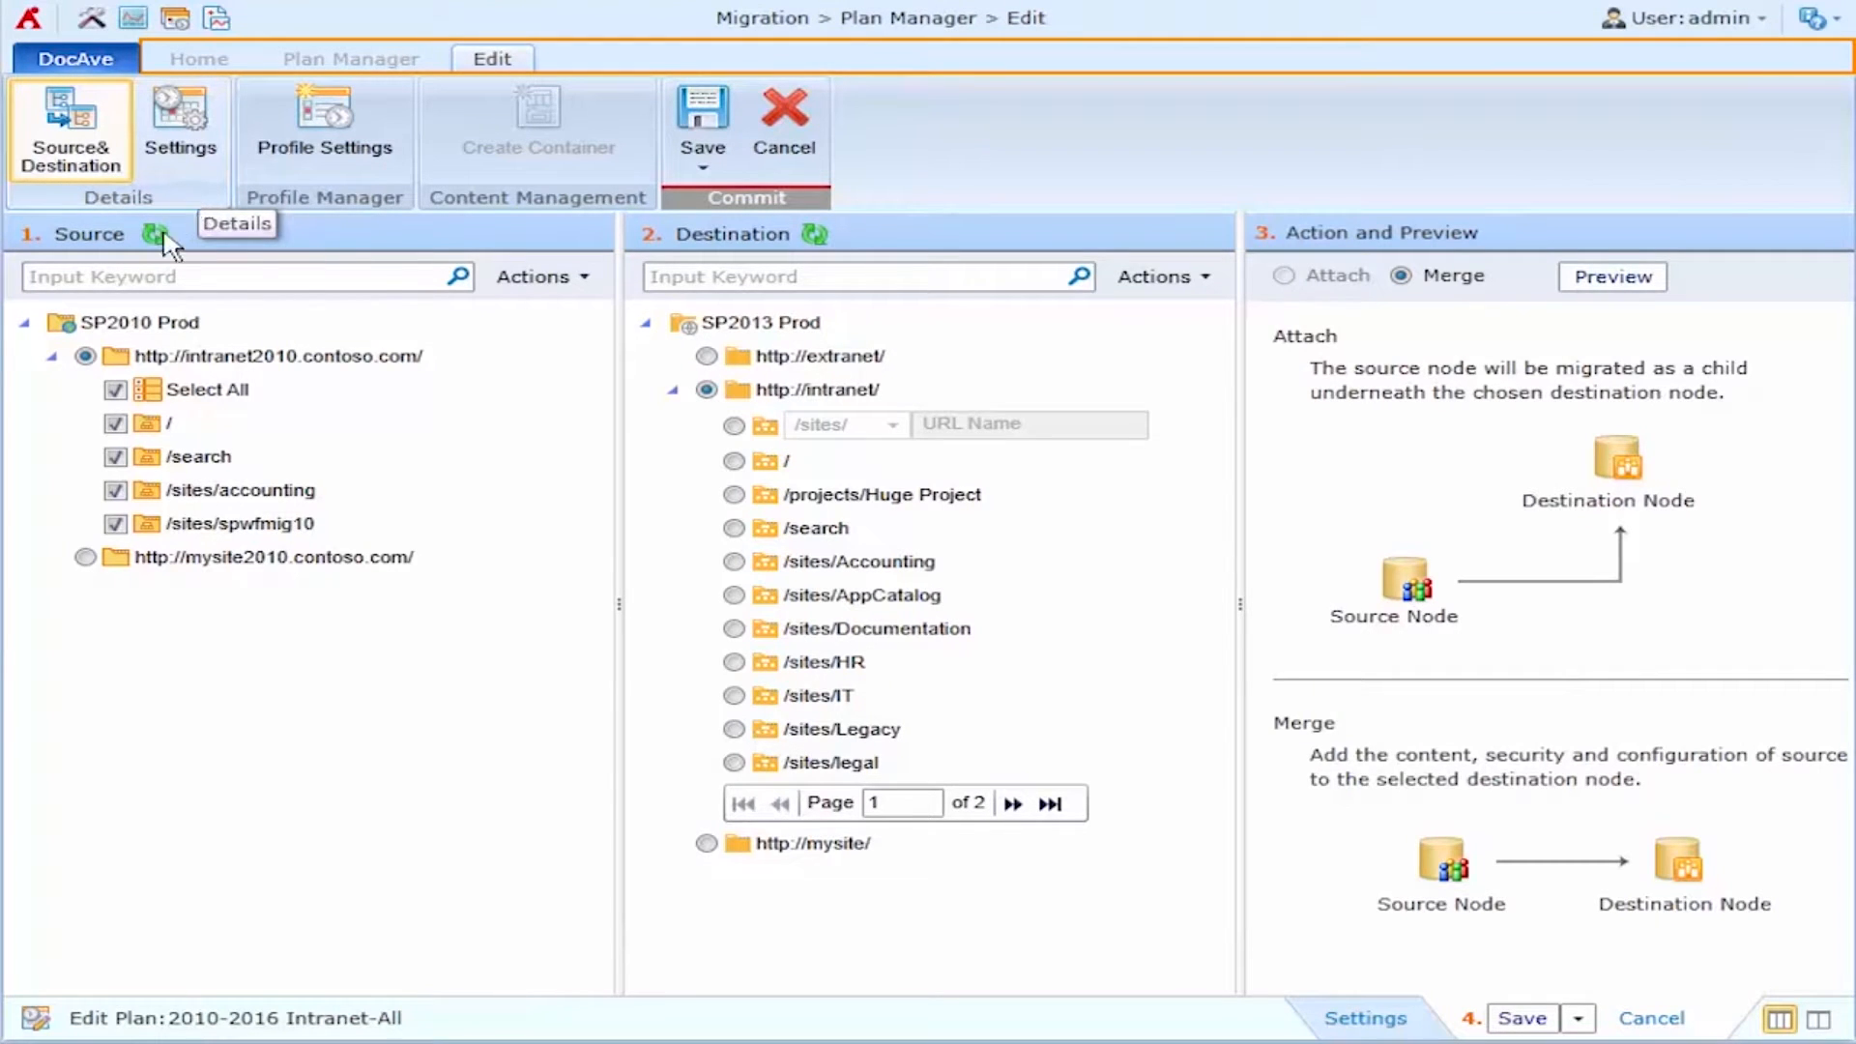
mouse_move(130, 557)
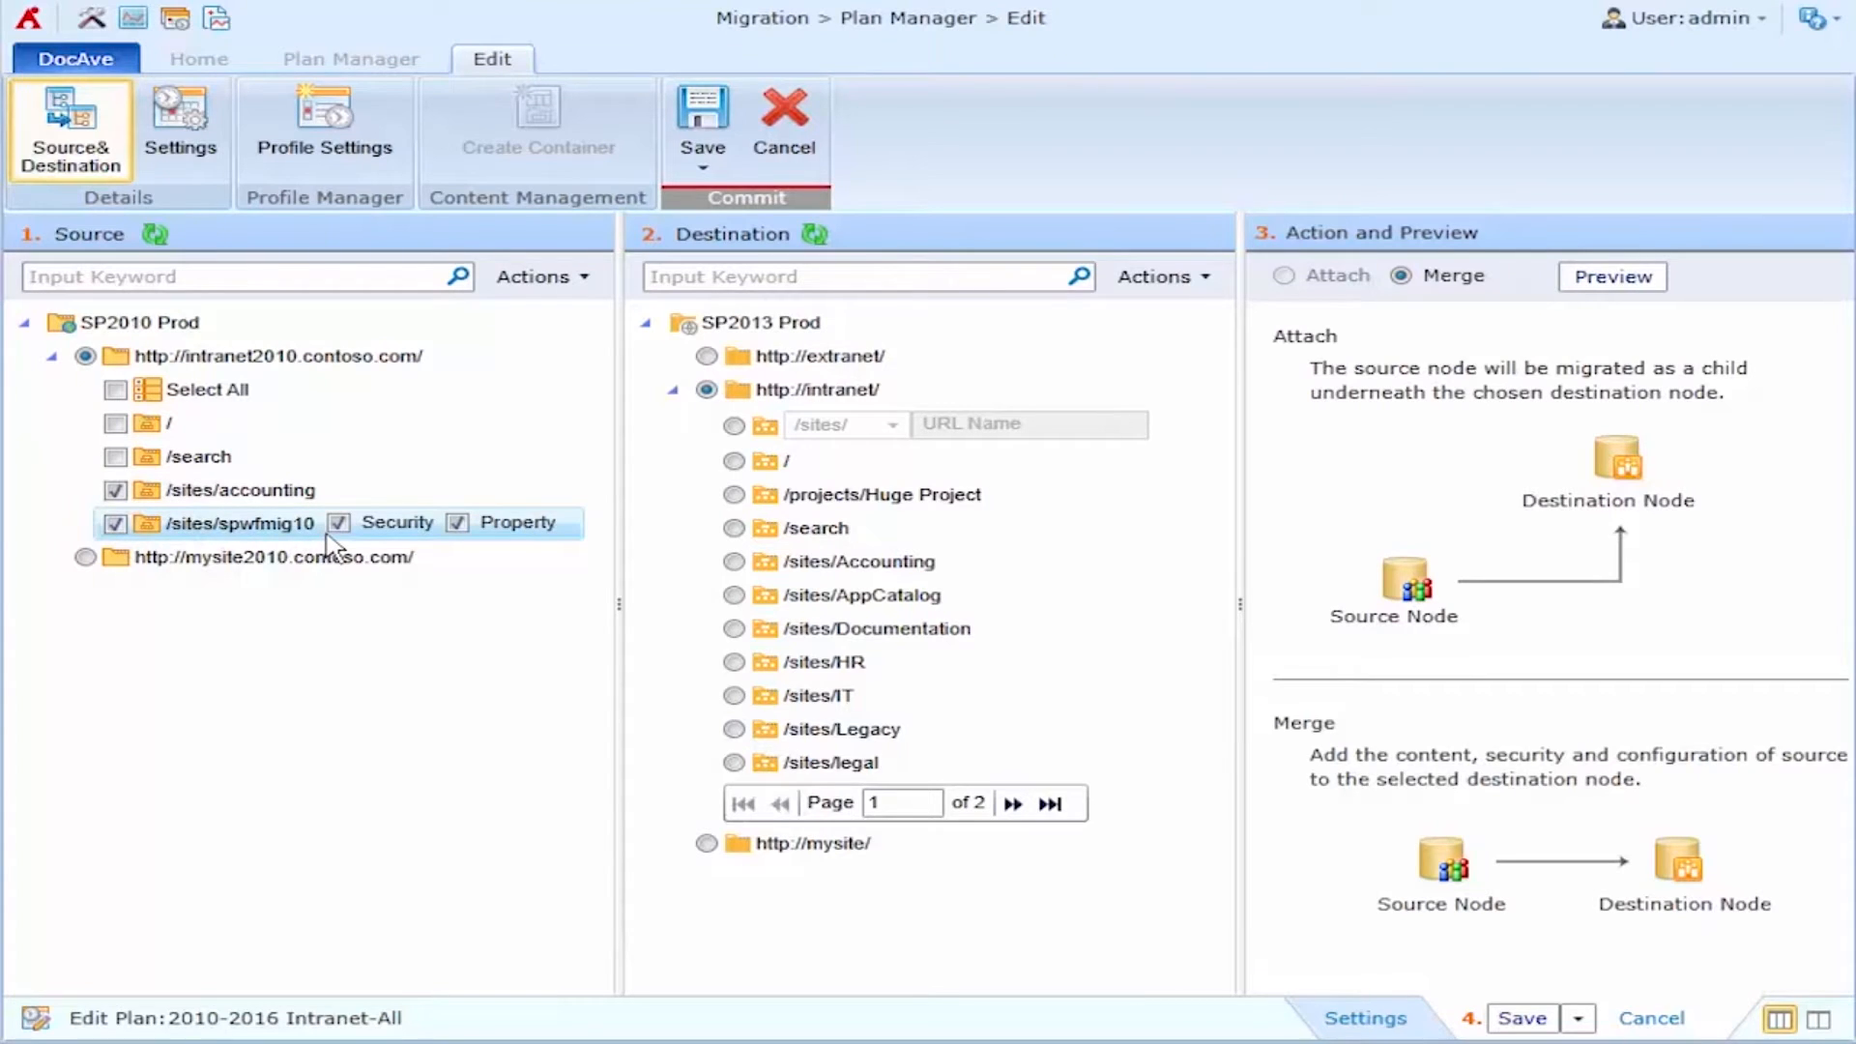
mouse_move(482, 550)
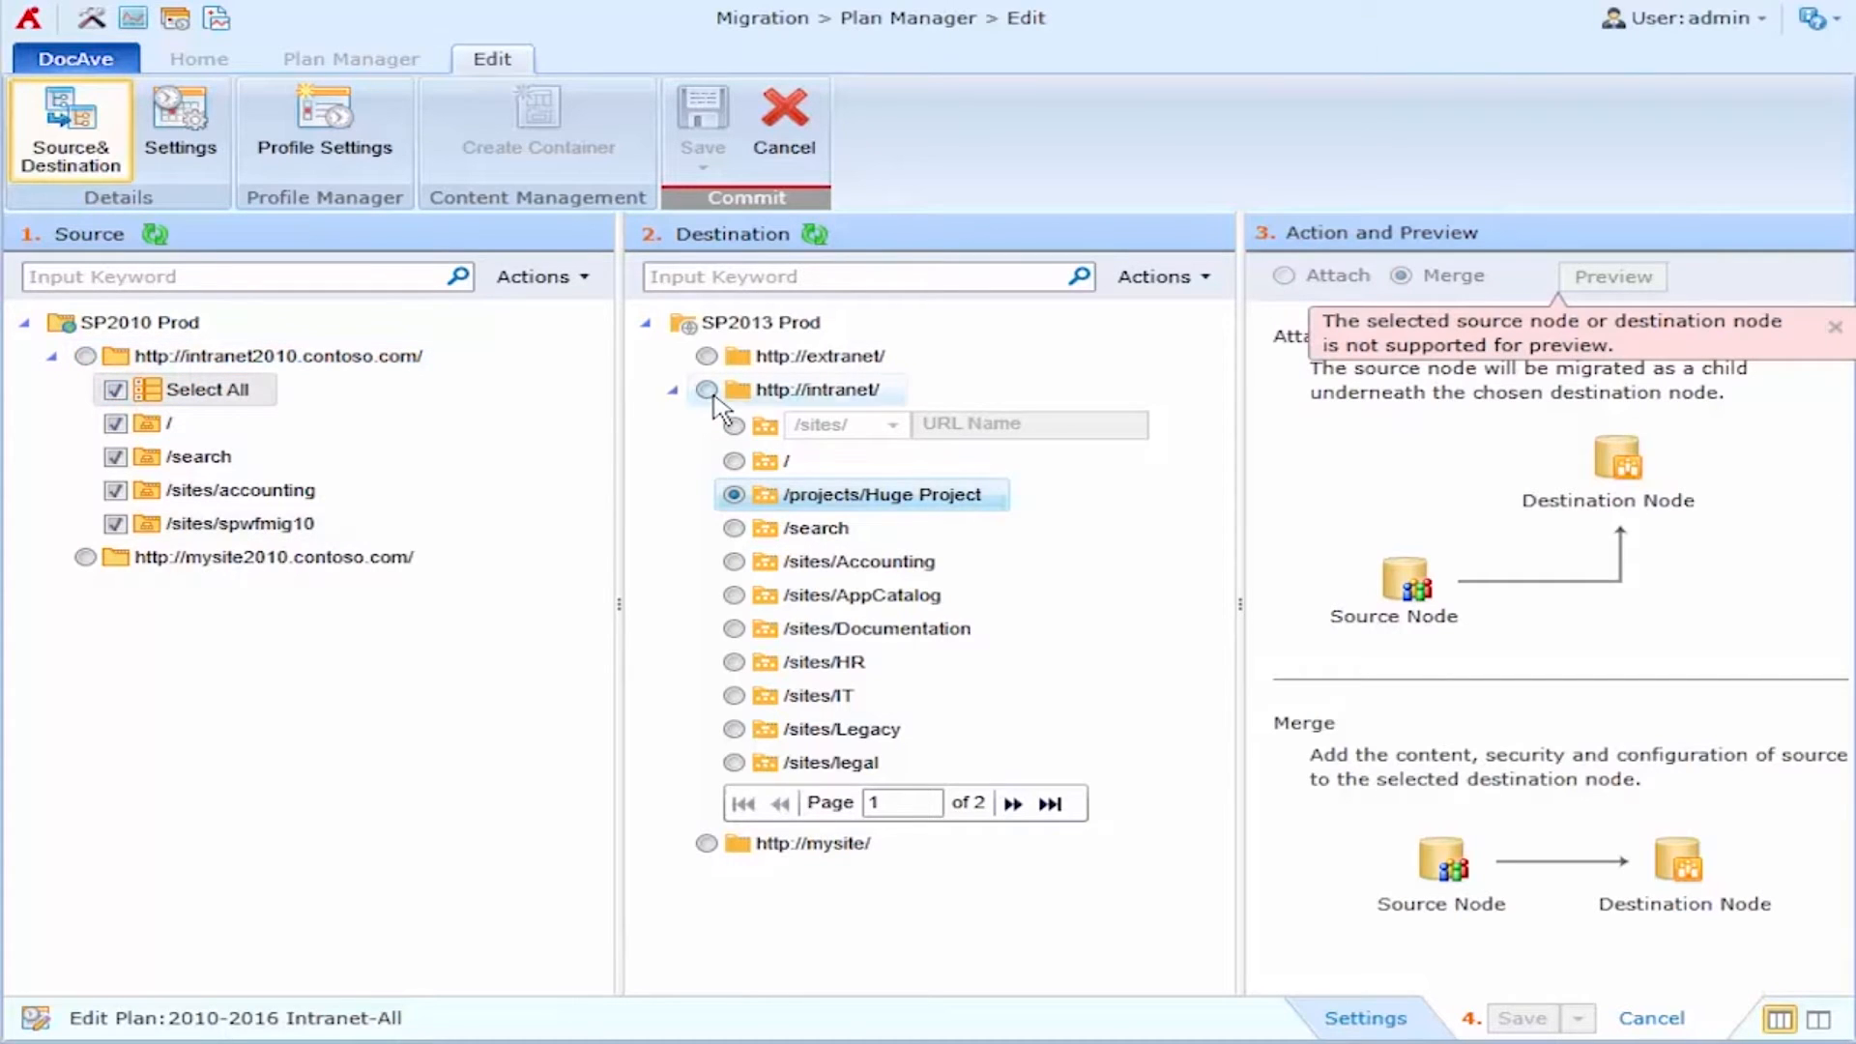
click(707, 390)
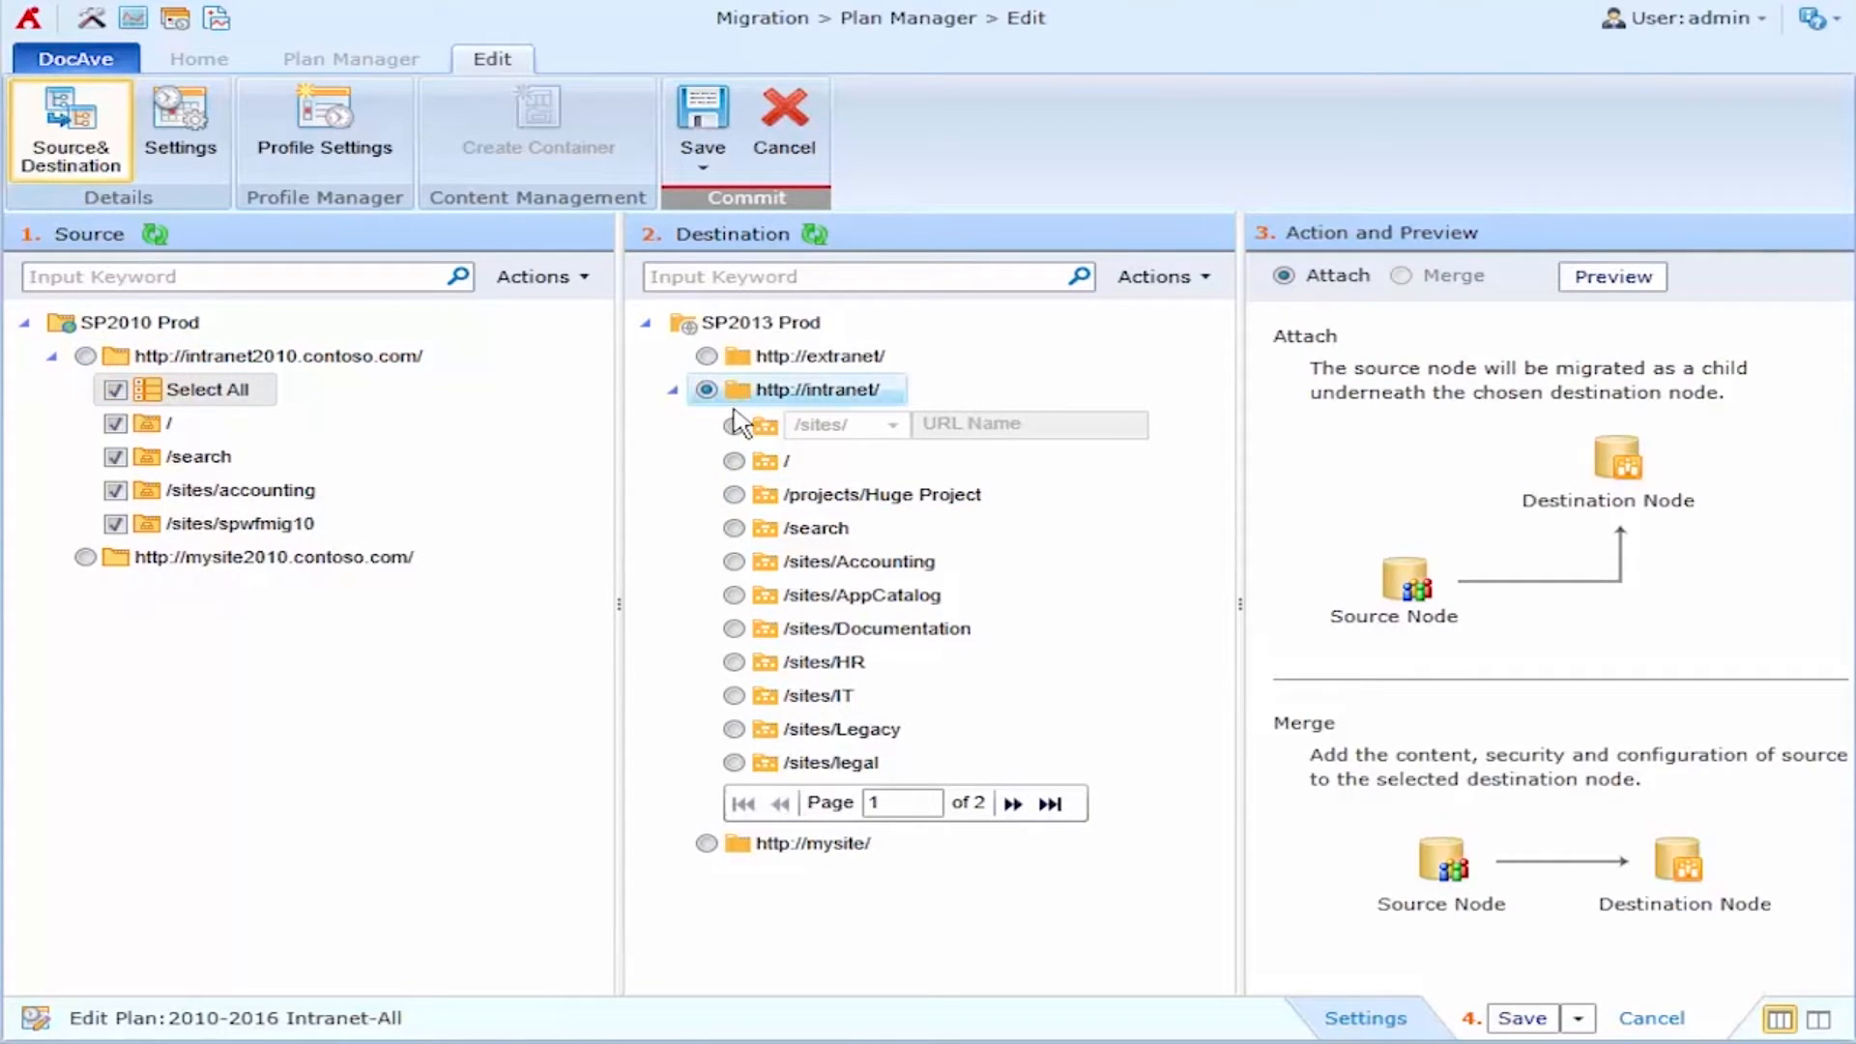
mouse_move(734, 423)
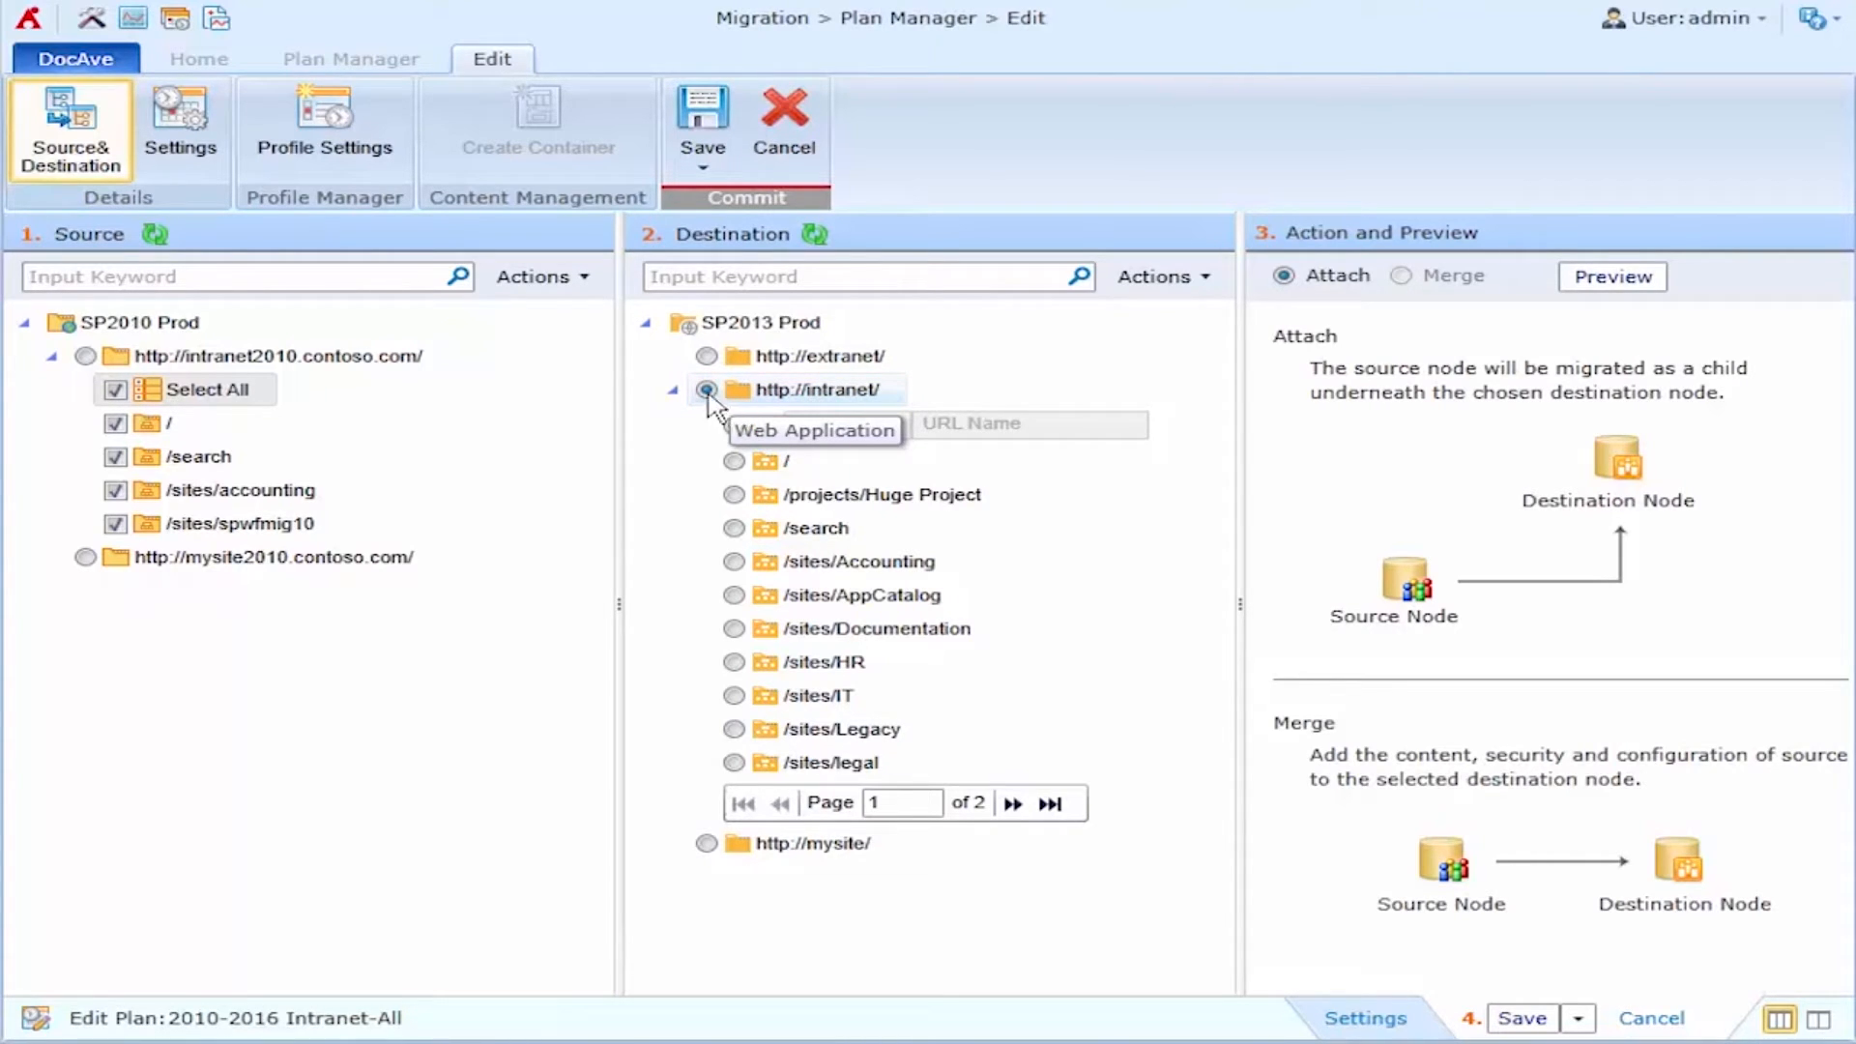
Open Profile Settings to review the Default Profile's source component options.
click(323, 130)
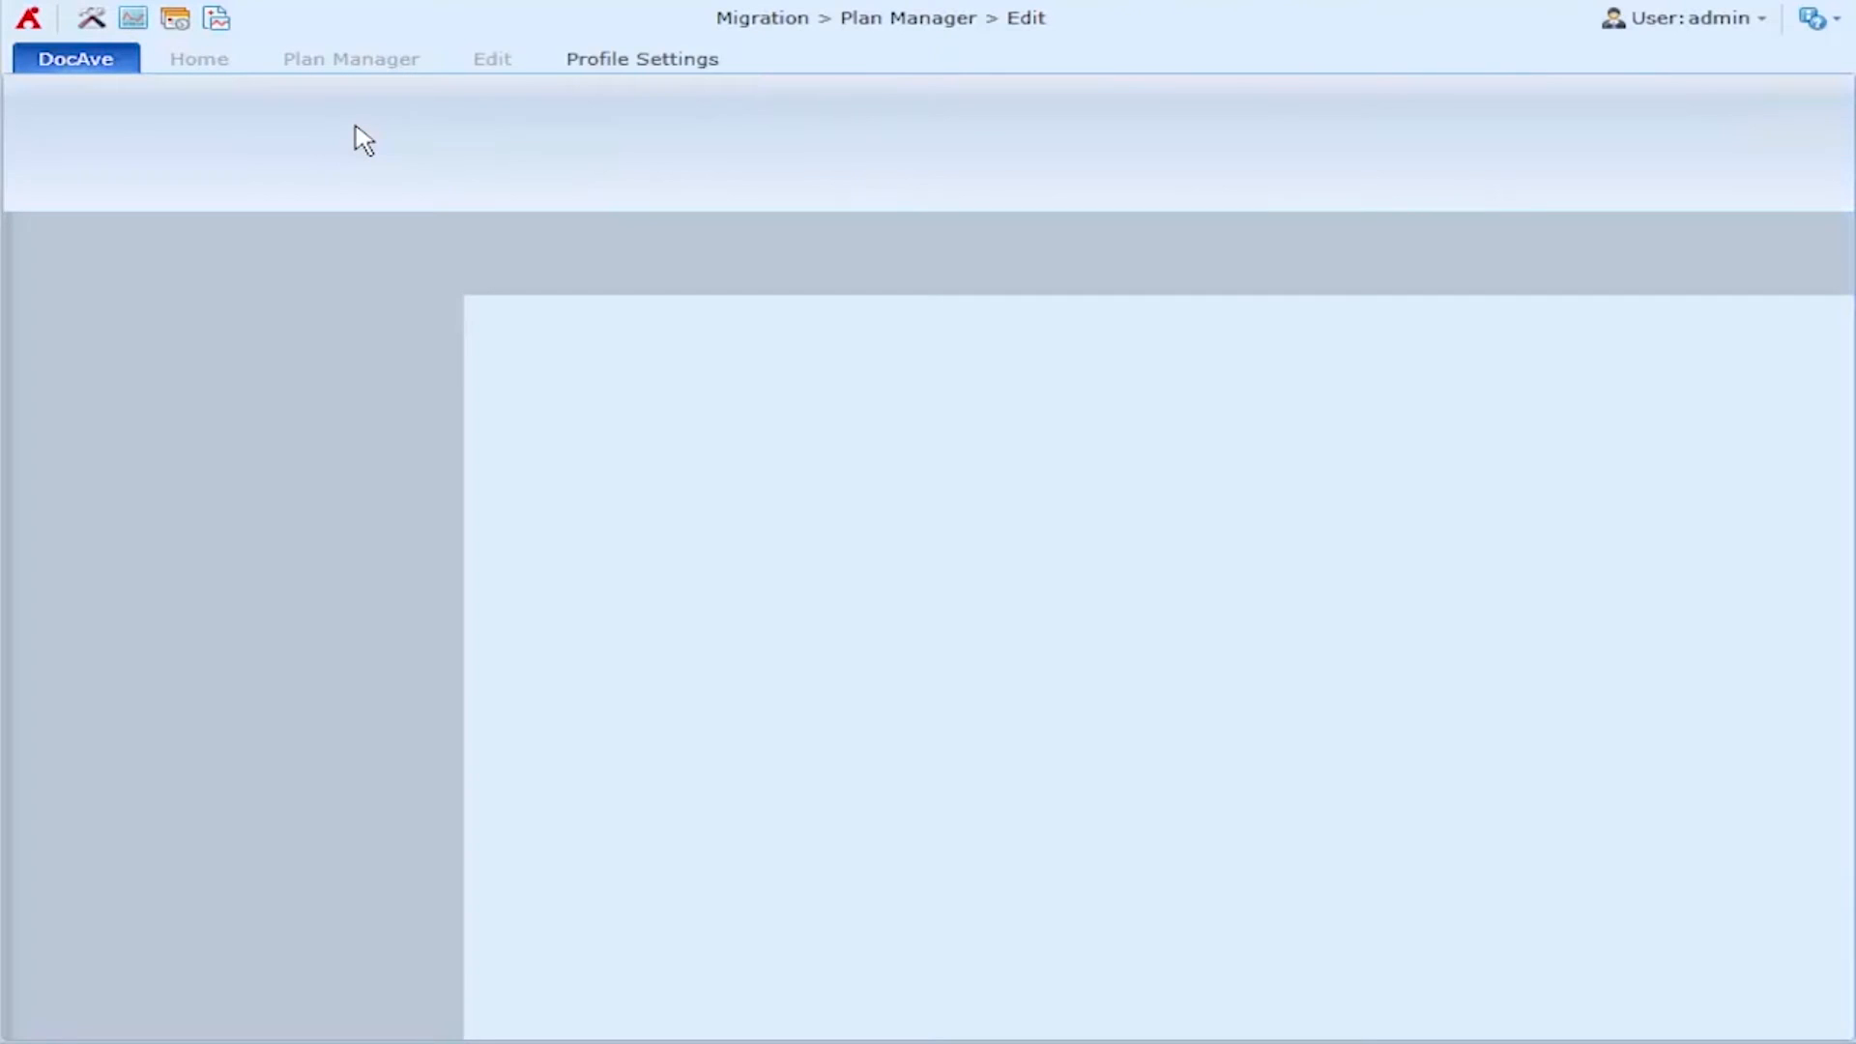
click(642, 58)
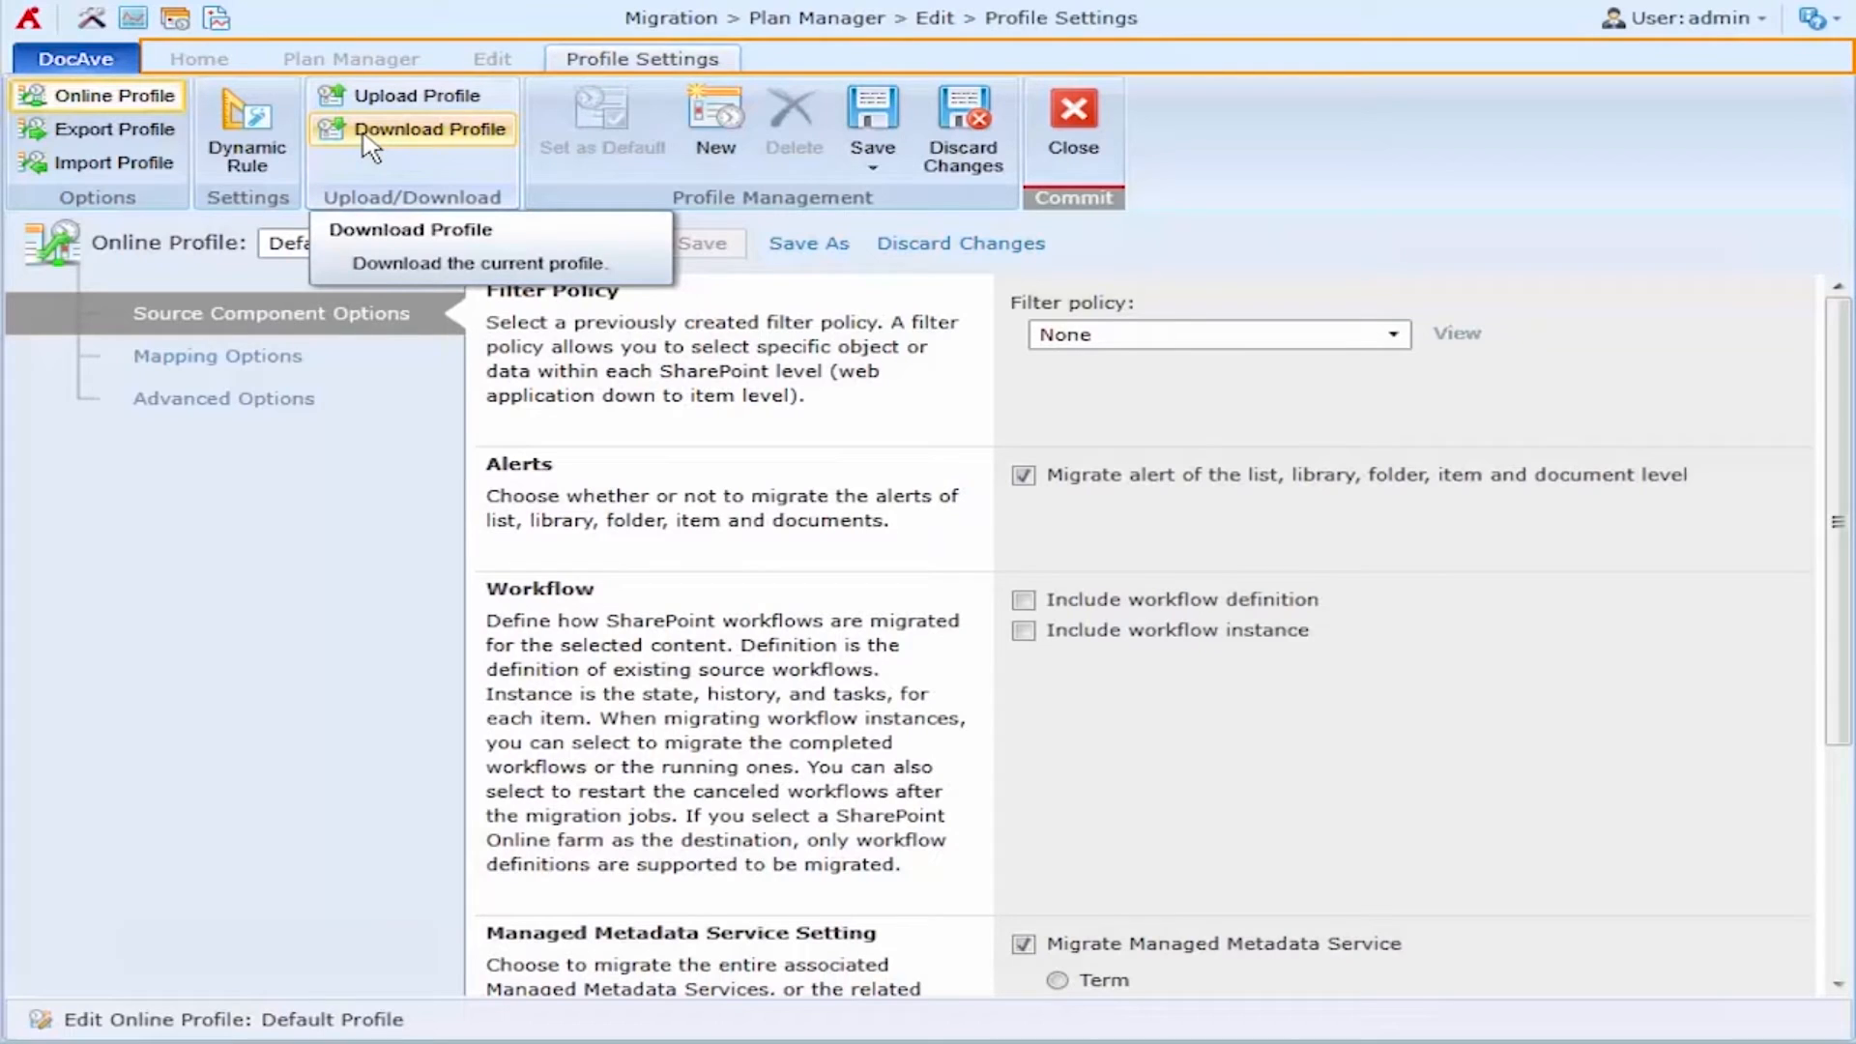
mouse_move(447, 243)
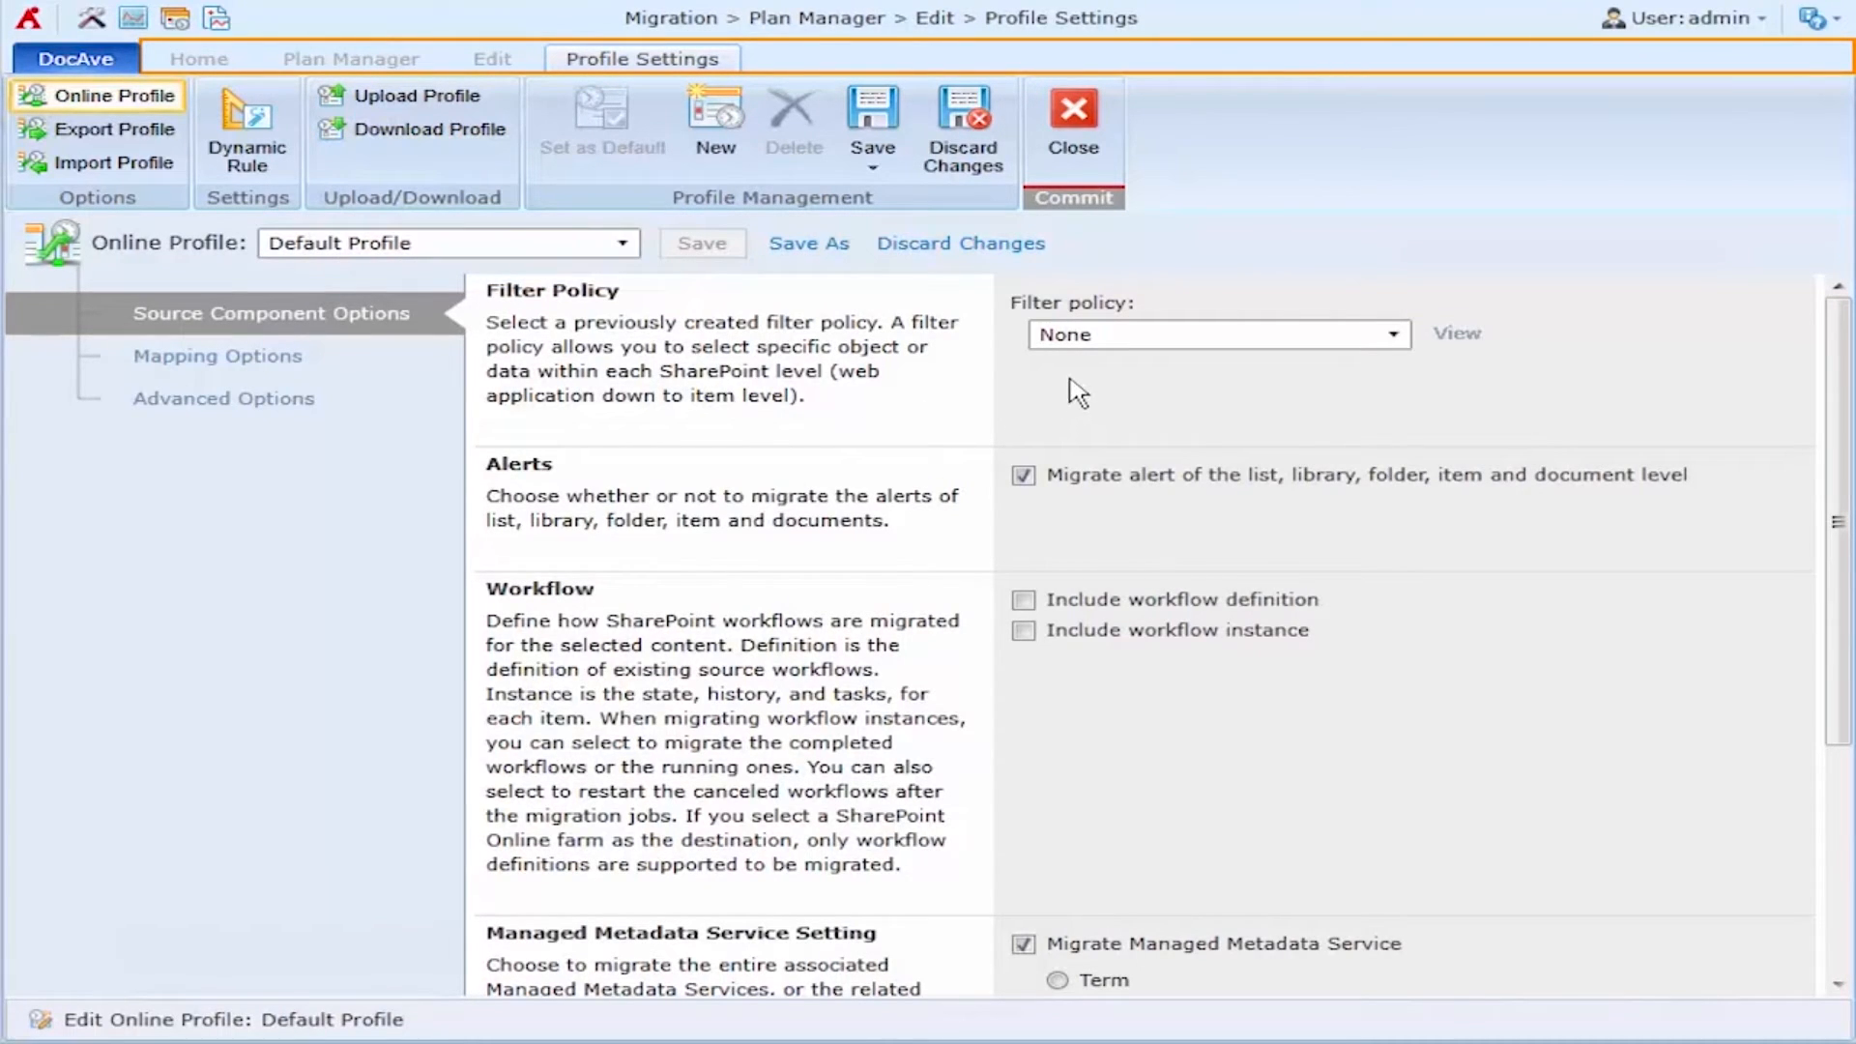
mouse_move(1335, 351)
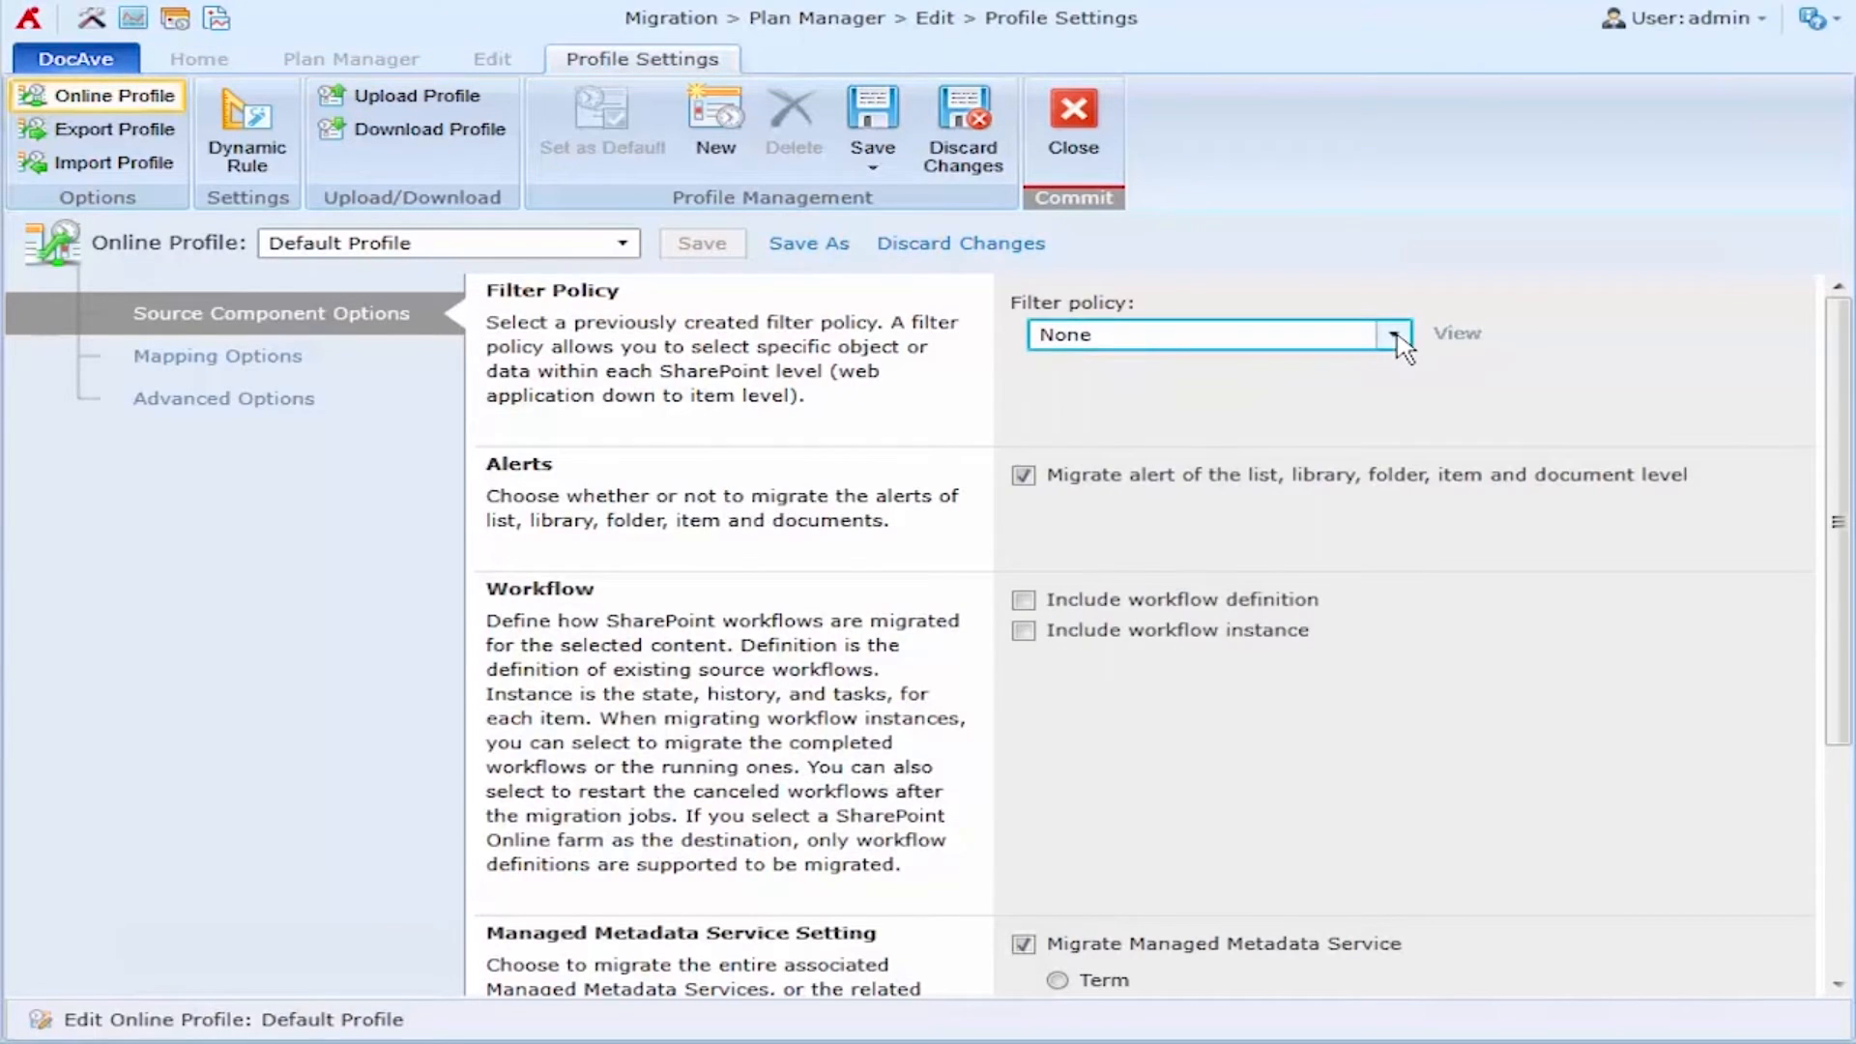
Choose 2010-2016 New World from the Default Profile's Filter policy dropdown.
click(1395, 334)
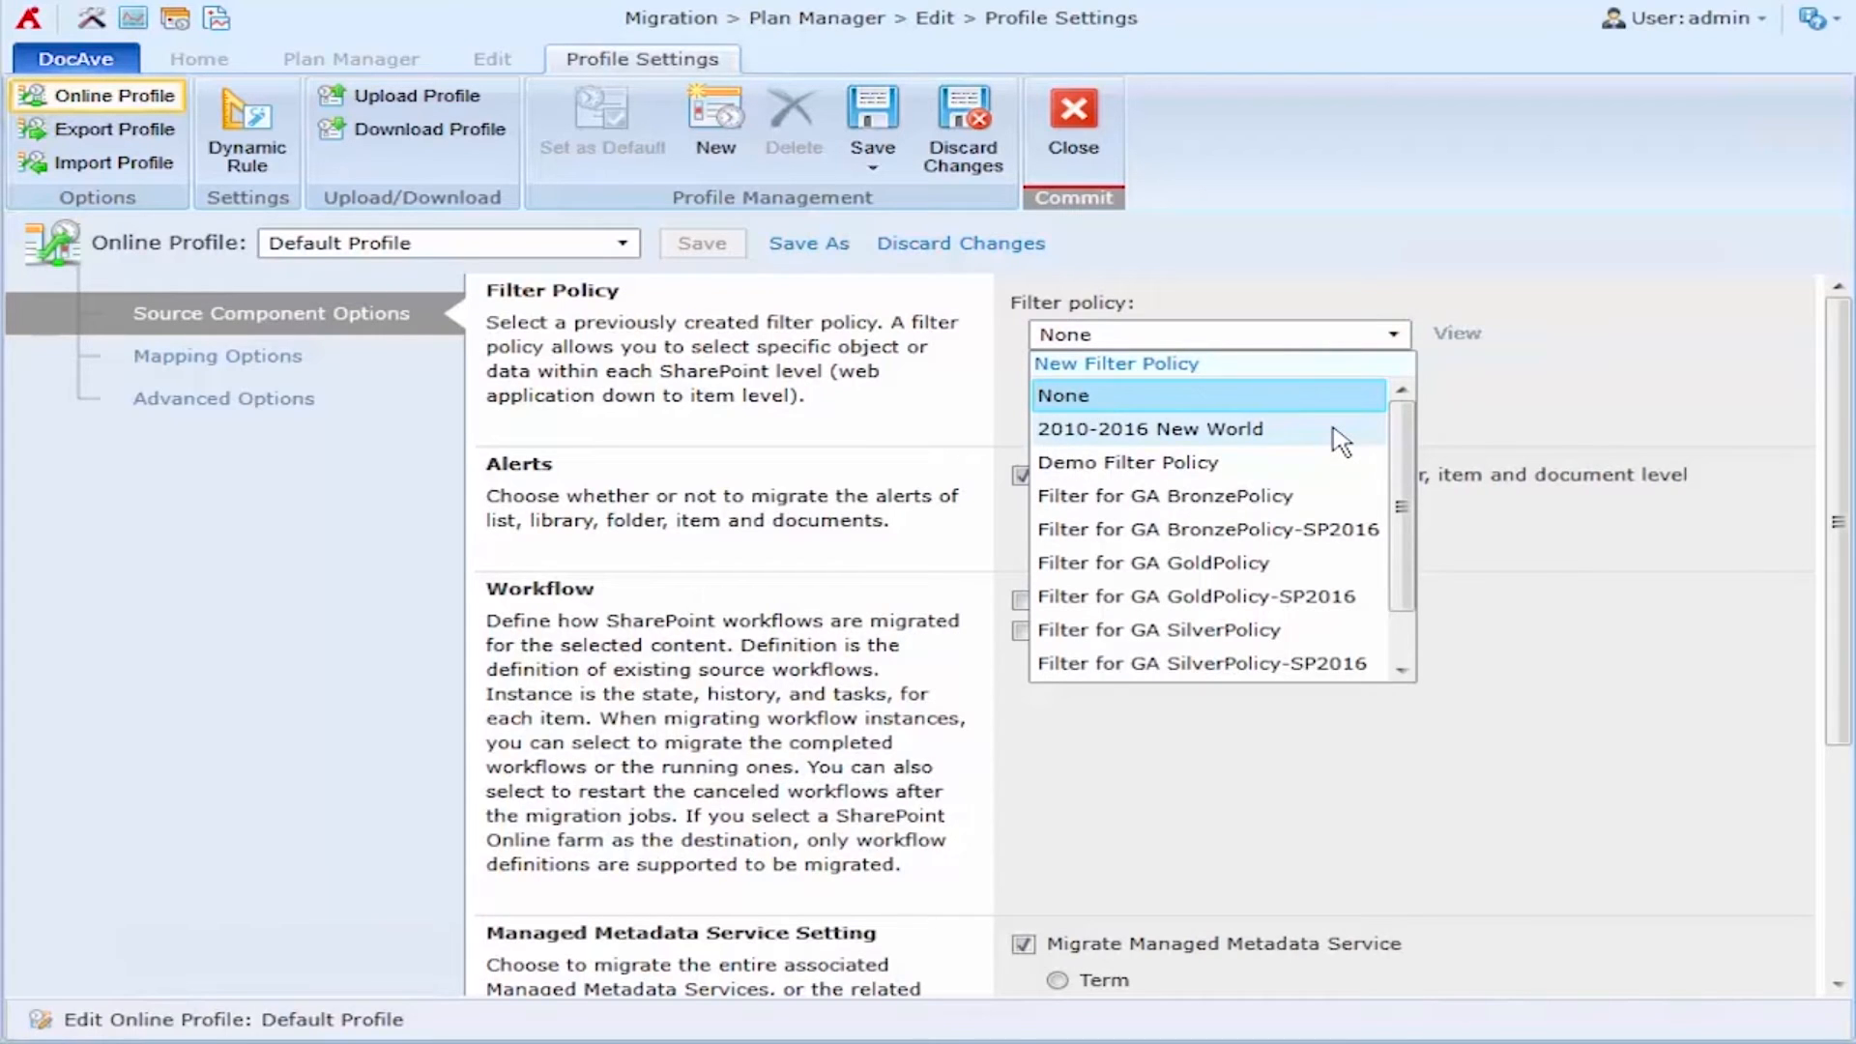
mouse_move(1172, 394)
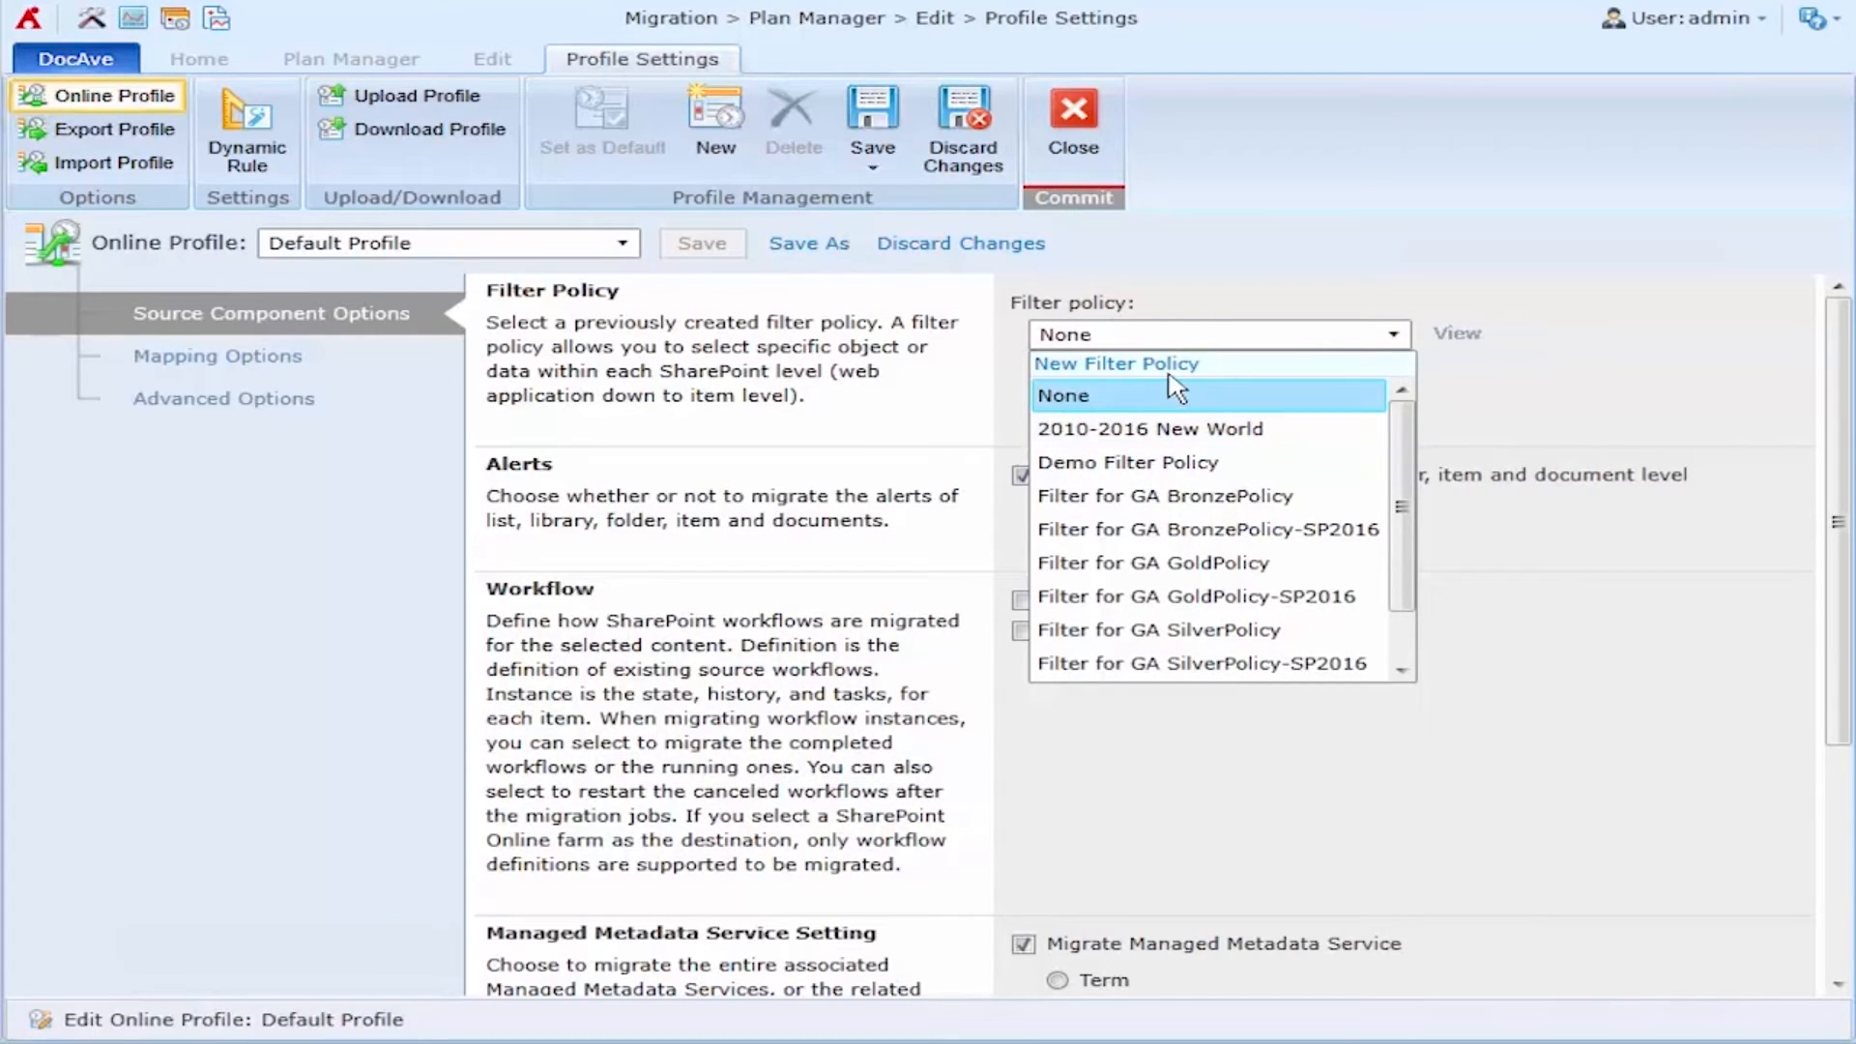
mouse_move(1231, 428)
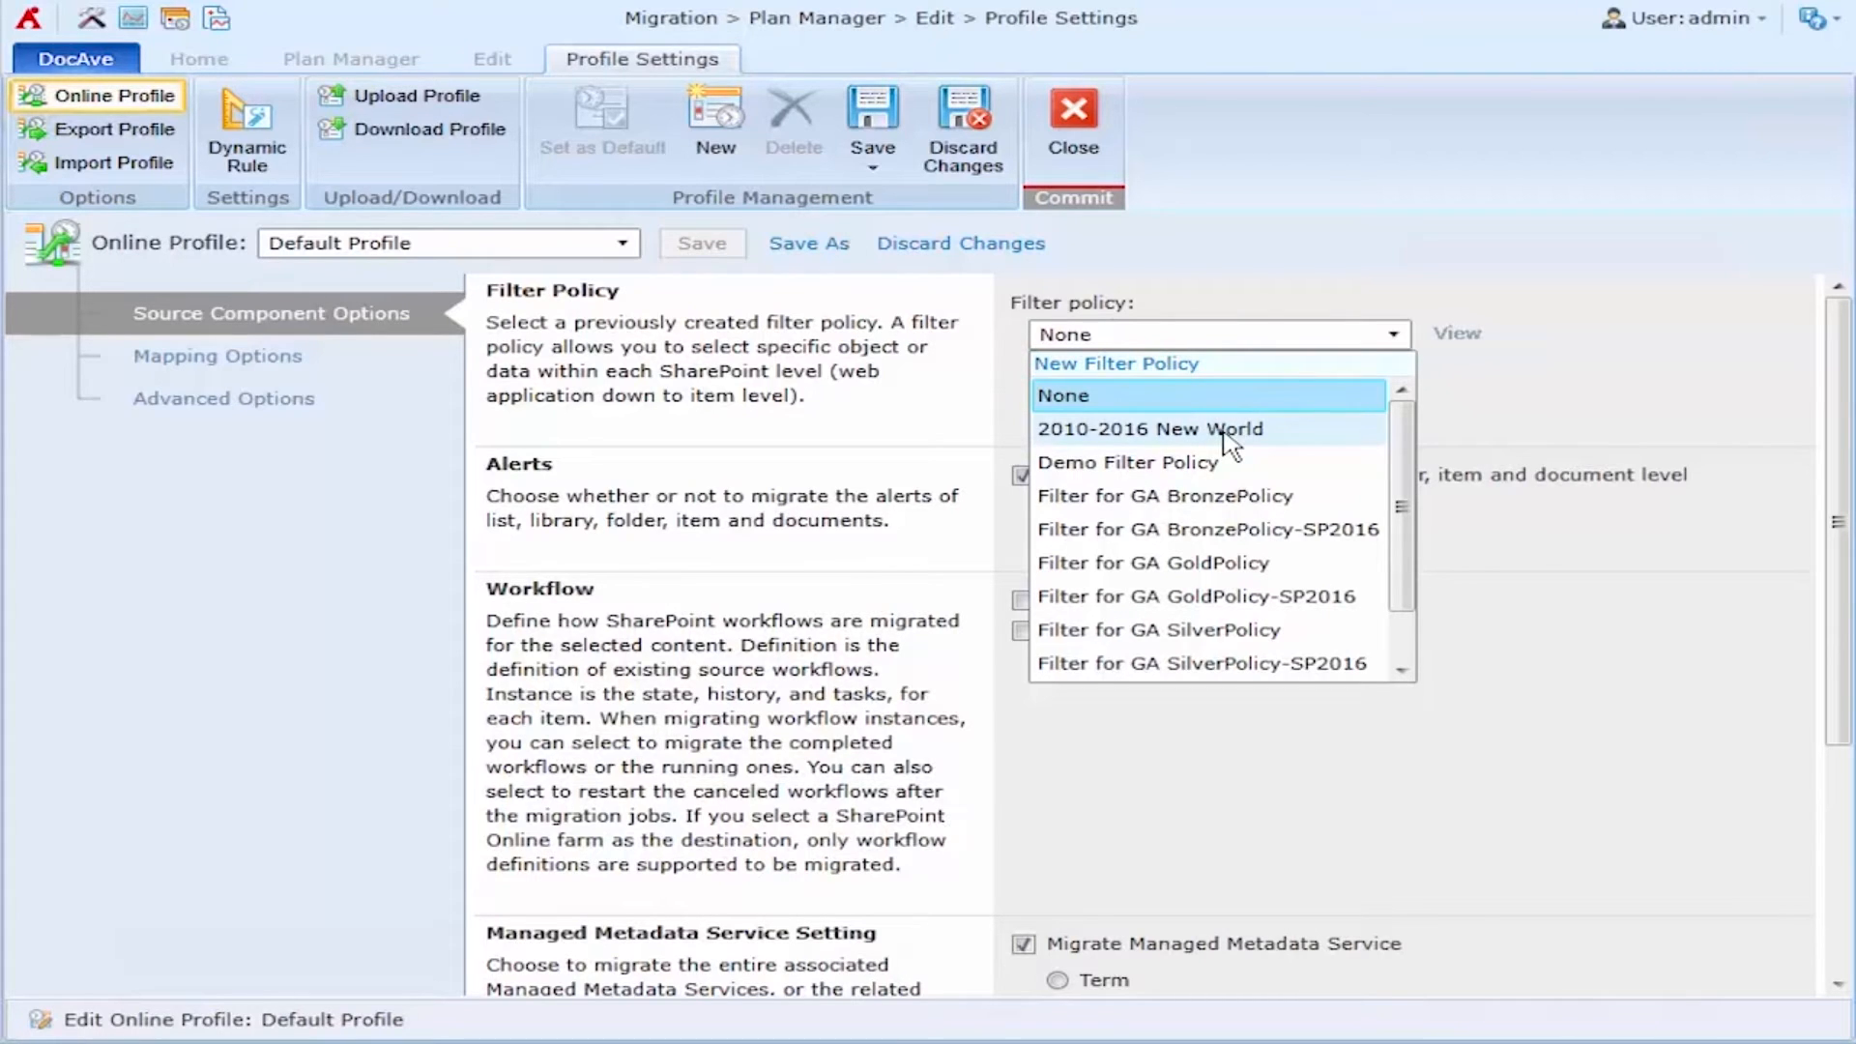
click(1148, 428)
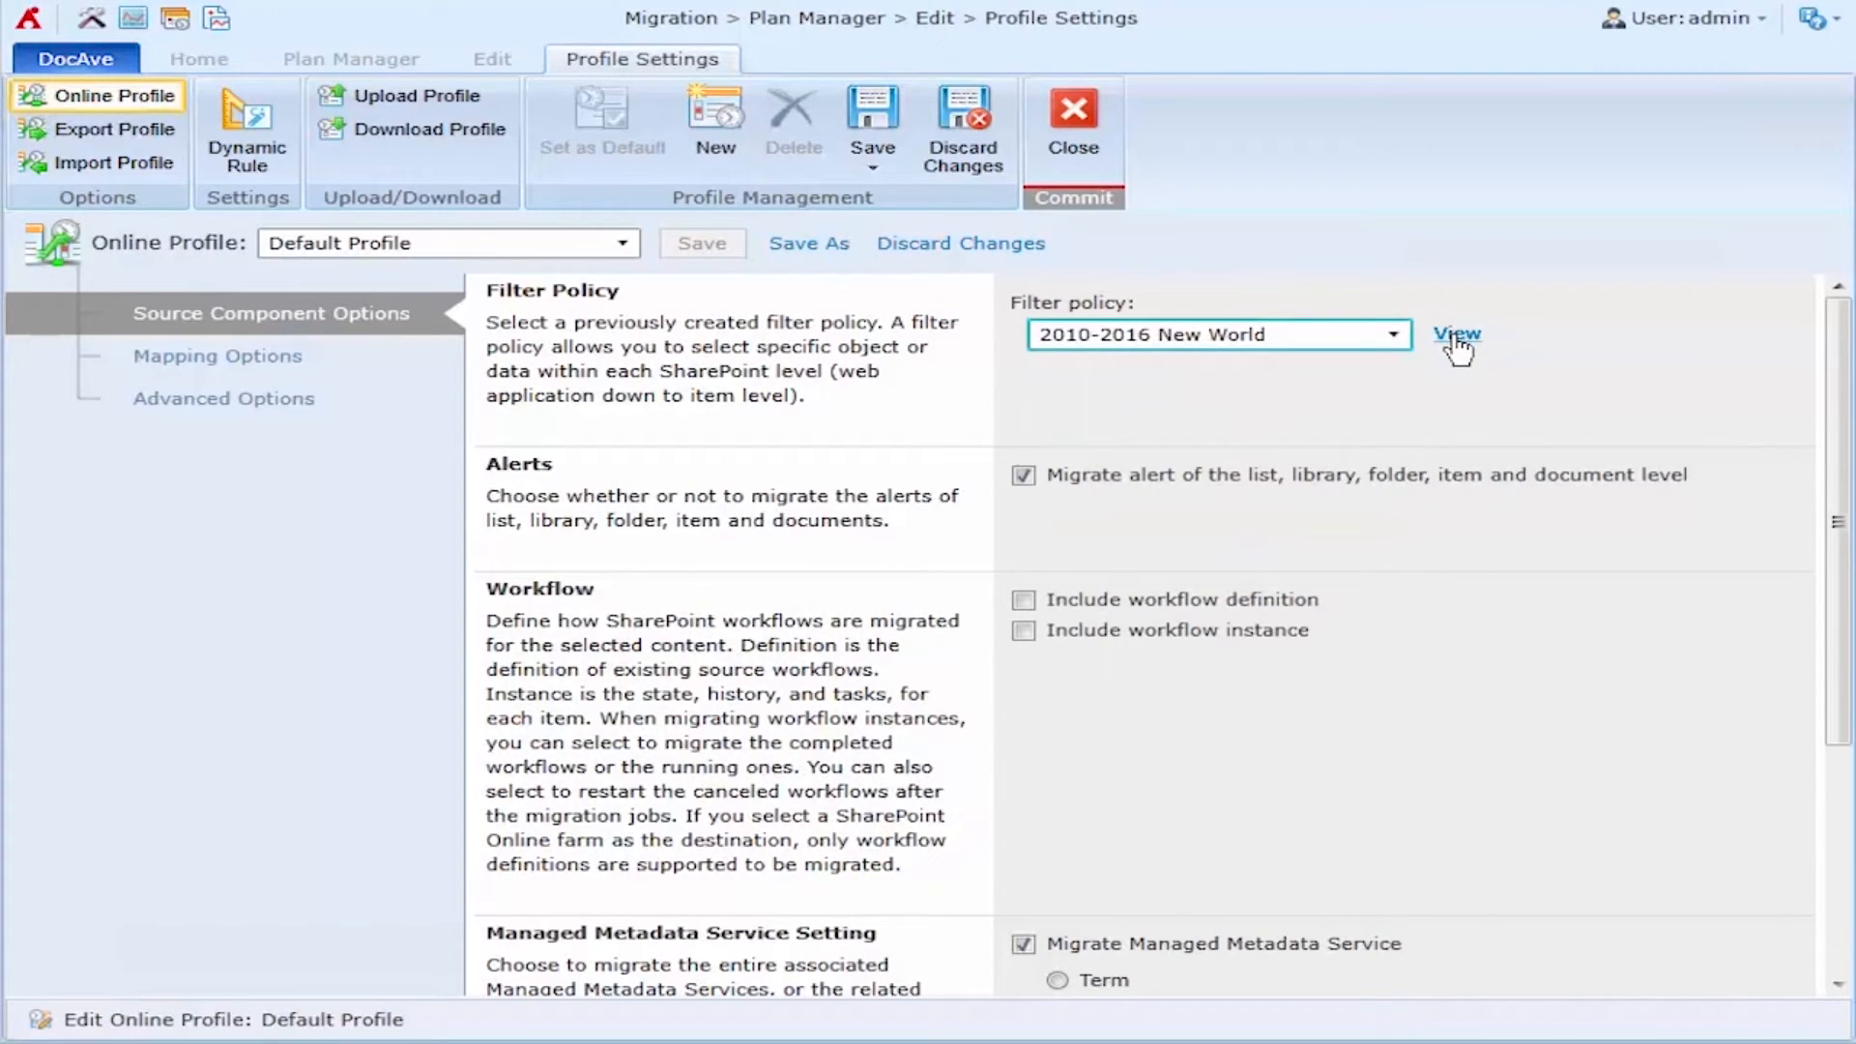
mouse_move(1461, 376)
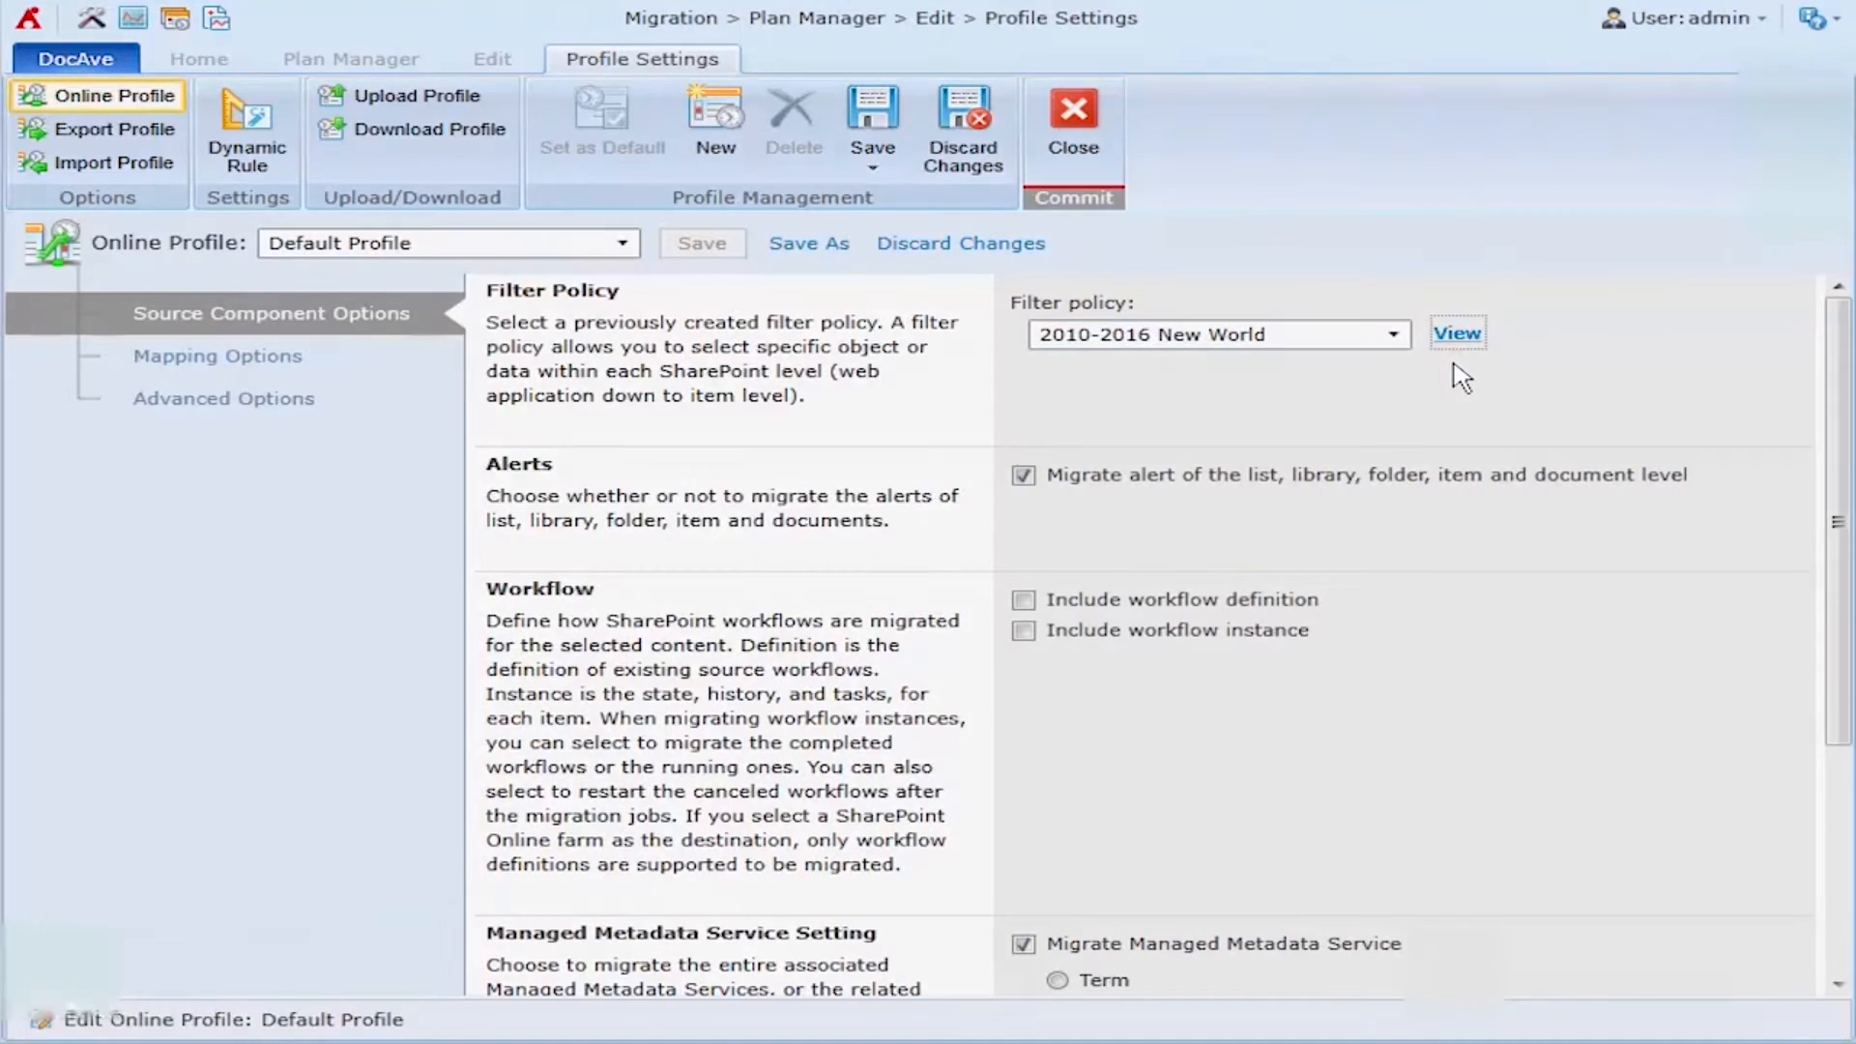
Fix the policy description typo and change Last Accessed Time condition to Within.
click(1457, 333)
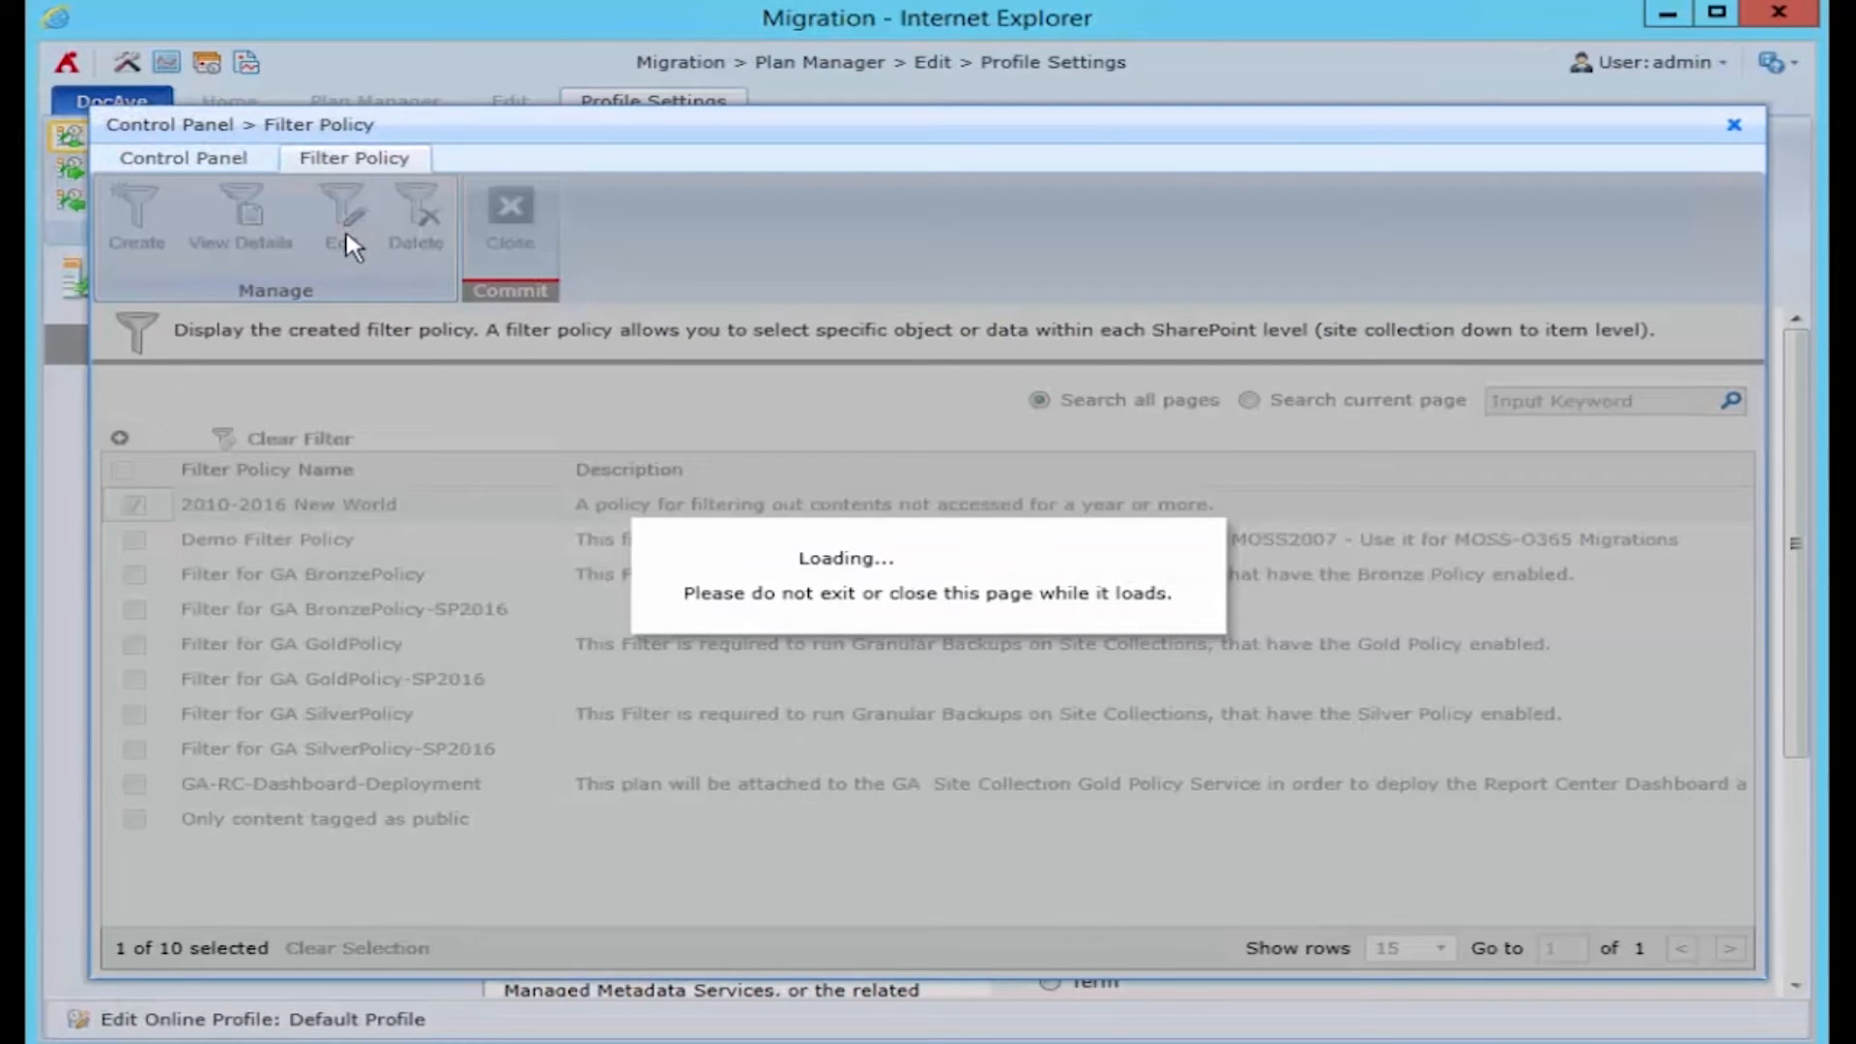
click(339, 220)
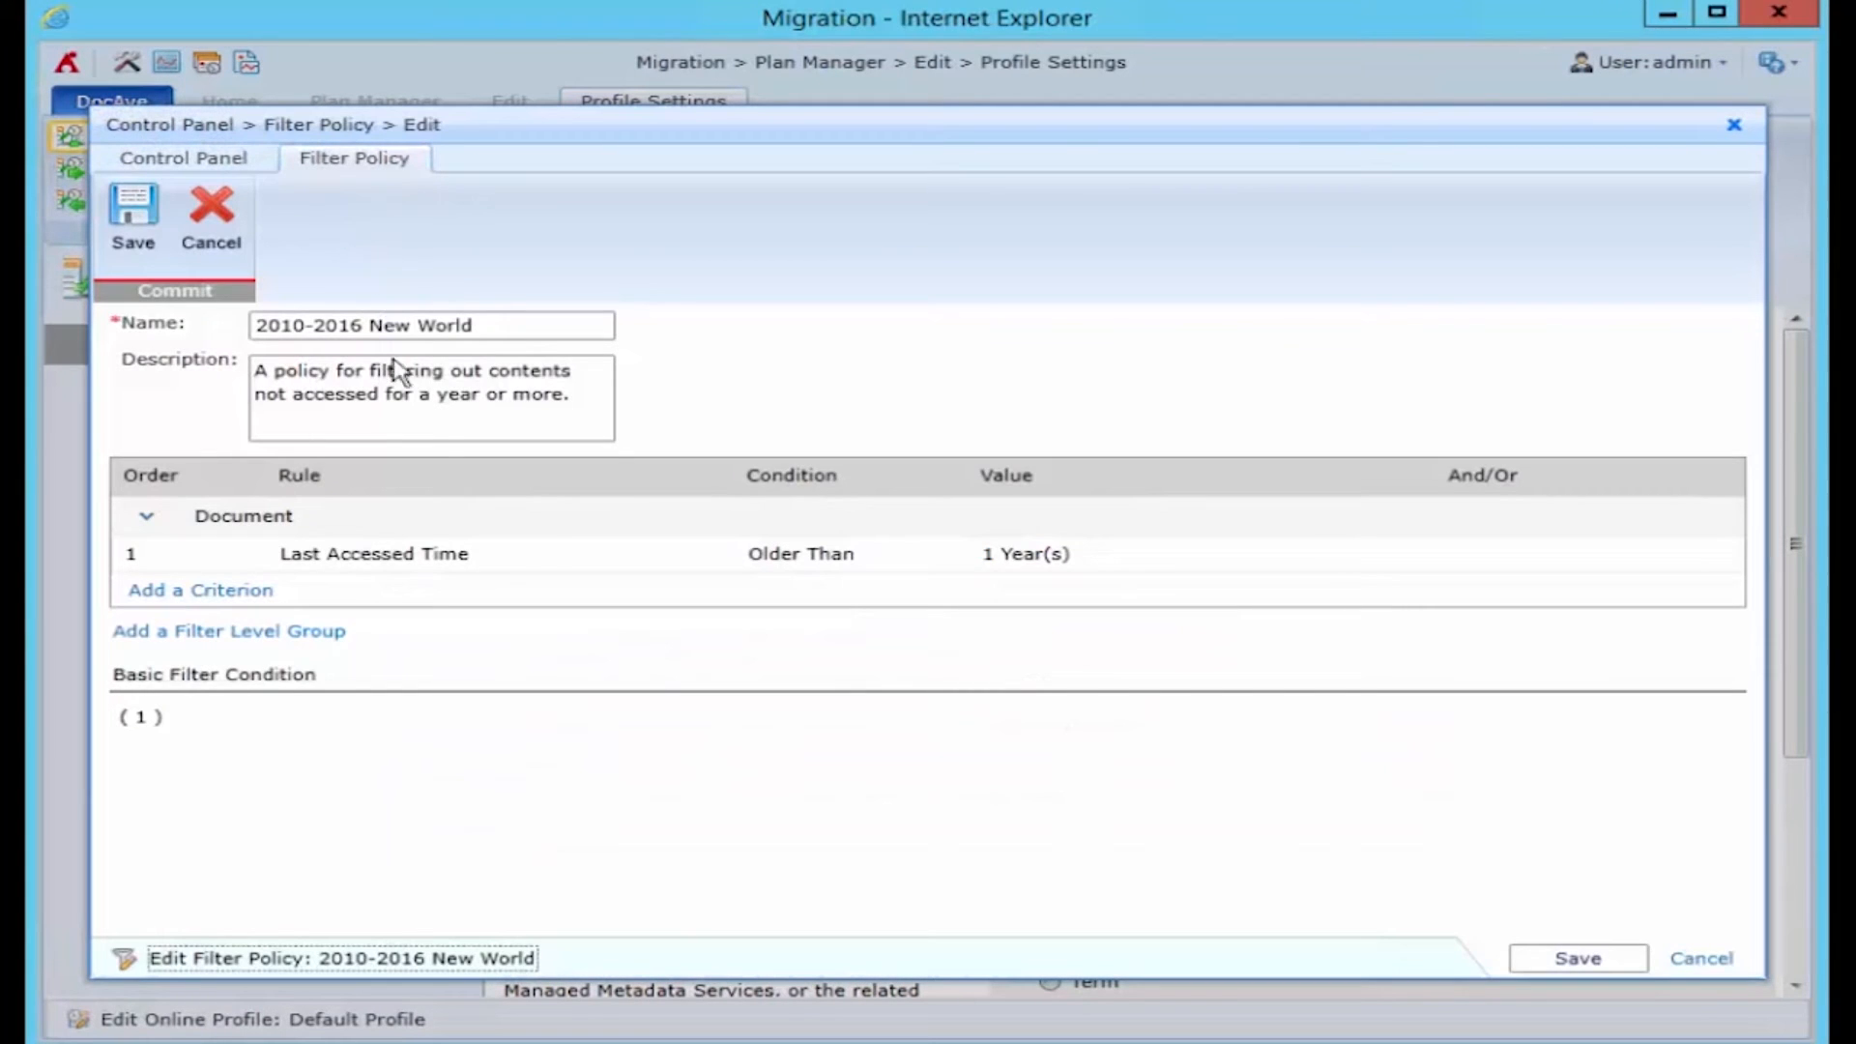
click(800, 553)
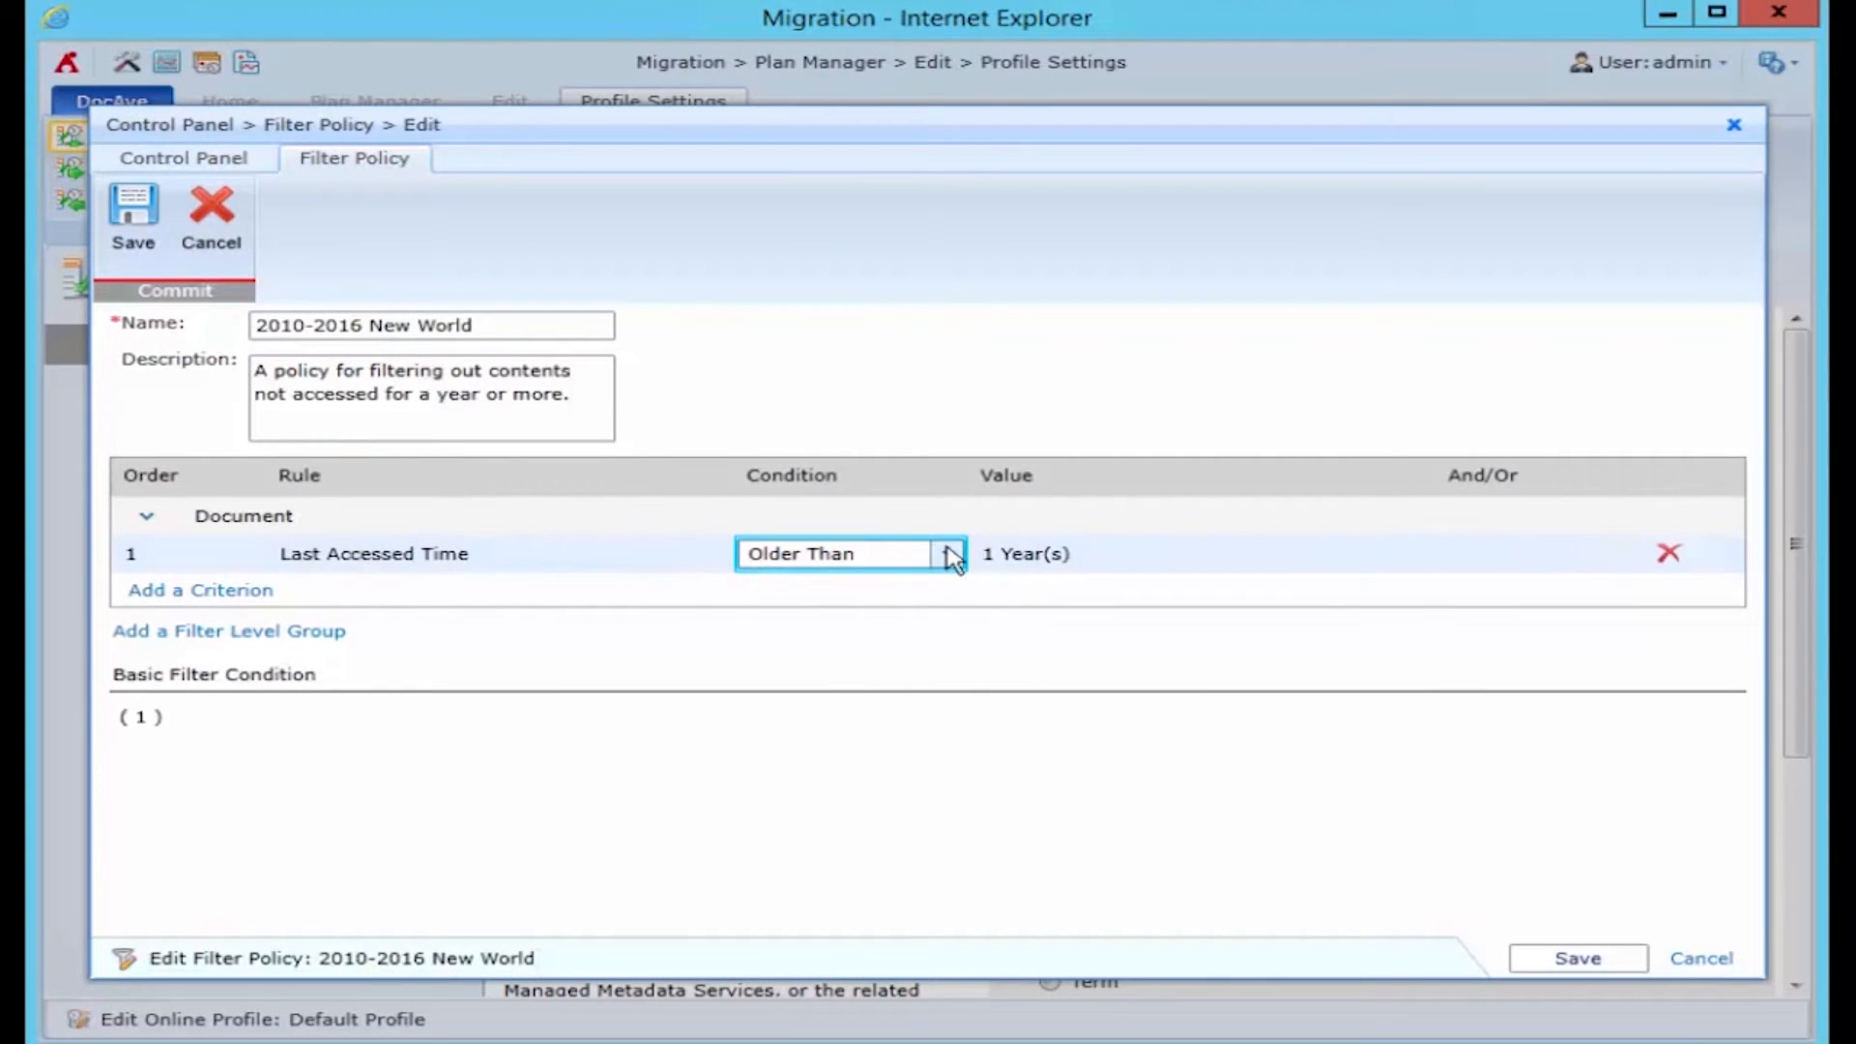
click(945, 553)
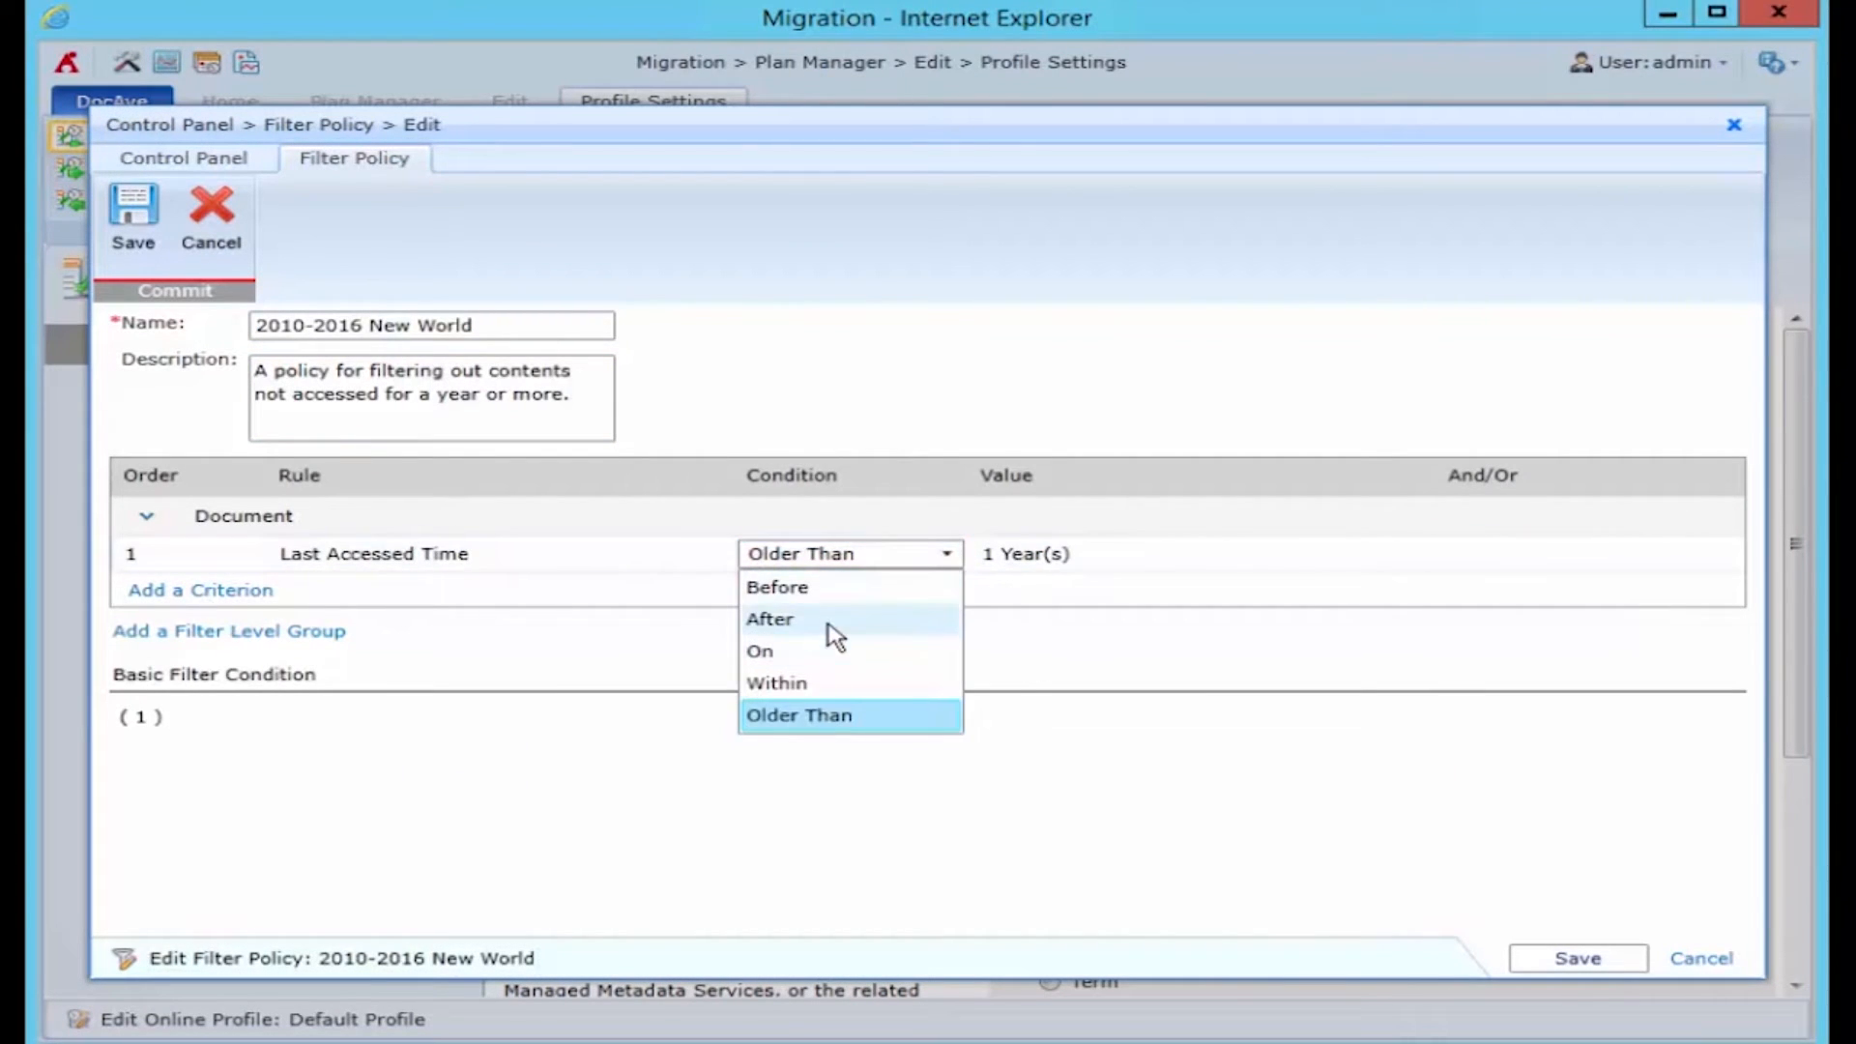
click(777, 684)
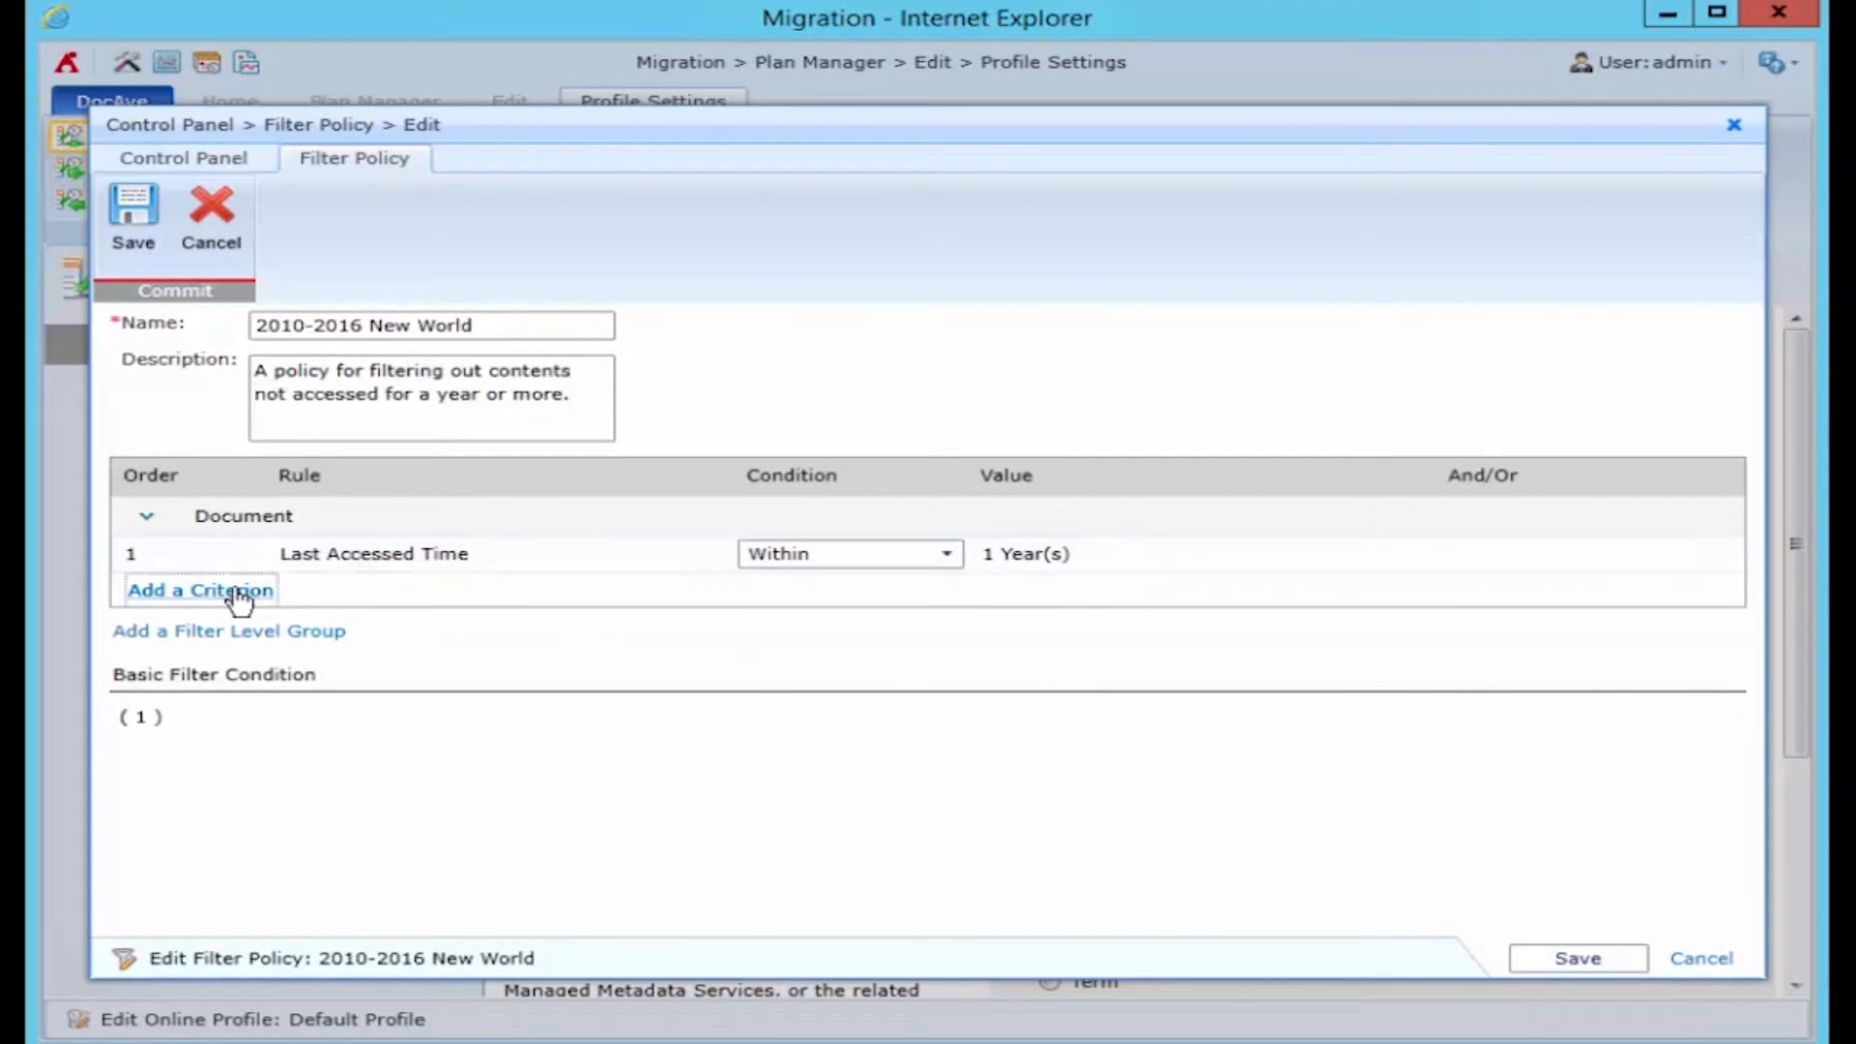
Add a second criterion to the New World filter policy and pick its rule.
click(200, 589)
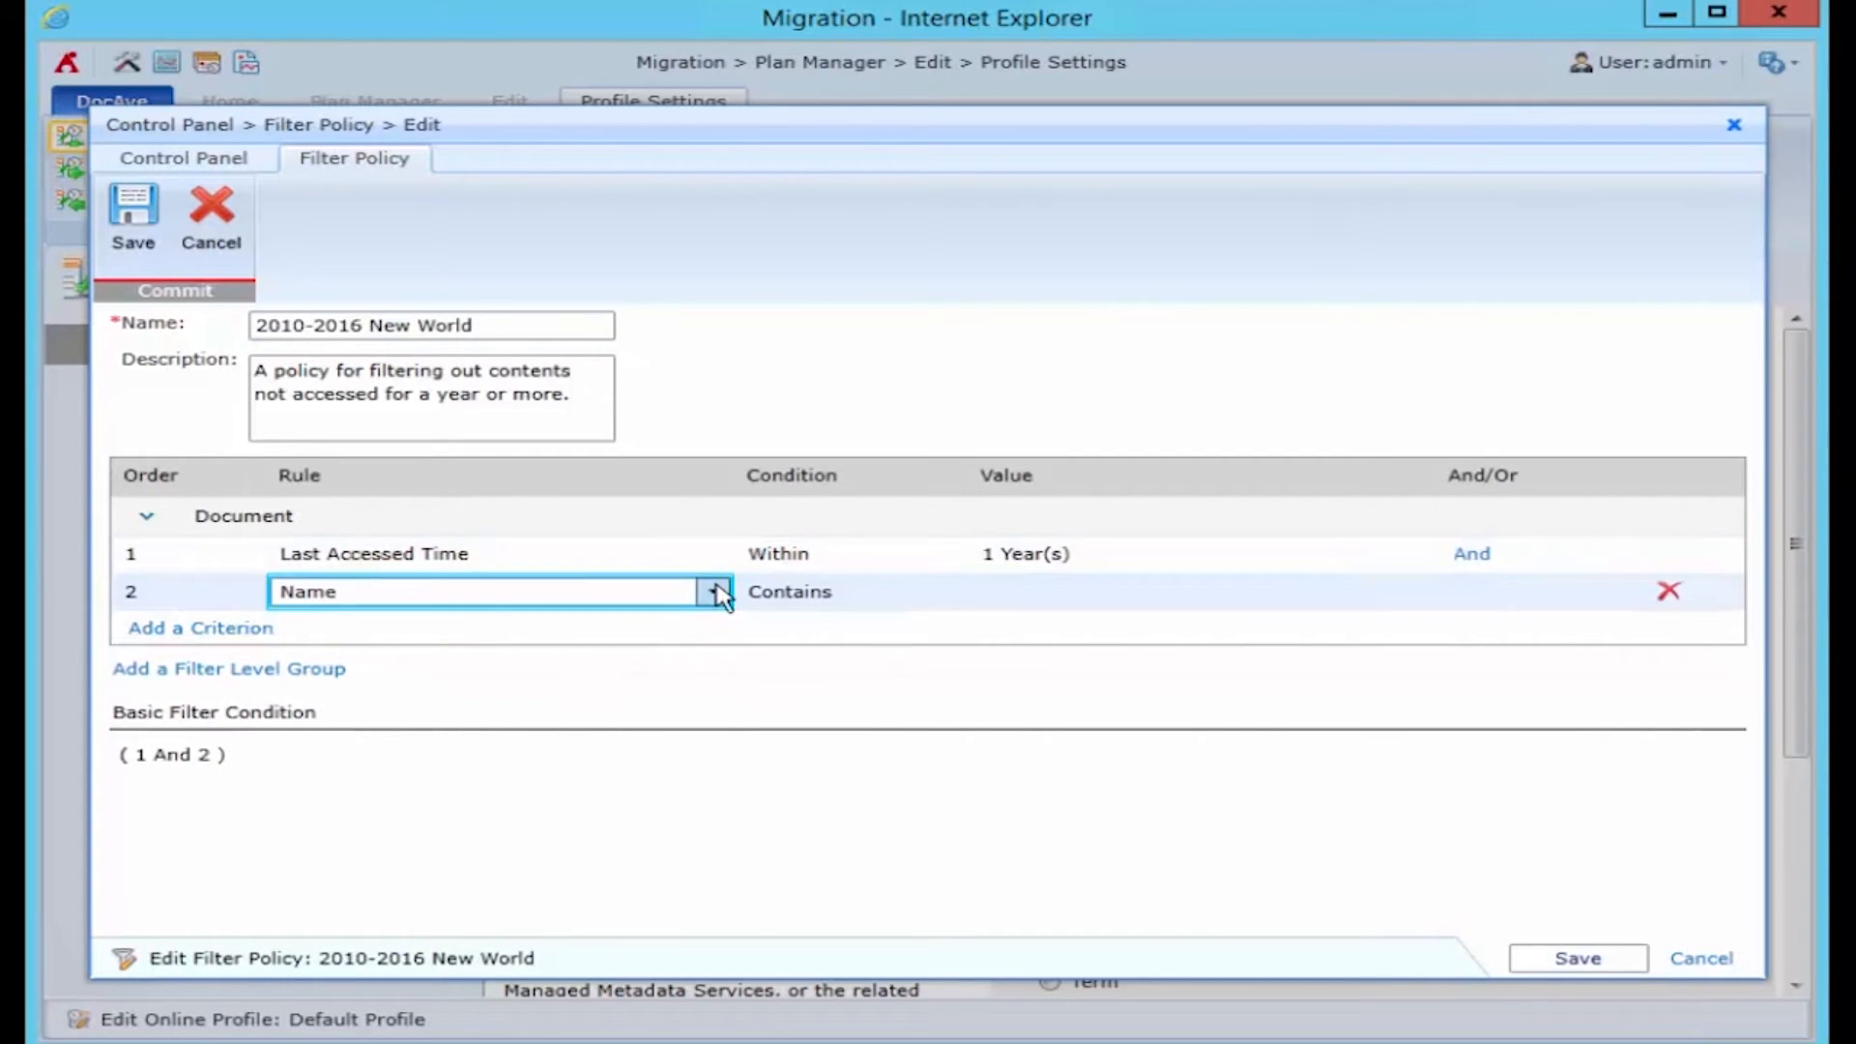
click(712, 592)
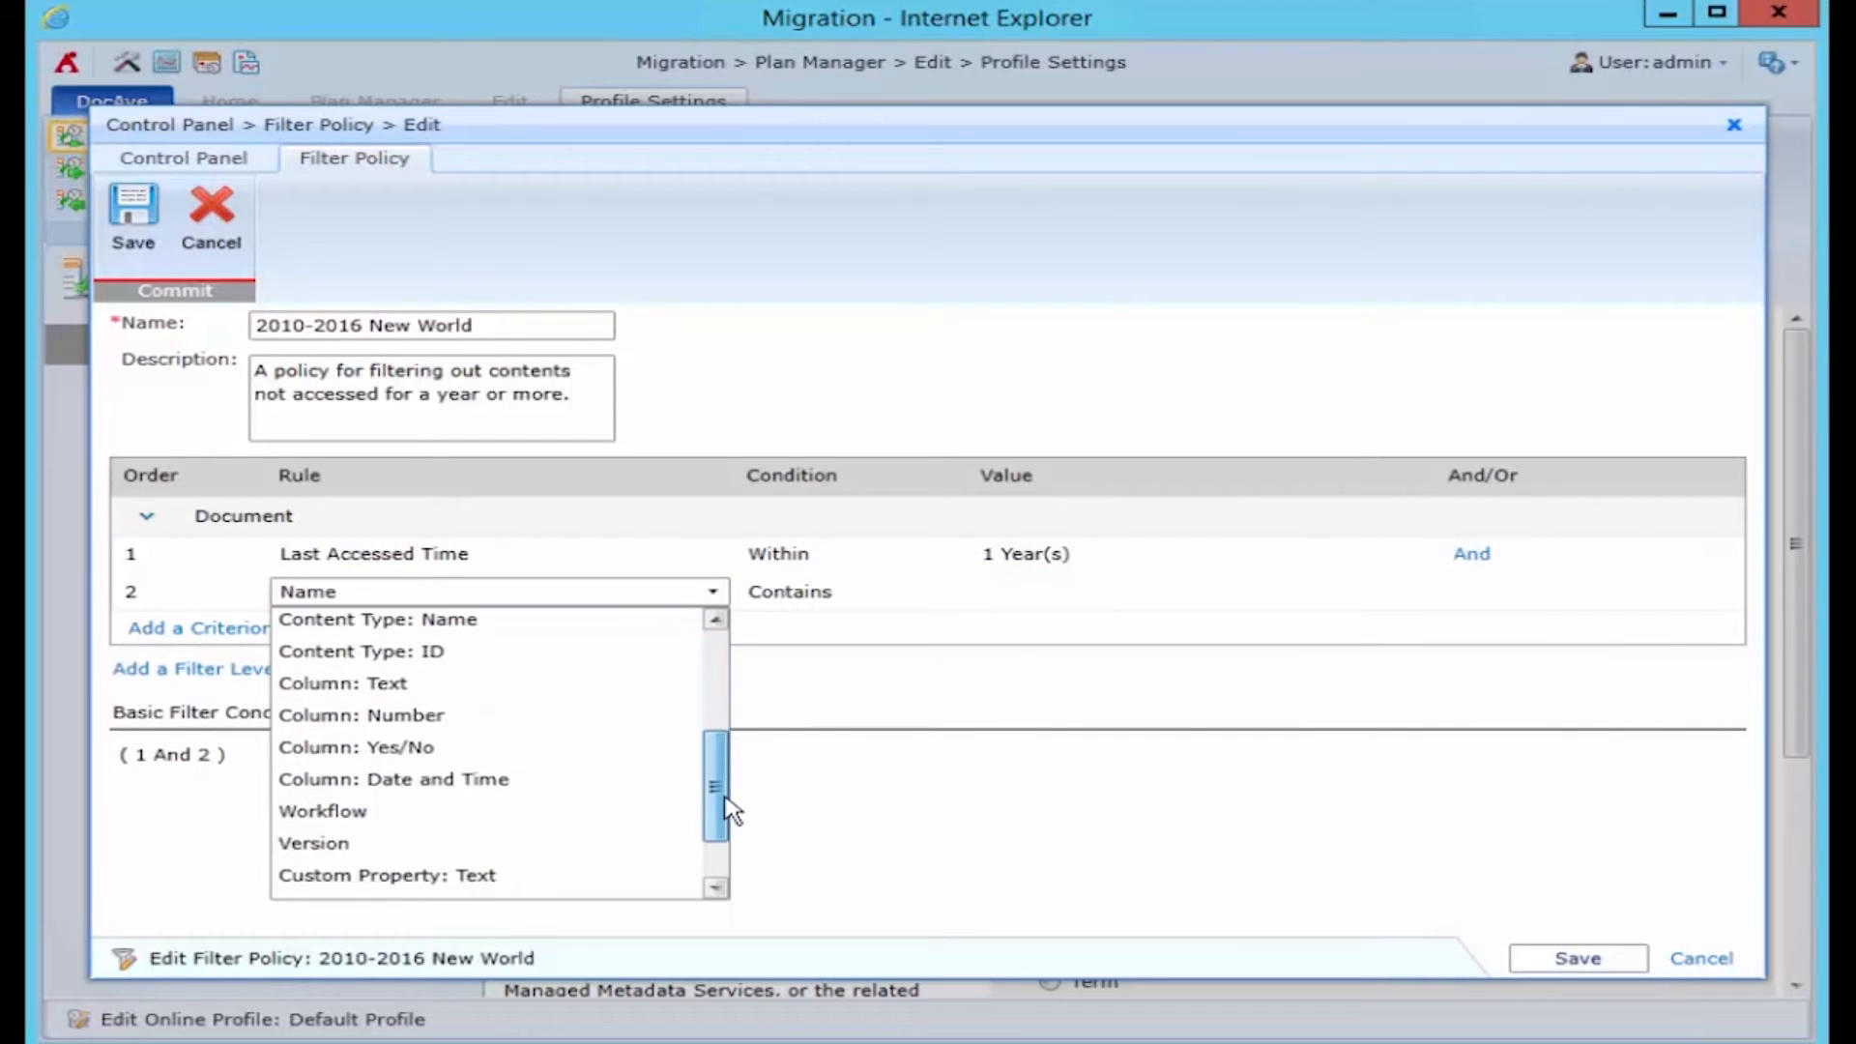
scroll(up, 3)
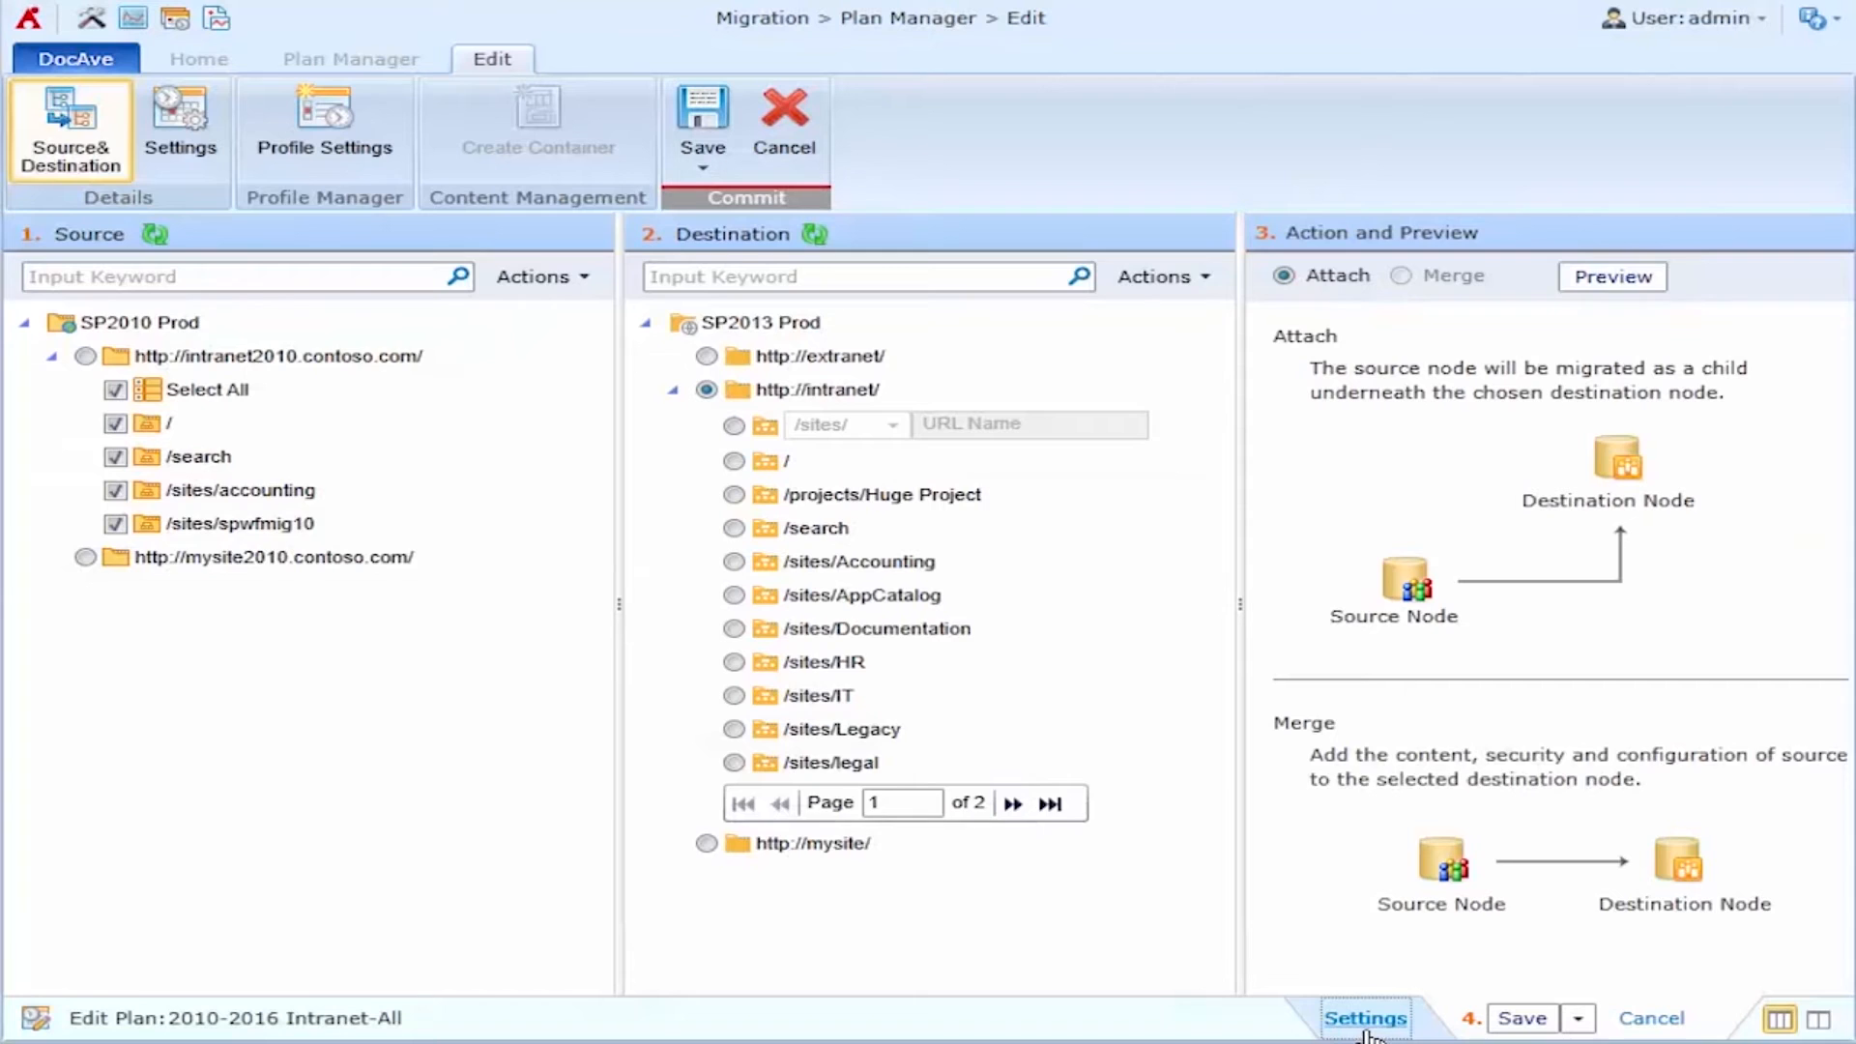
In plan Settings, switch Schedule Selection to 'Configure the schedule myself'.
click(180, 128)
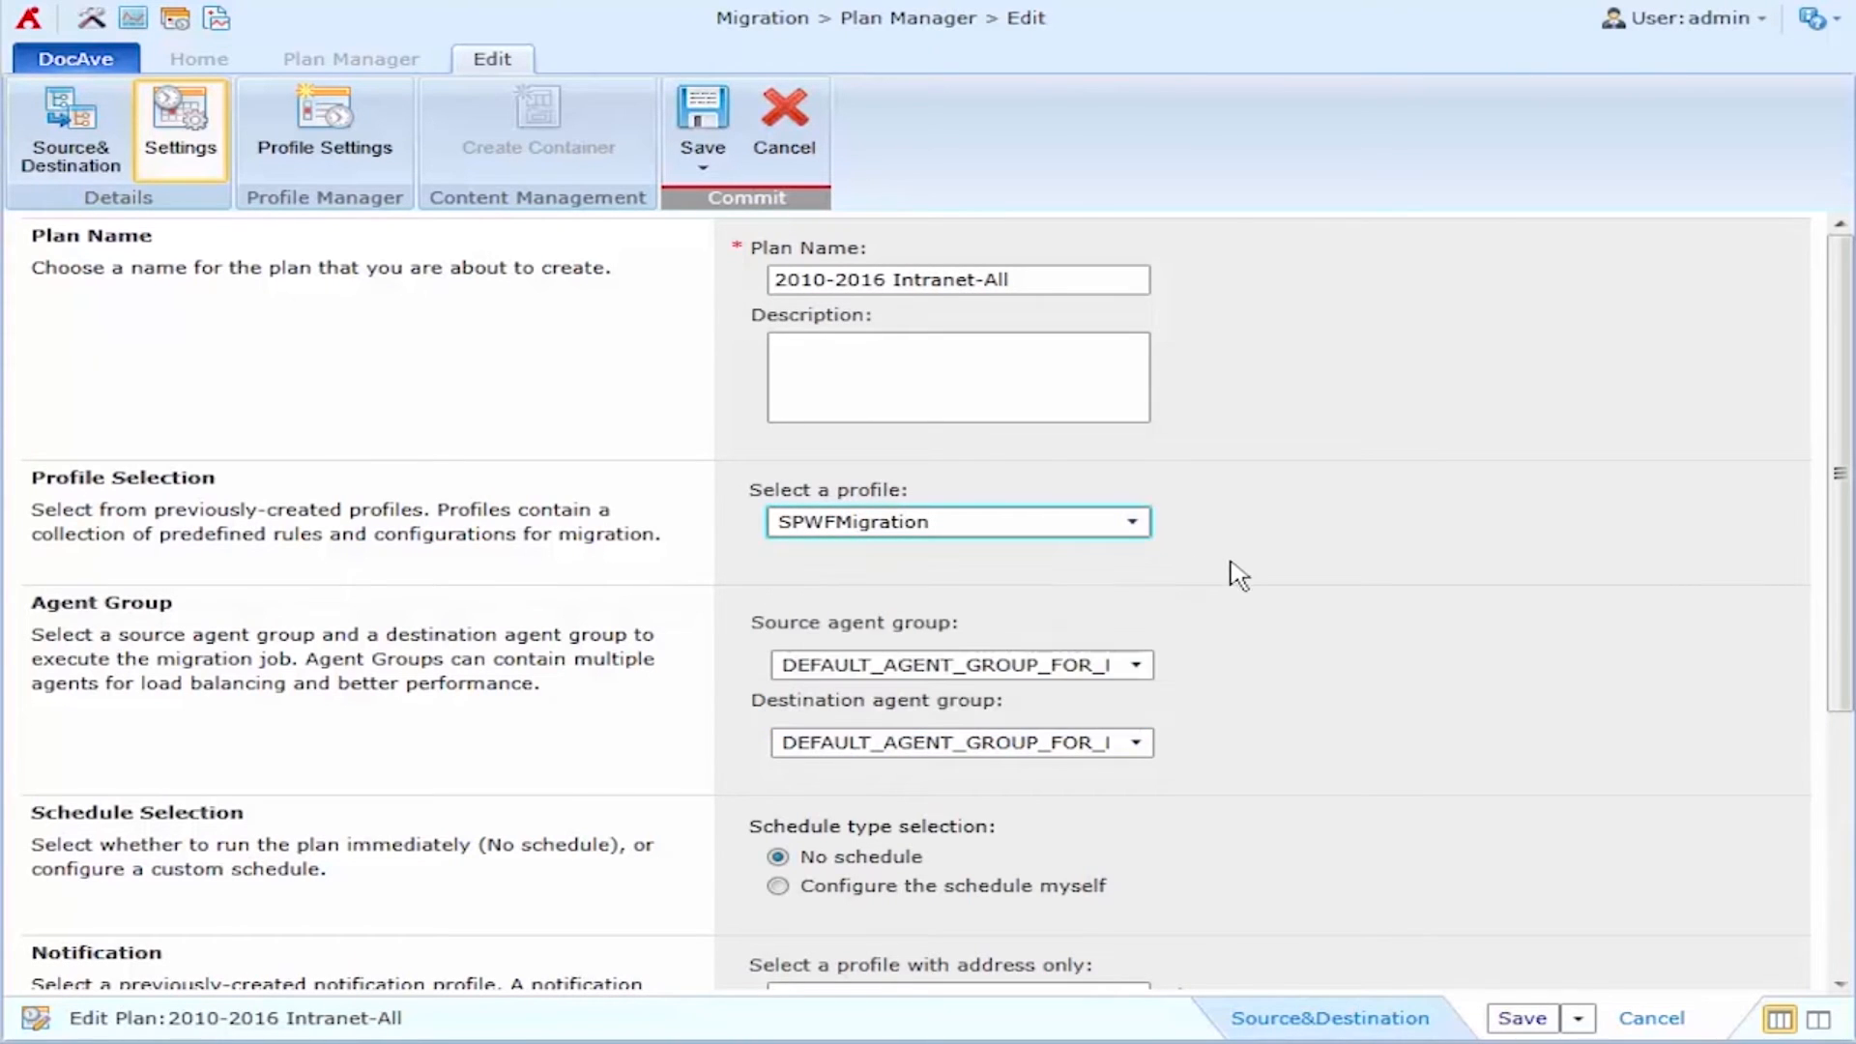
scroll(down, 3)
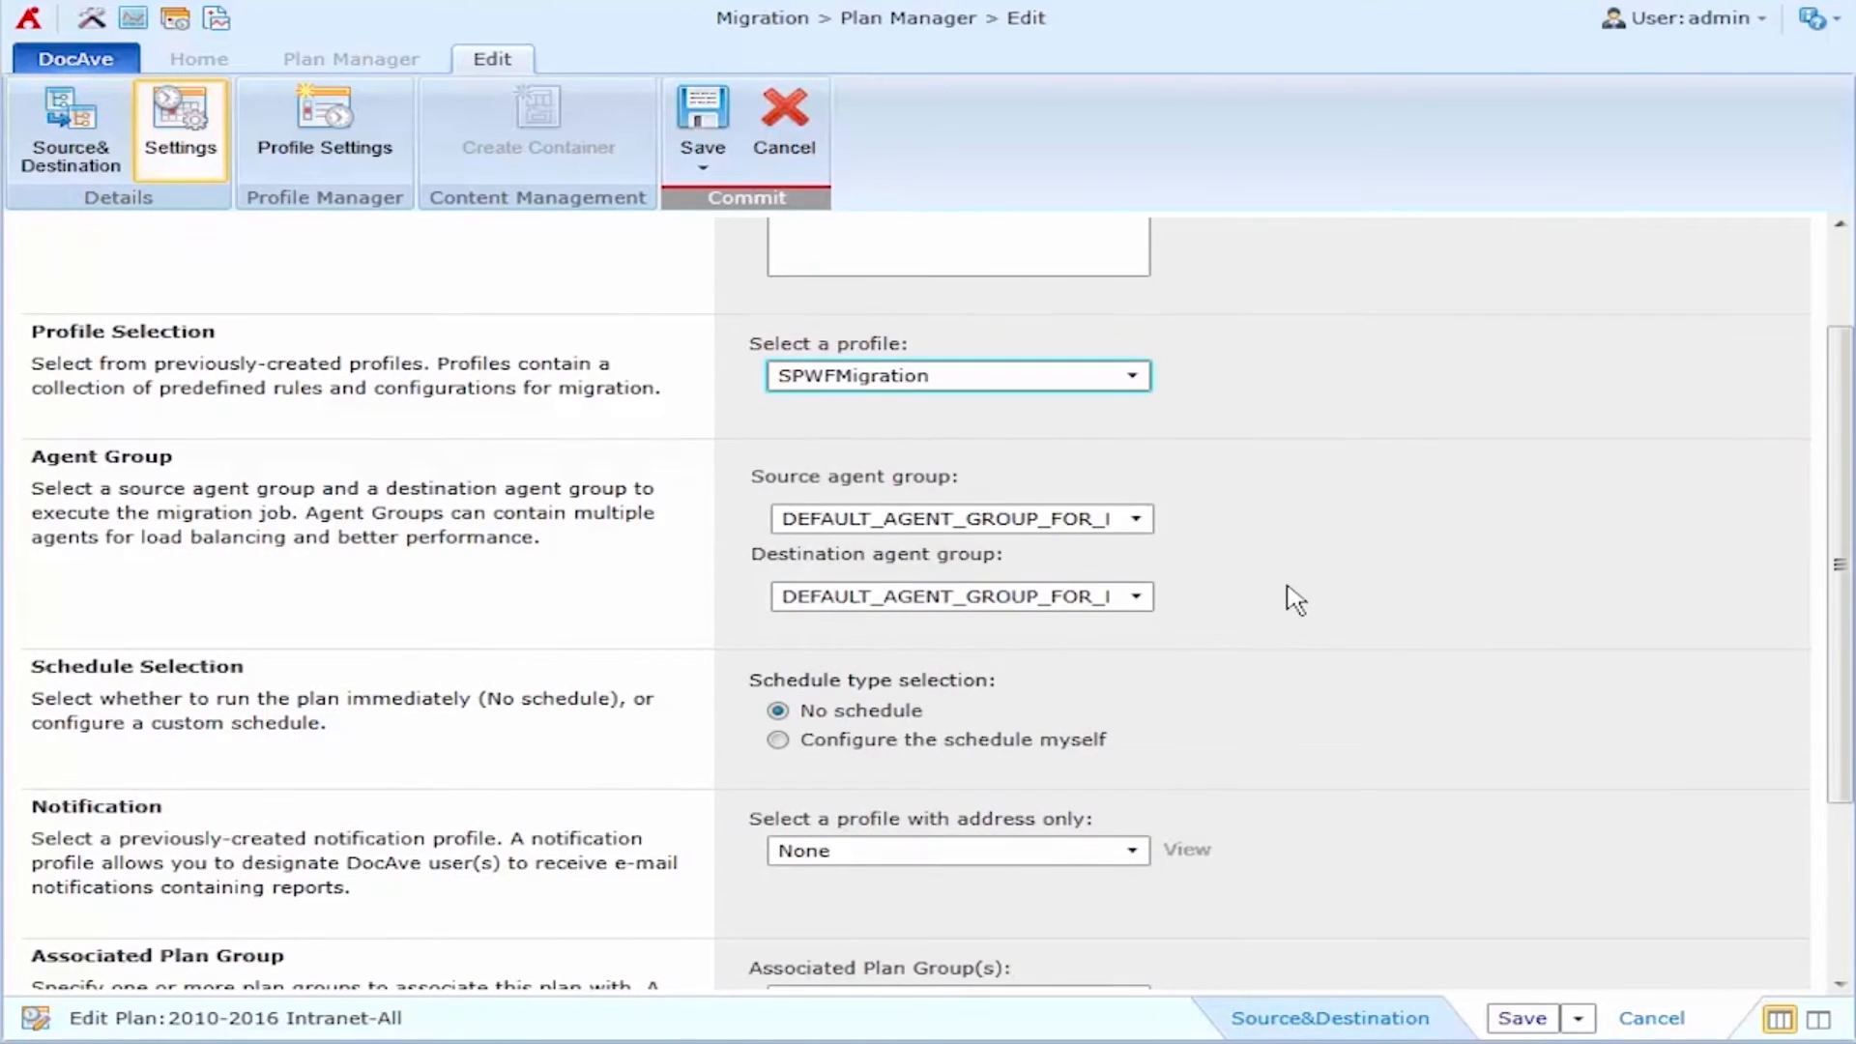
scroll(down, 3)
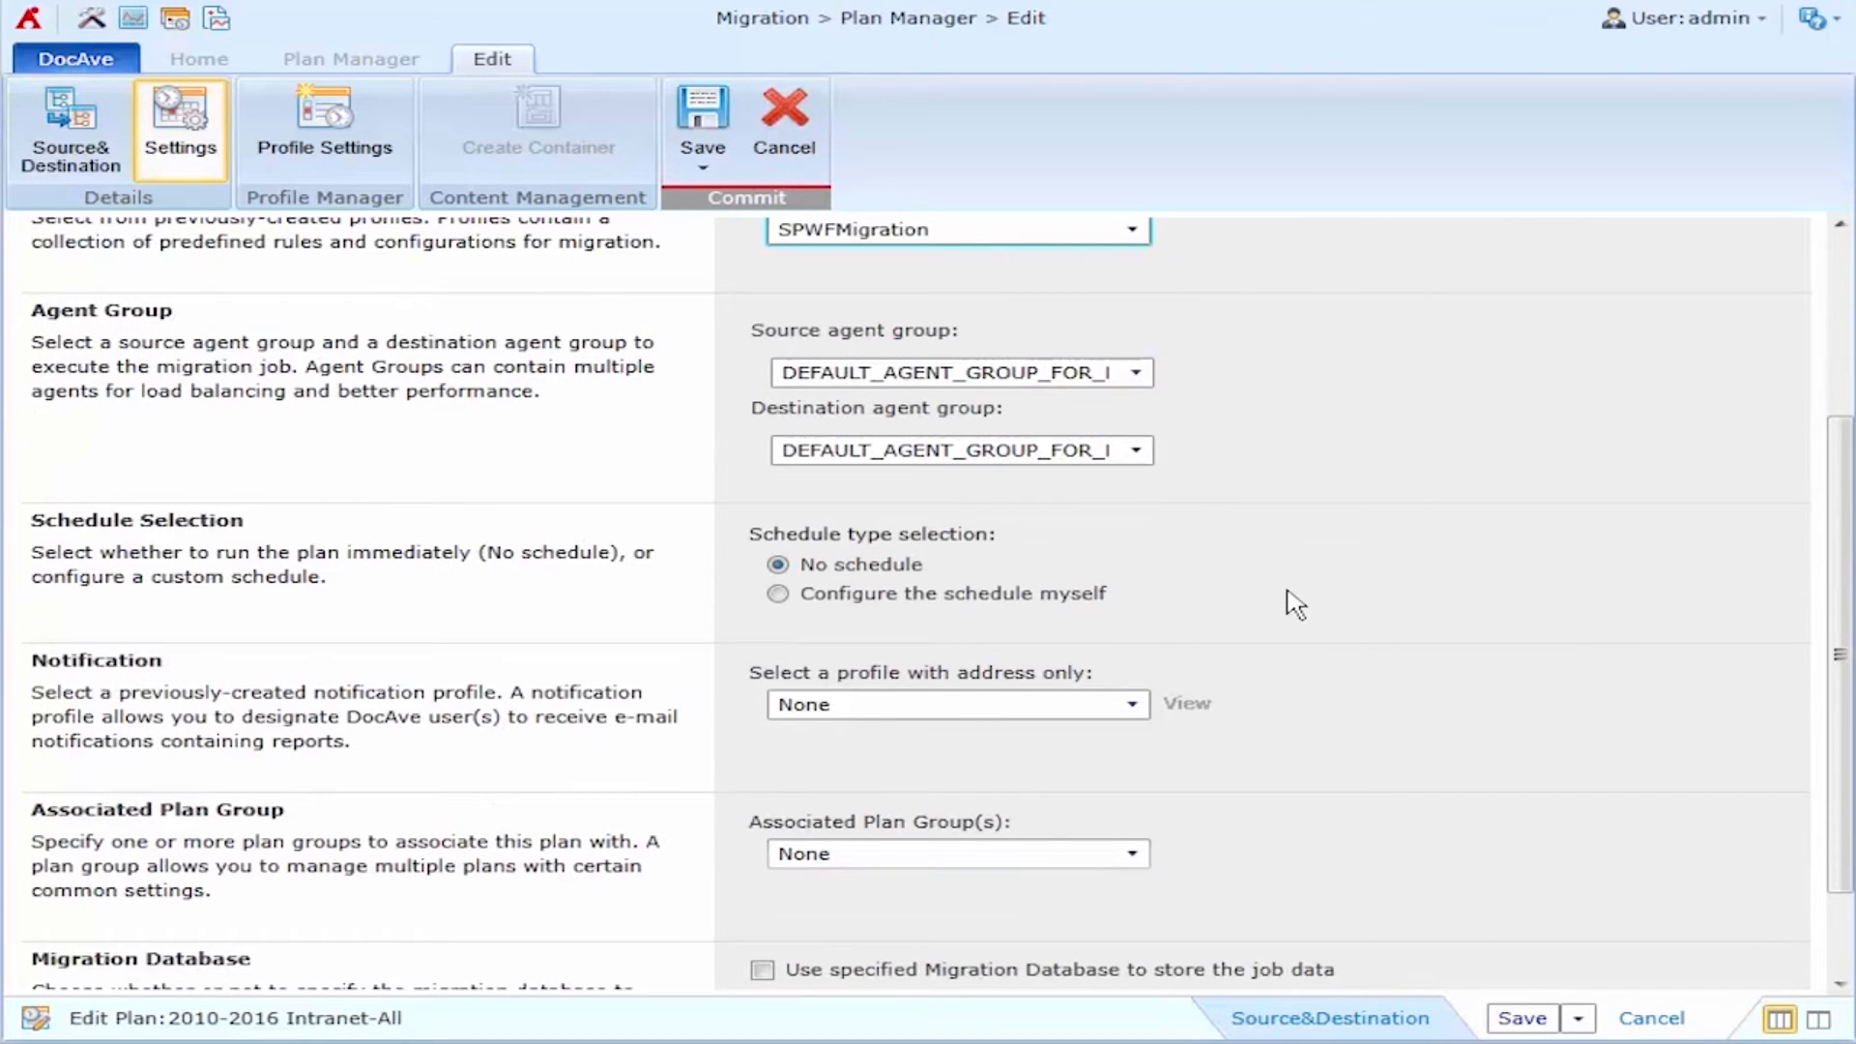
click(779, 593)
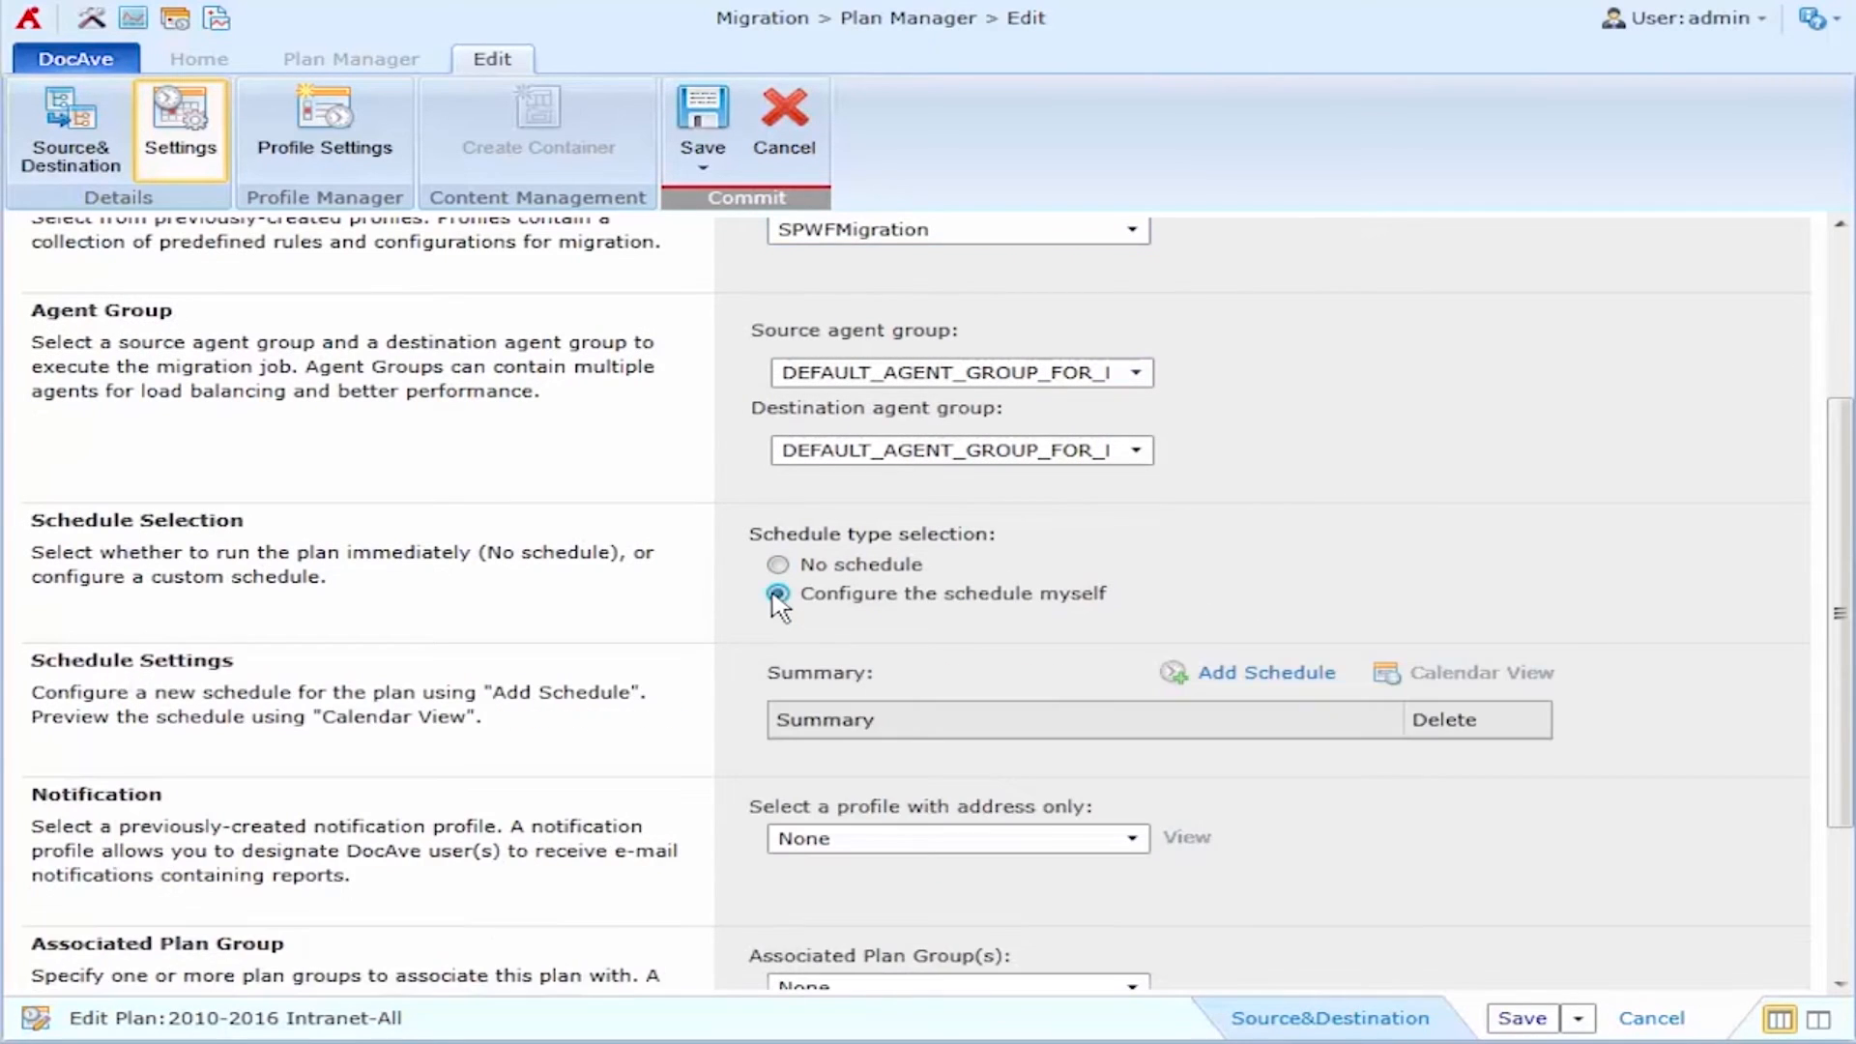
Add a Full Migration schedule every 1 day, ending after one occurrence.
click(1264, 673)
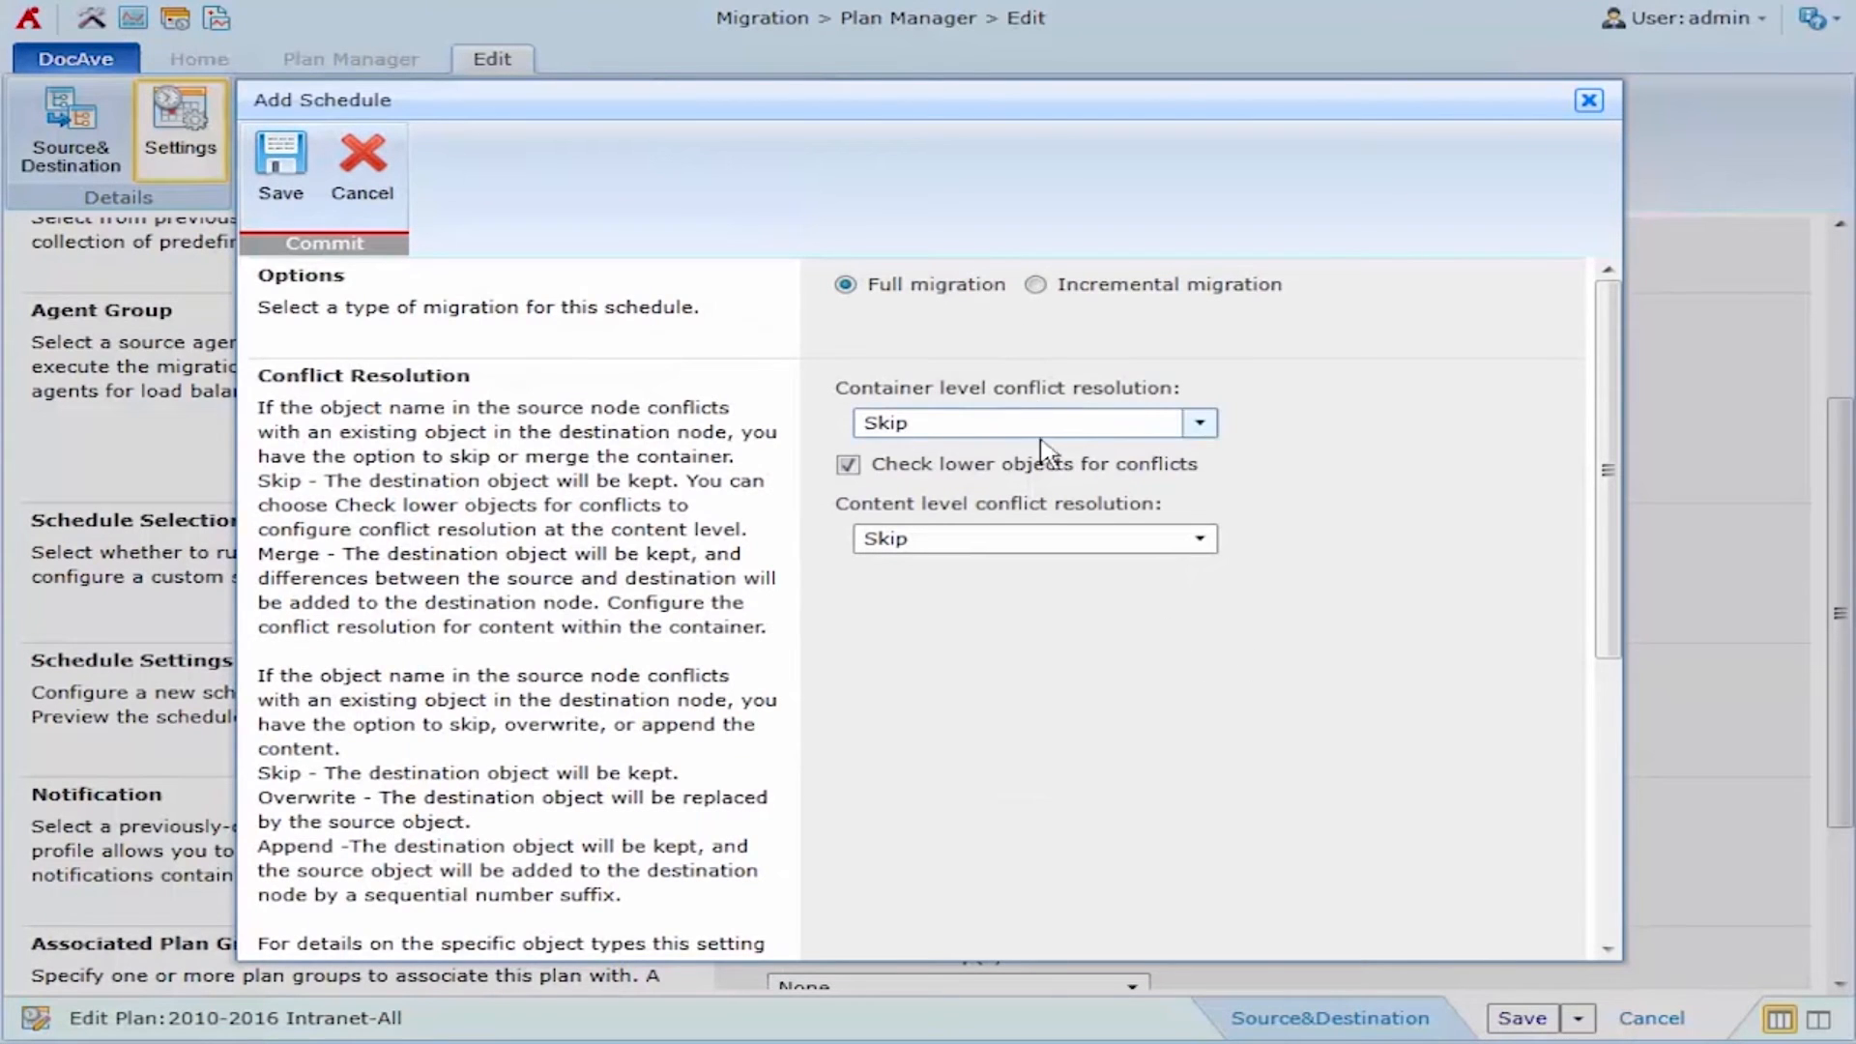
scroll(down, 3)
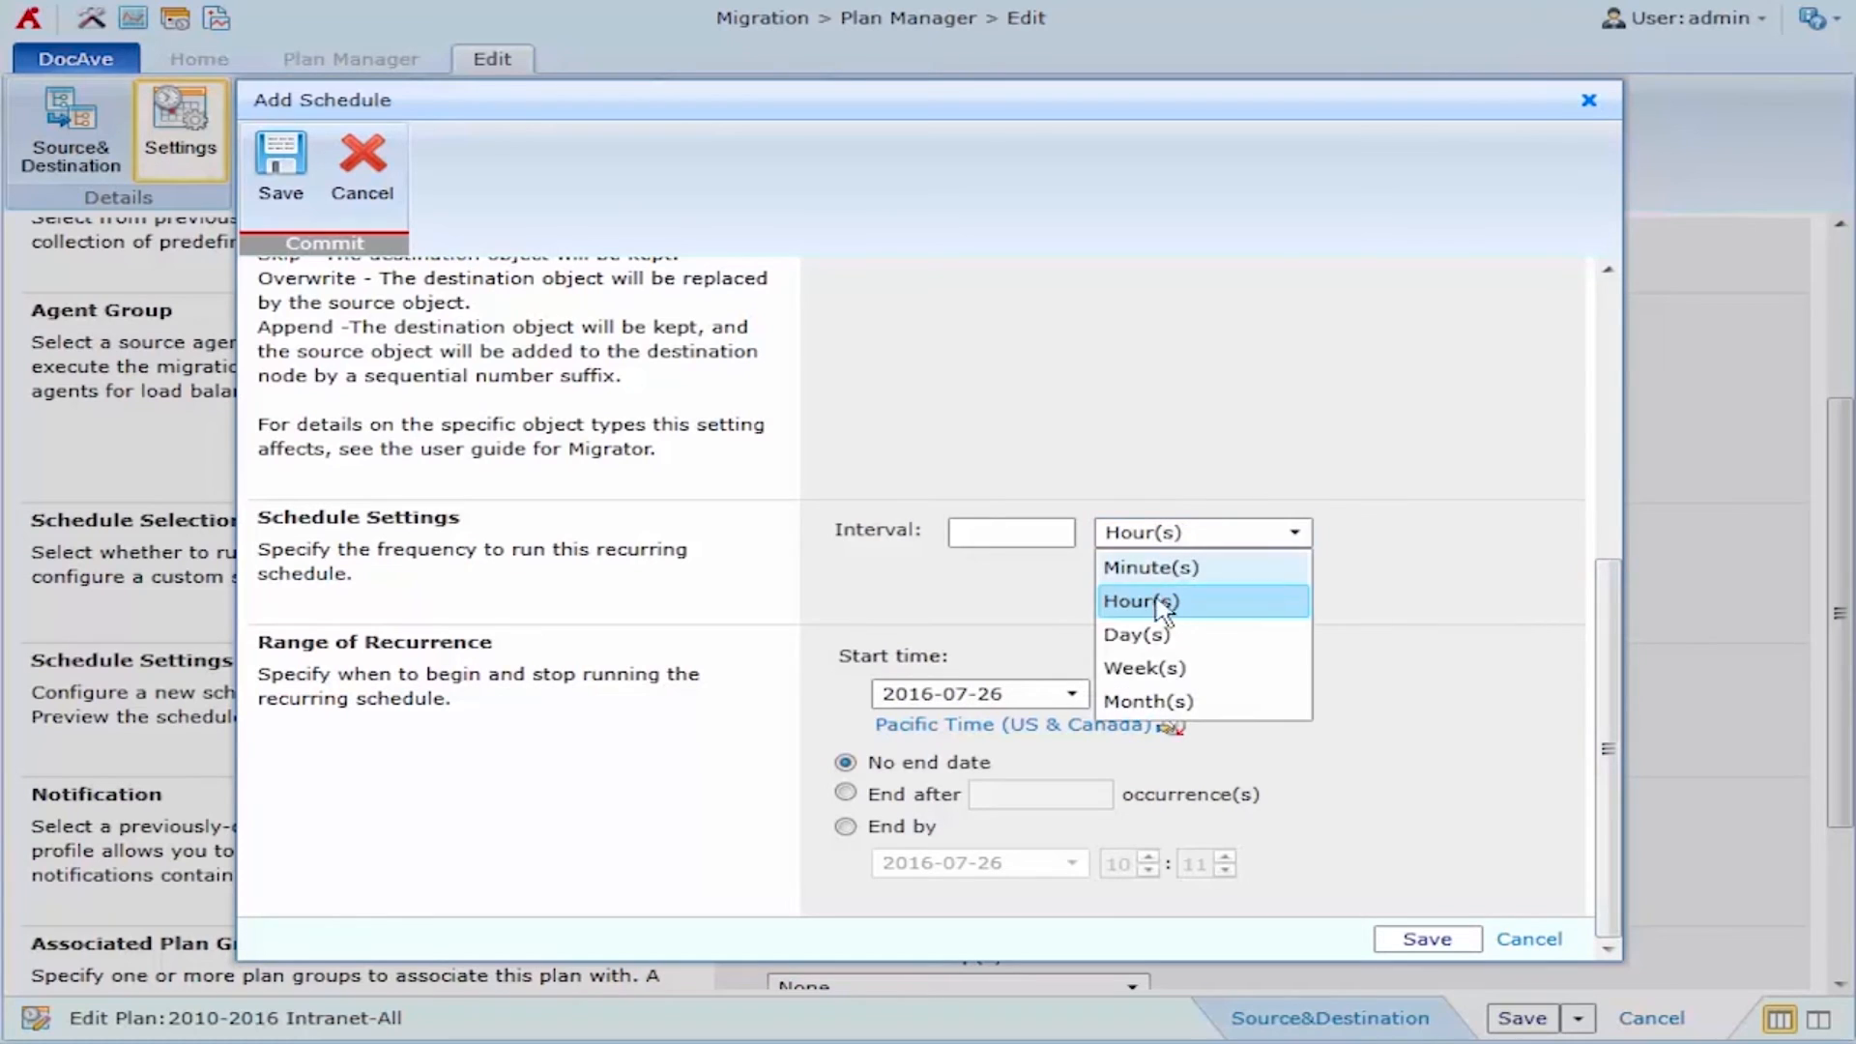
click(1135, 634)
text(1)
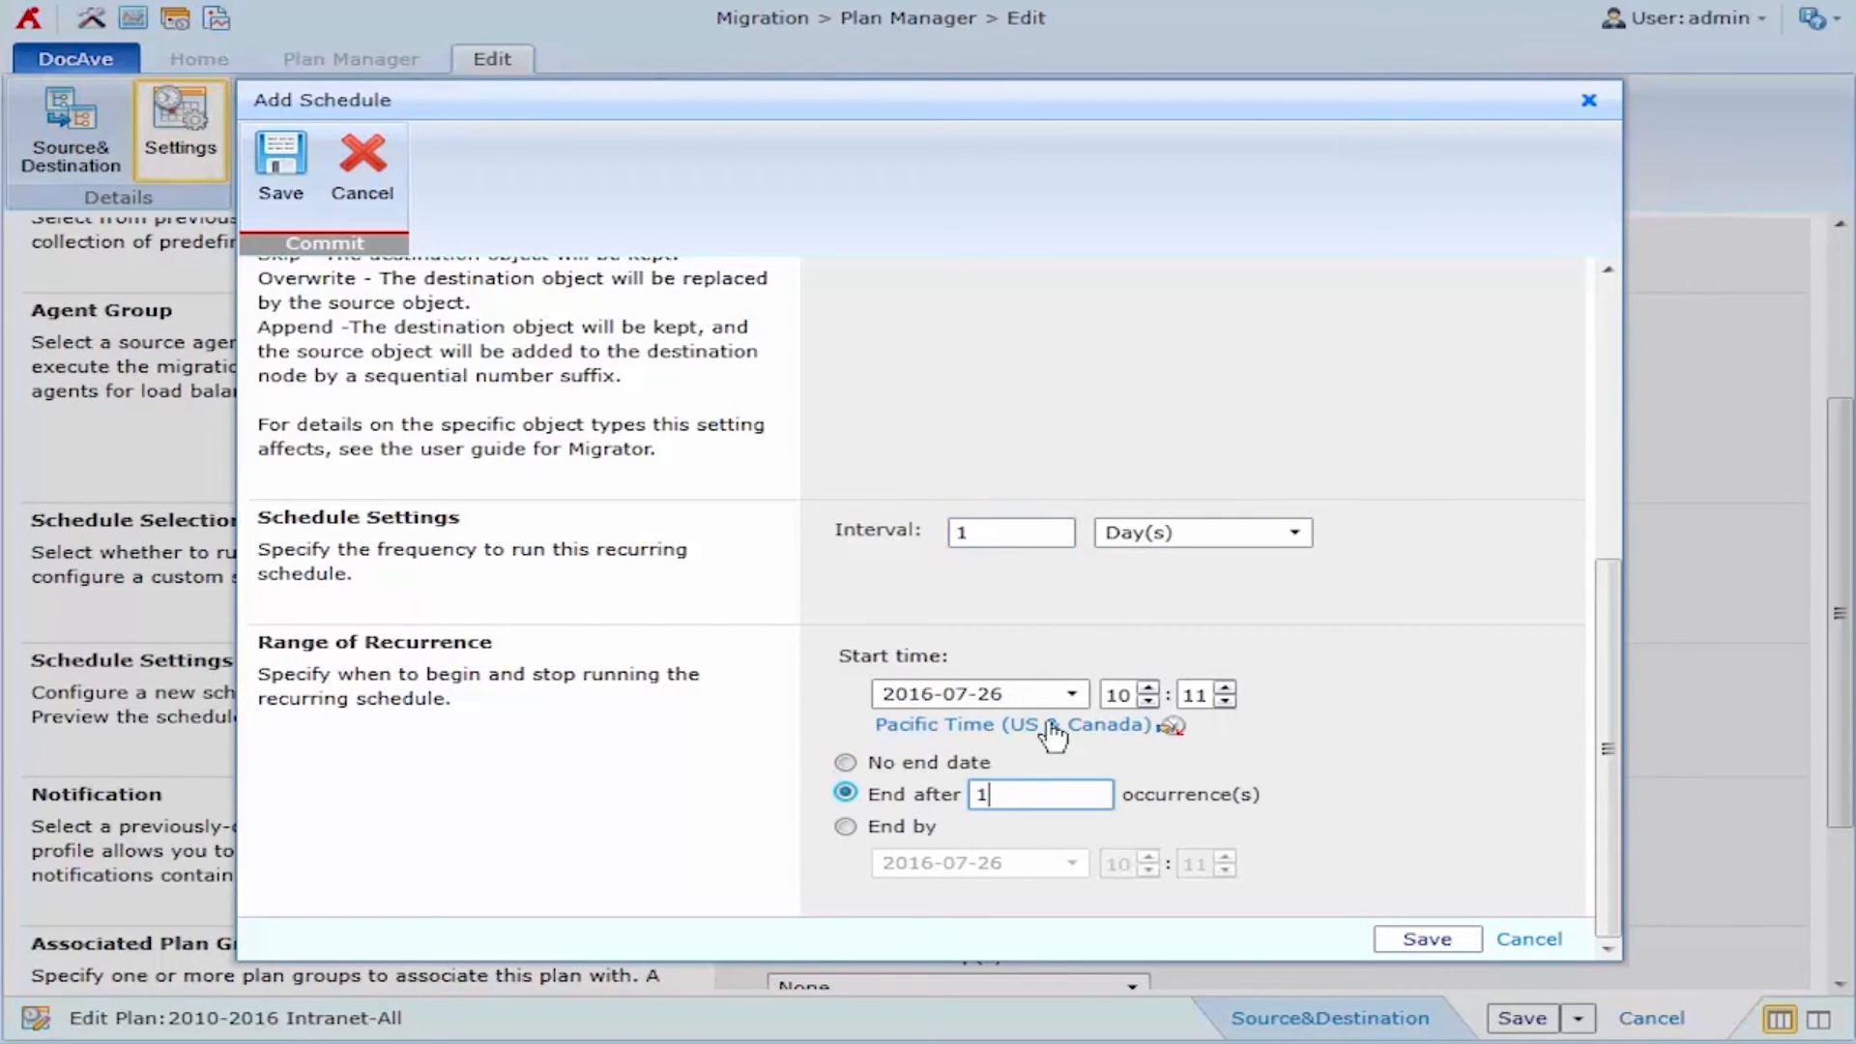
click(1228, 688)
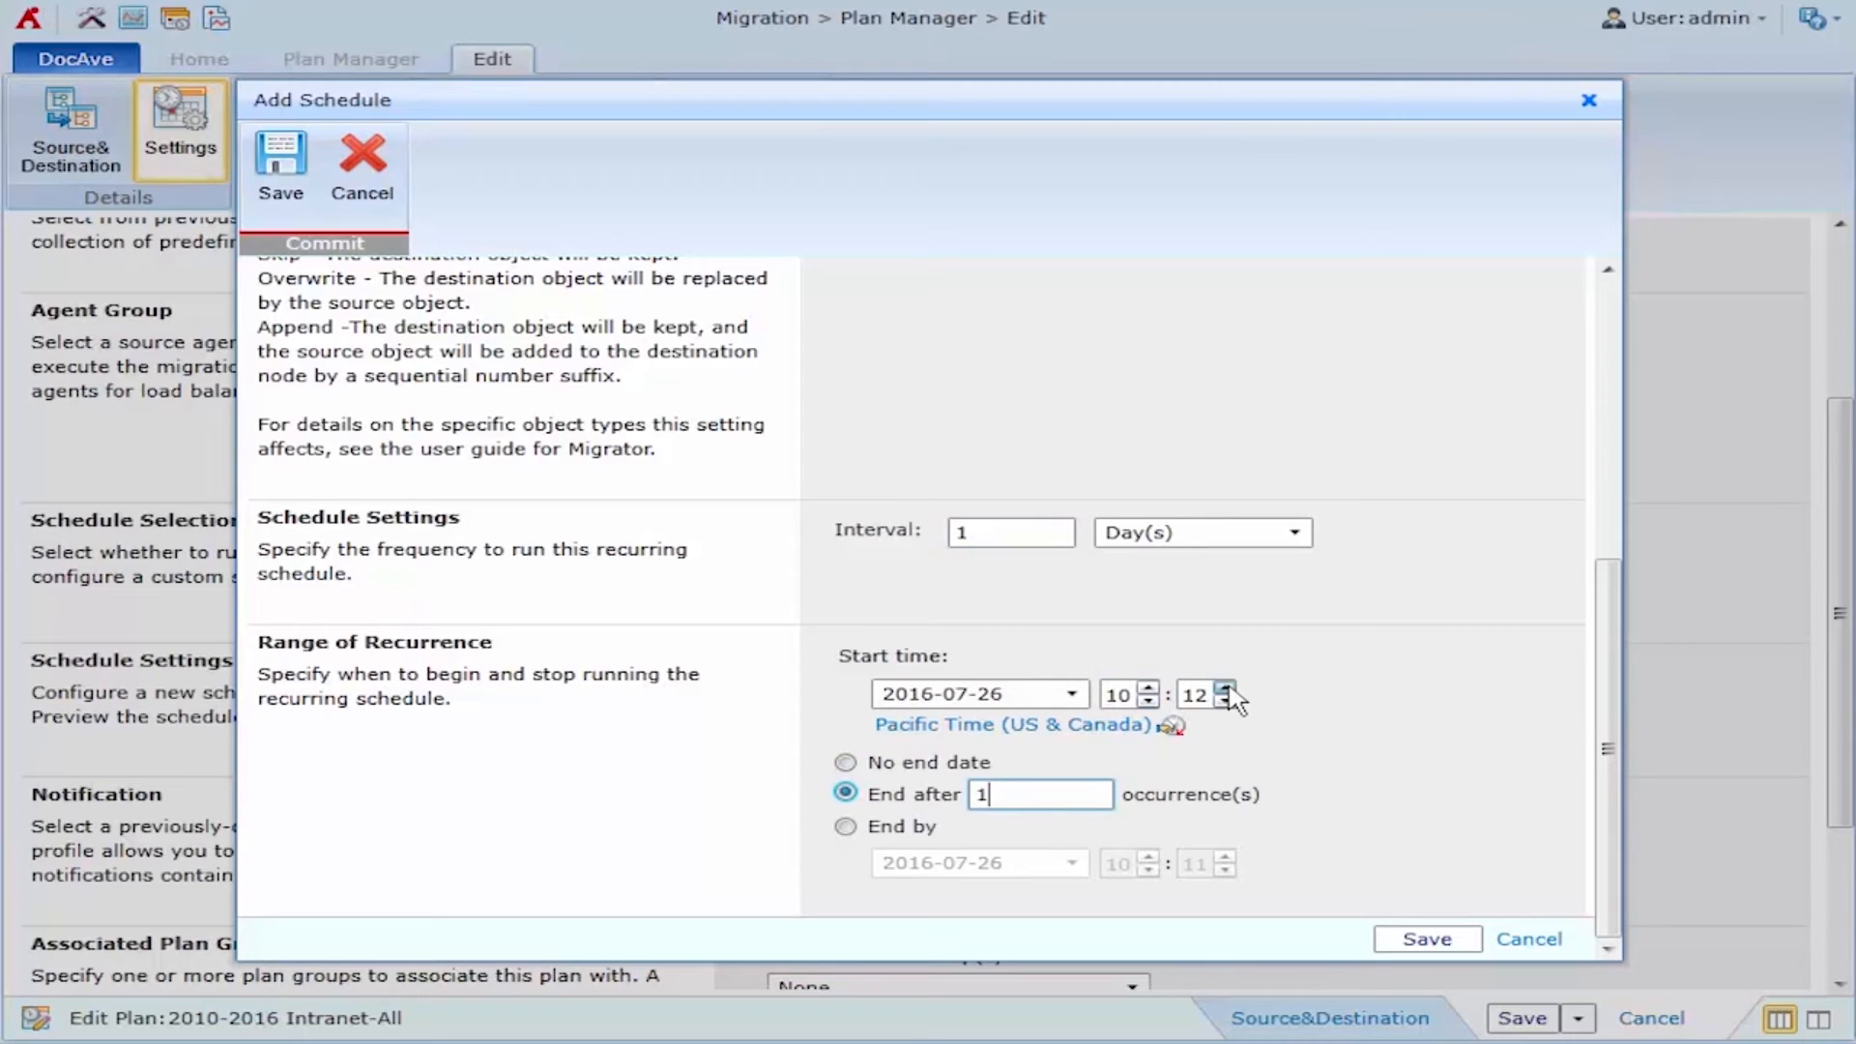
click(1228, 687)
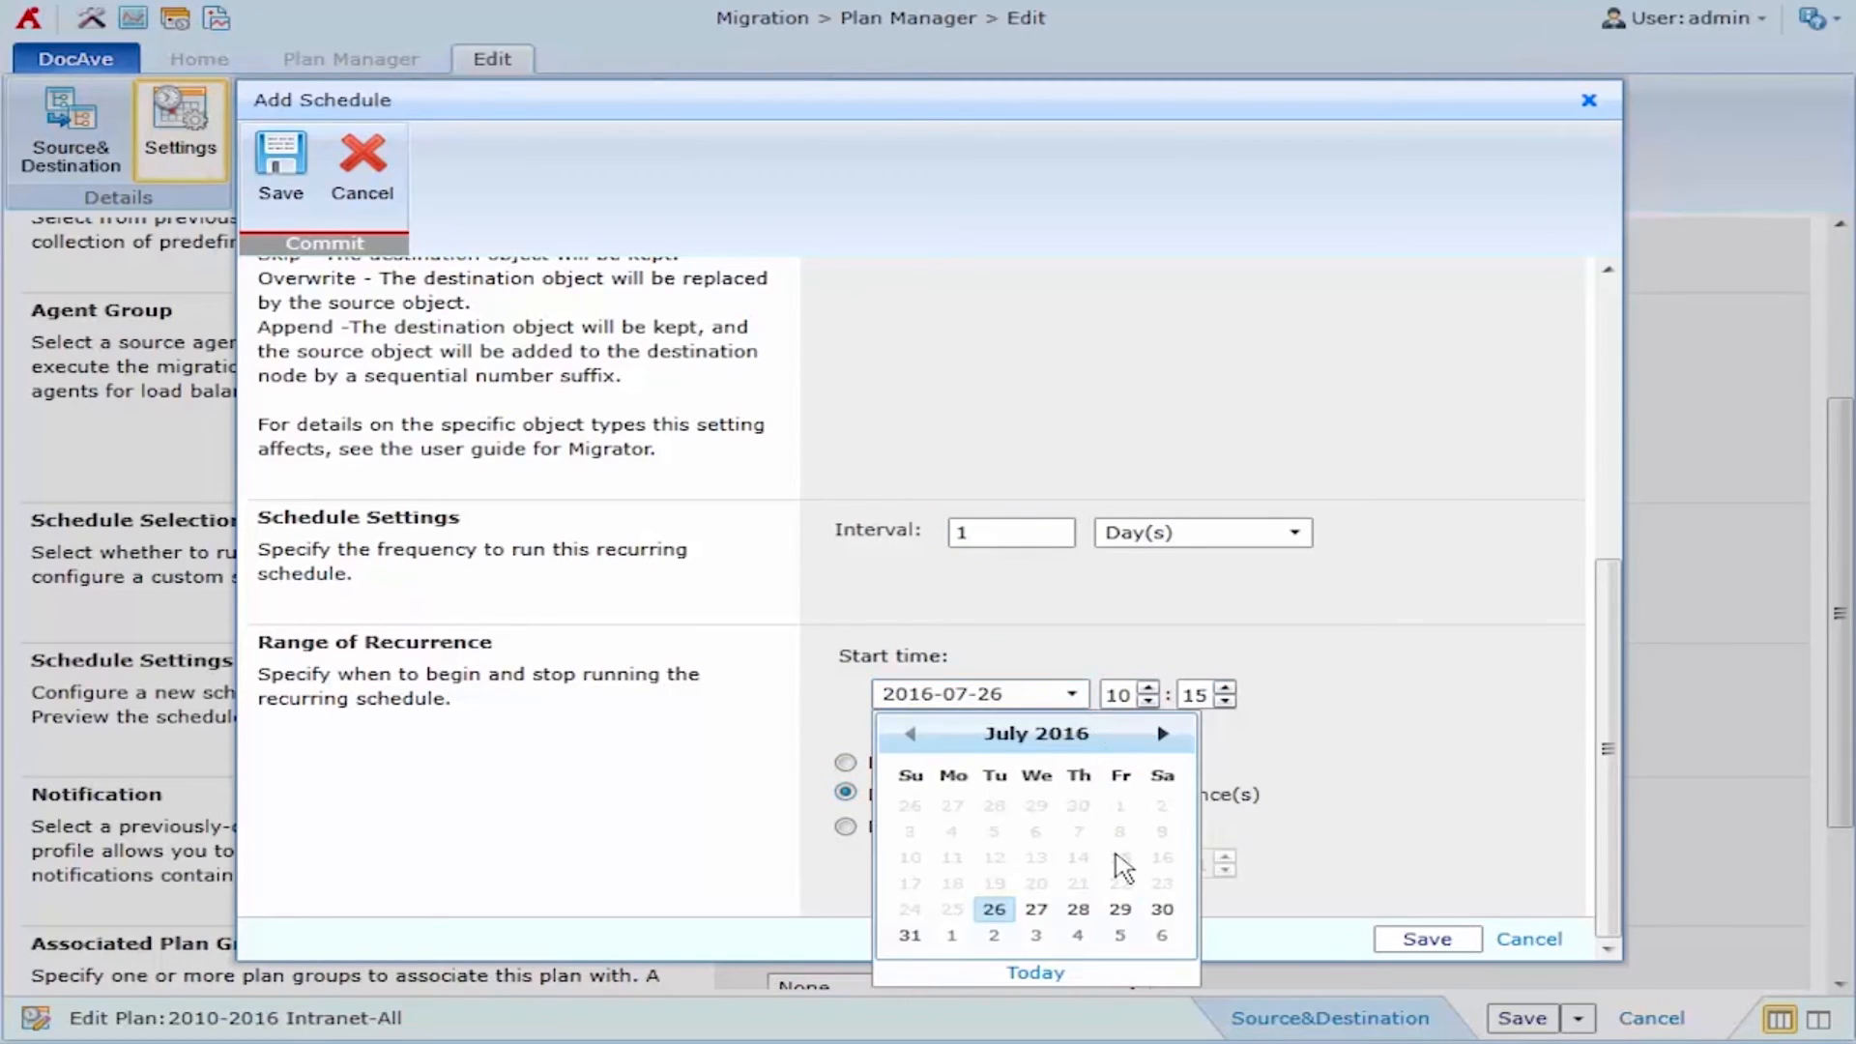
click(1120, 909)
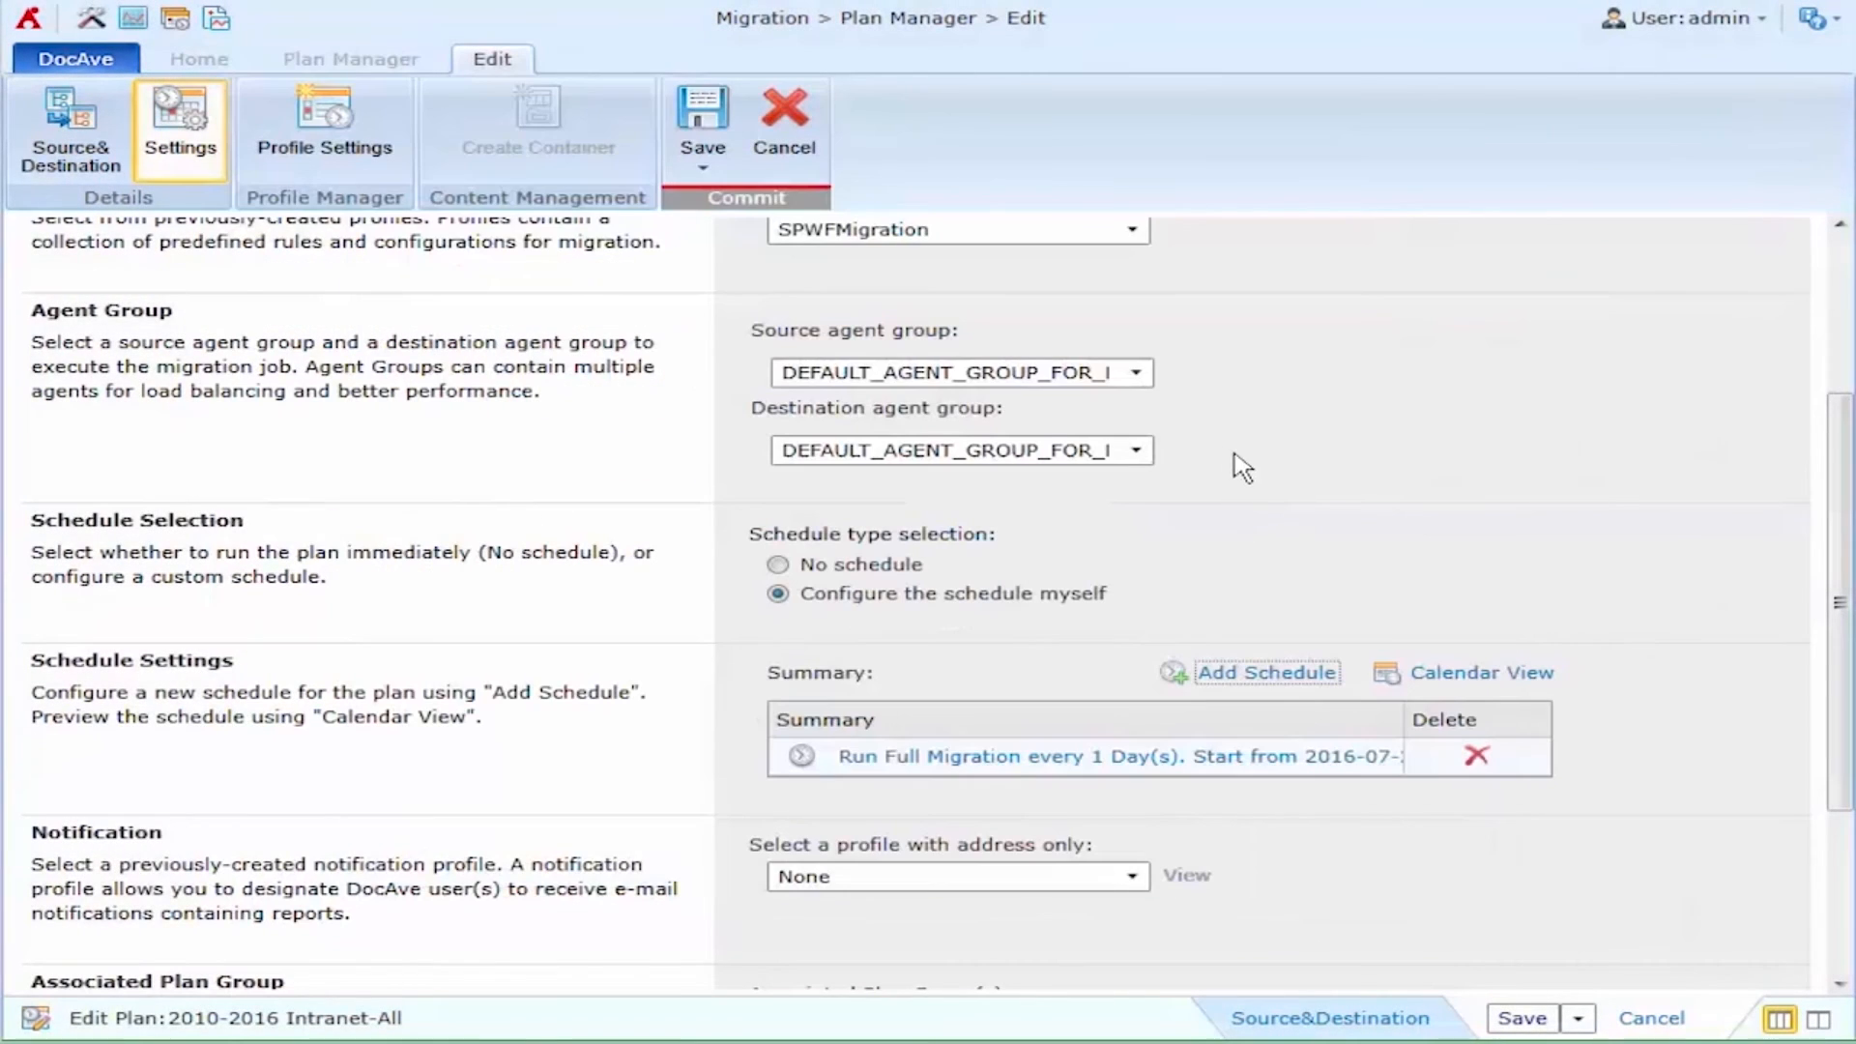
Add an Incremental Migration schedule every 1 day from 2016-08-12, ending after one occurrence.
click(1266, 673)
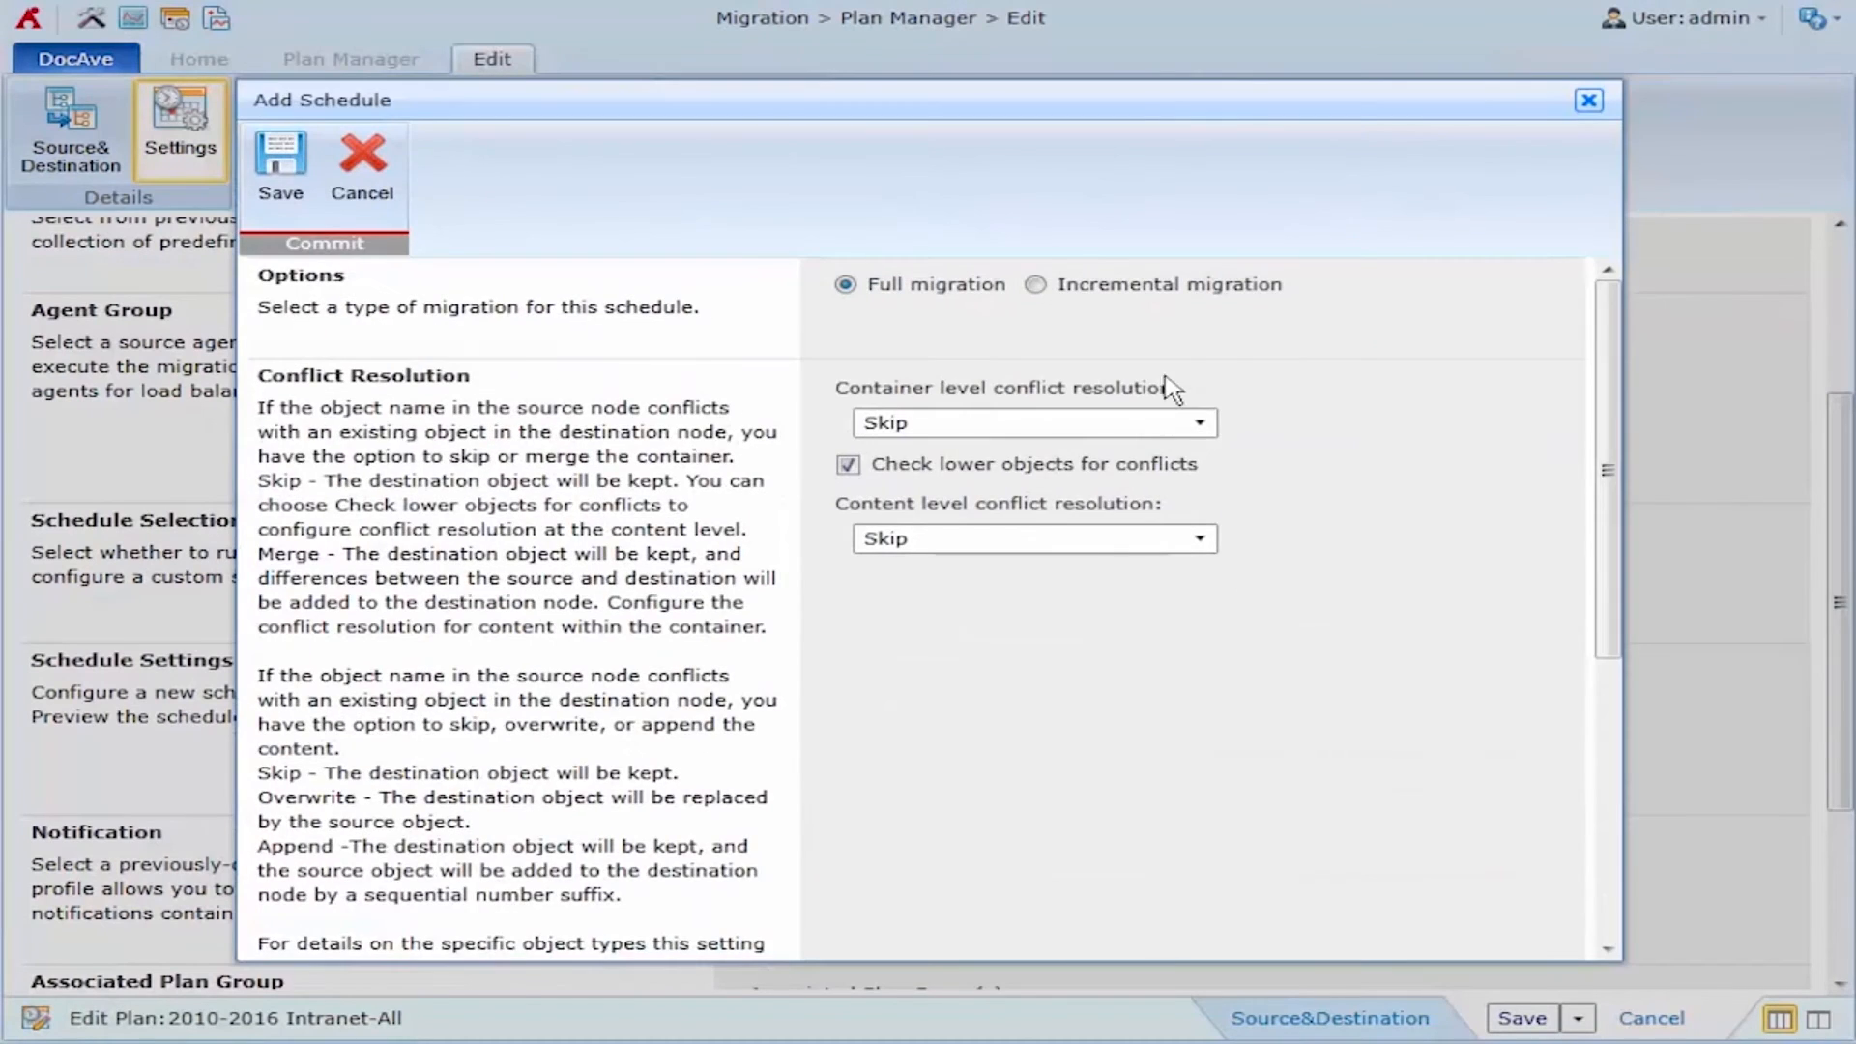
click(1036, 284)
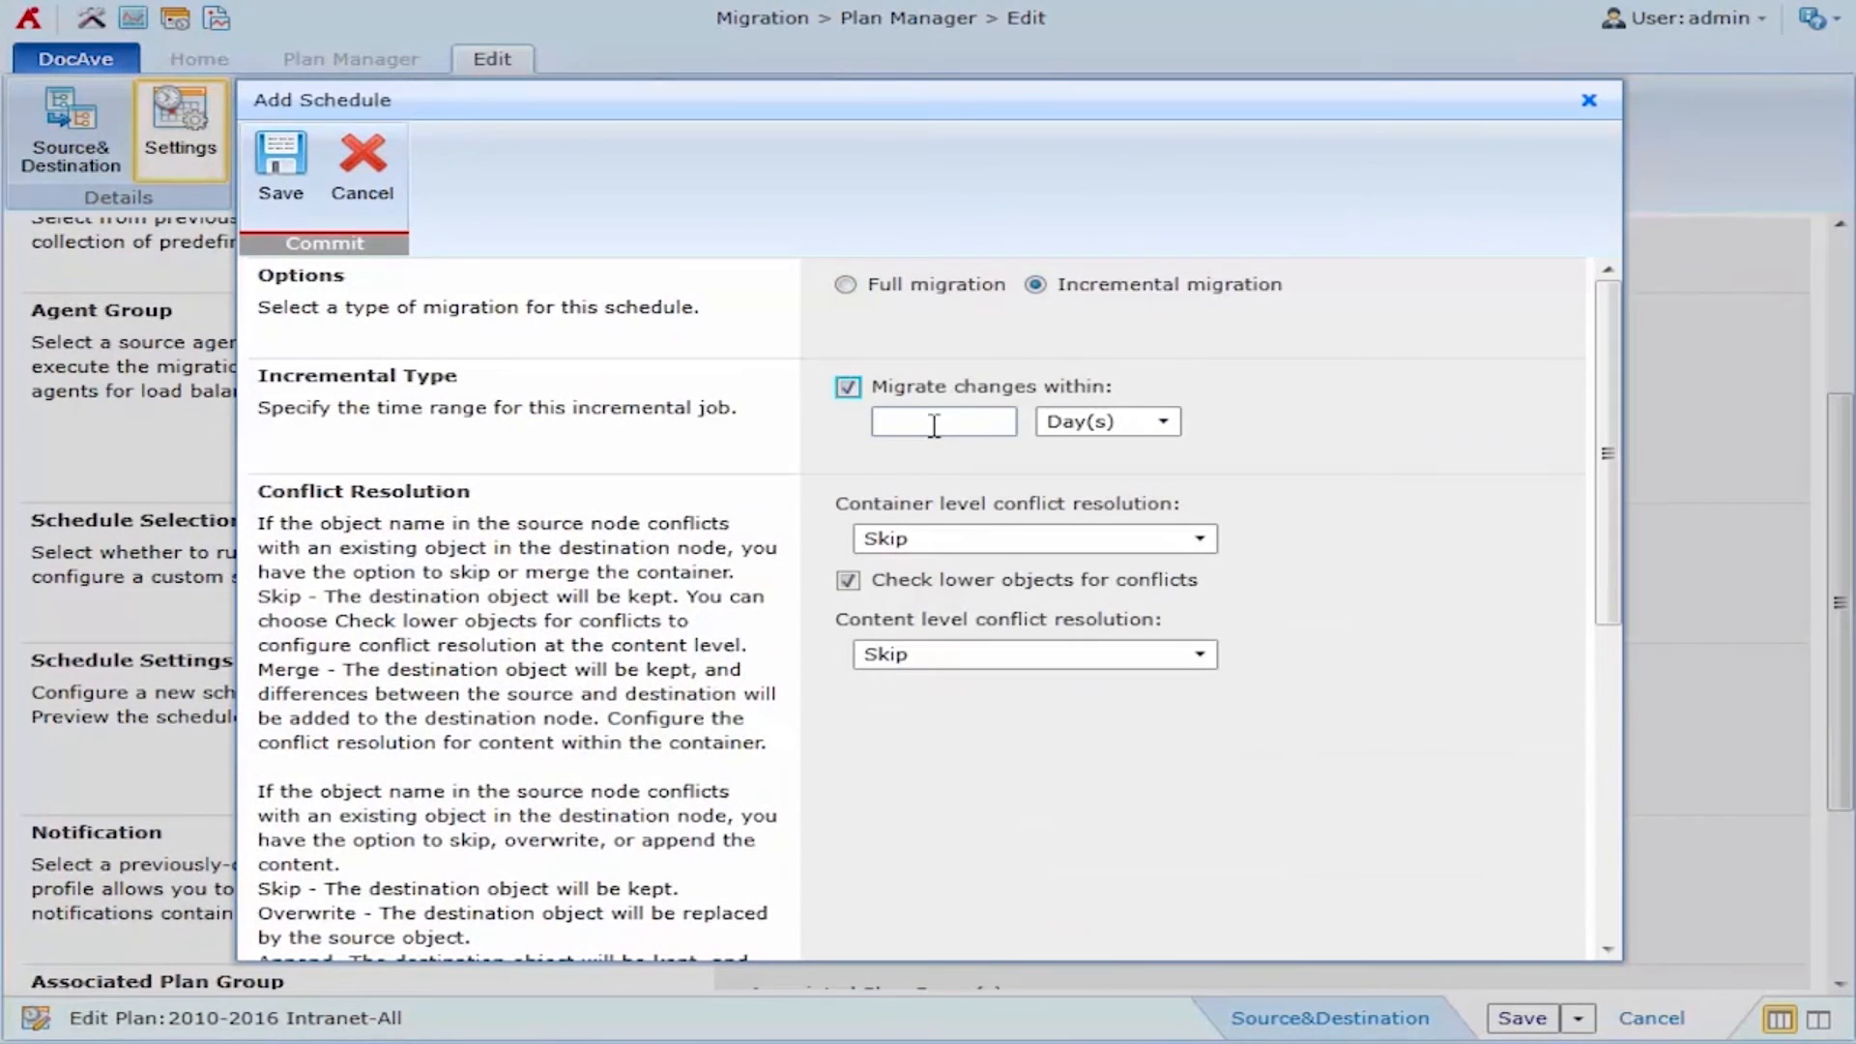
scroll(down, 3)
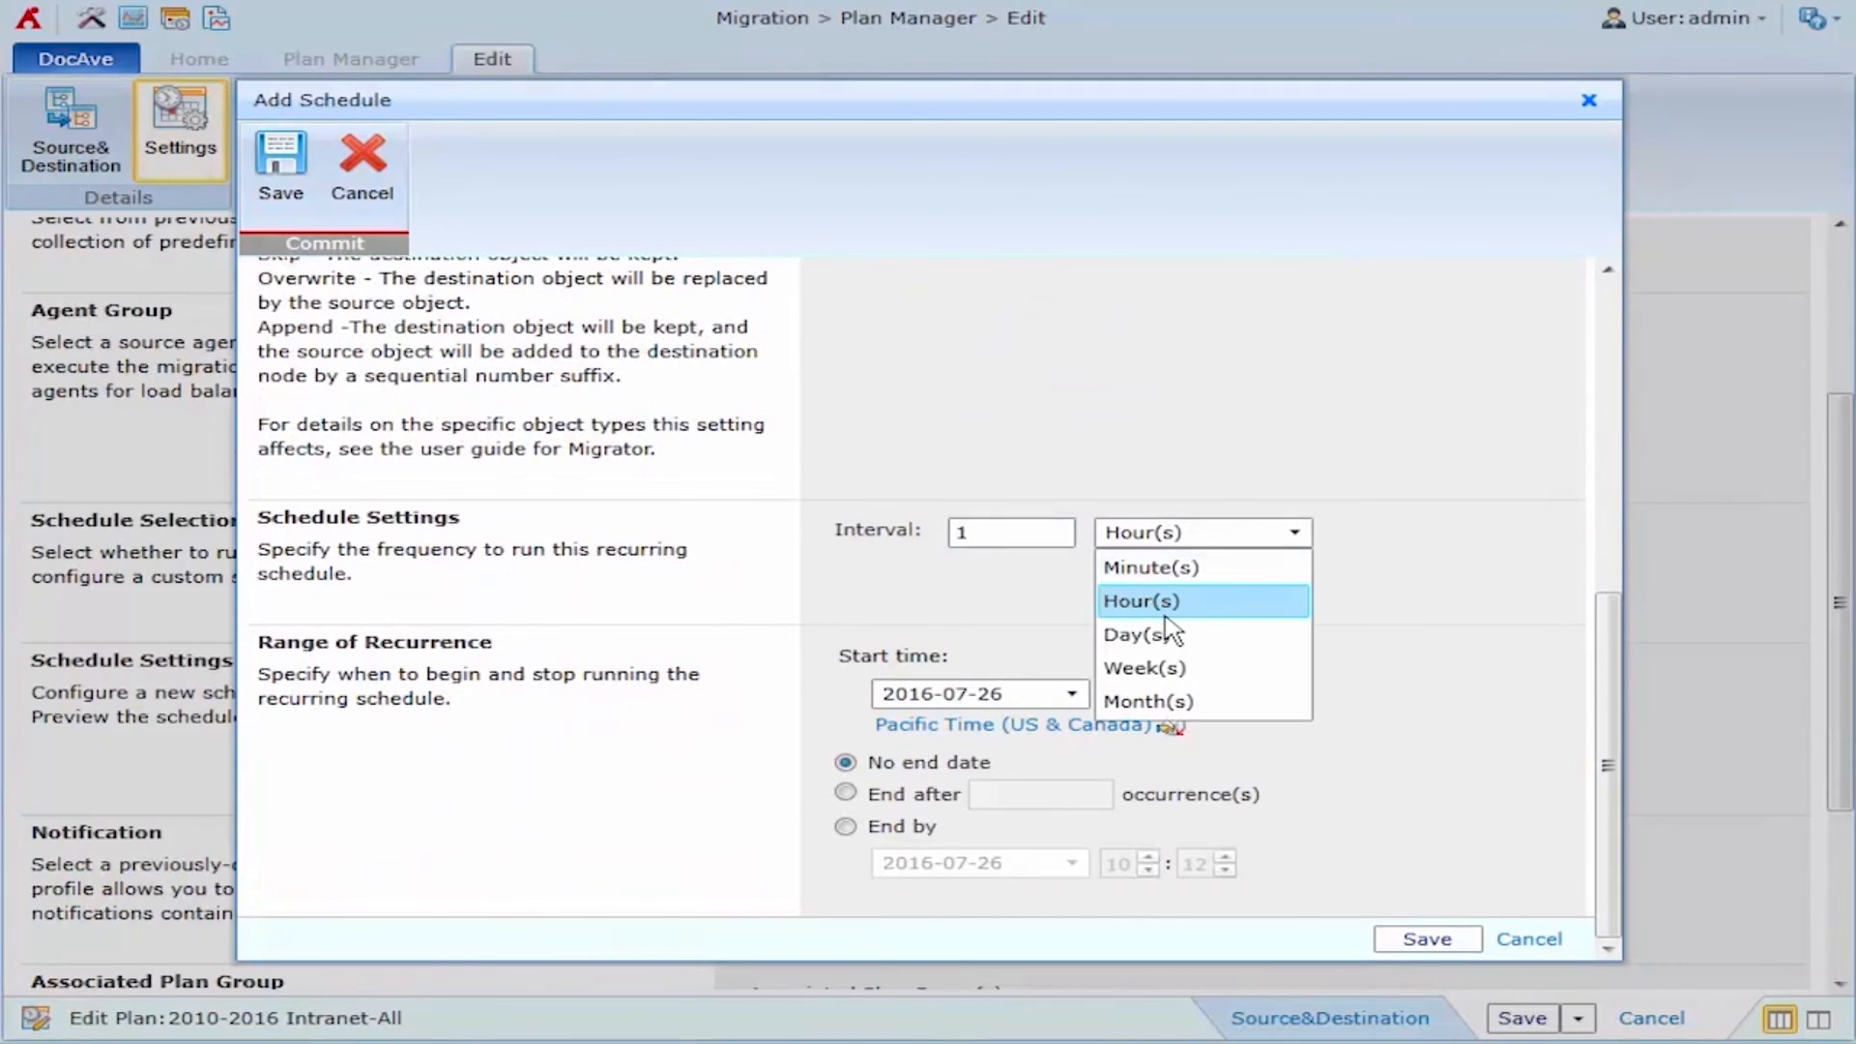
click(1140, 635)
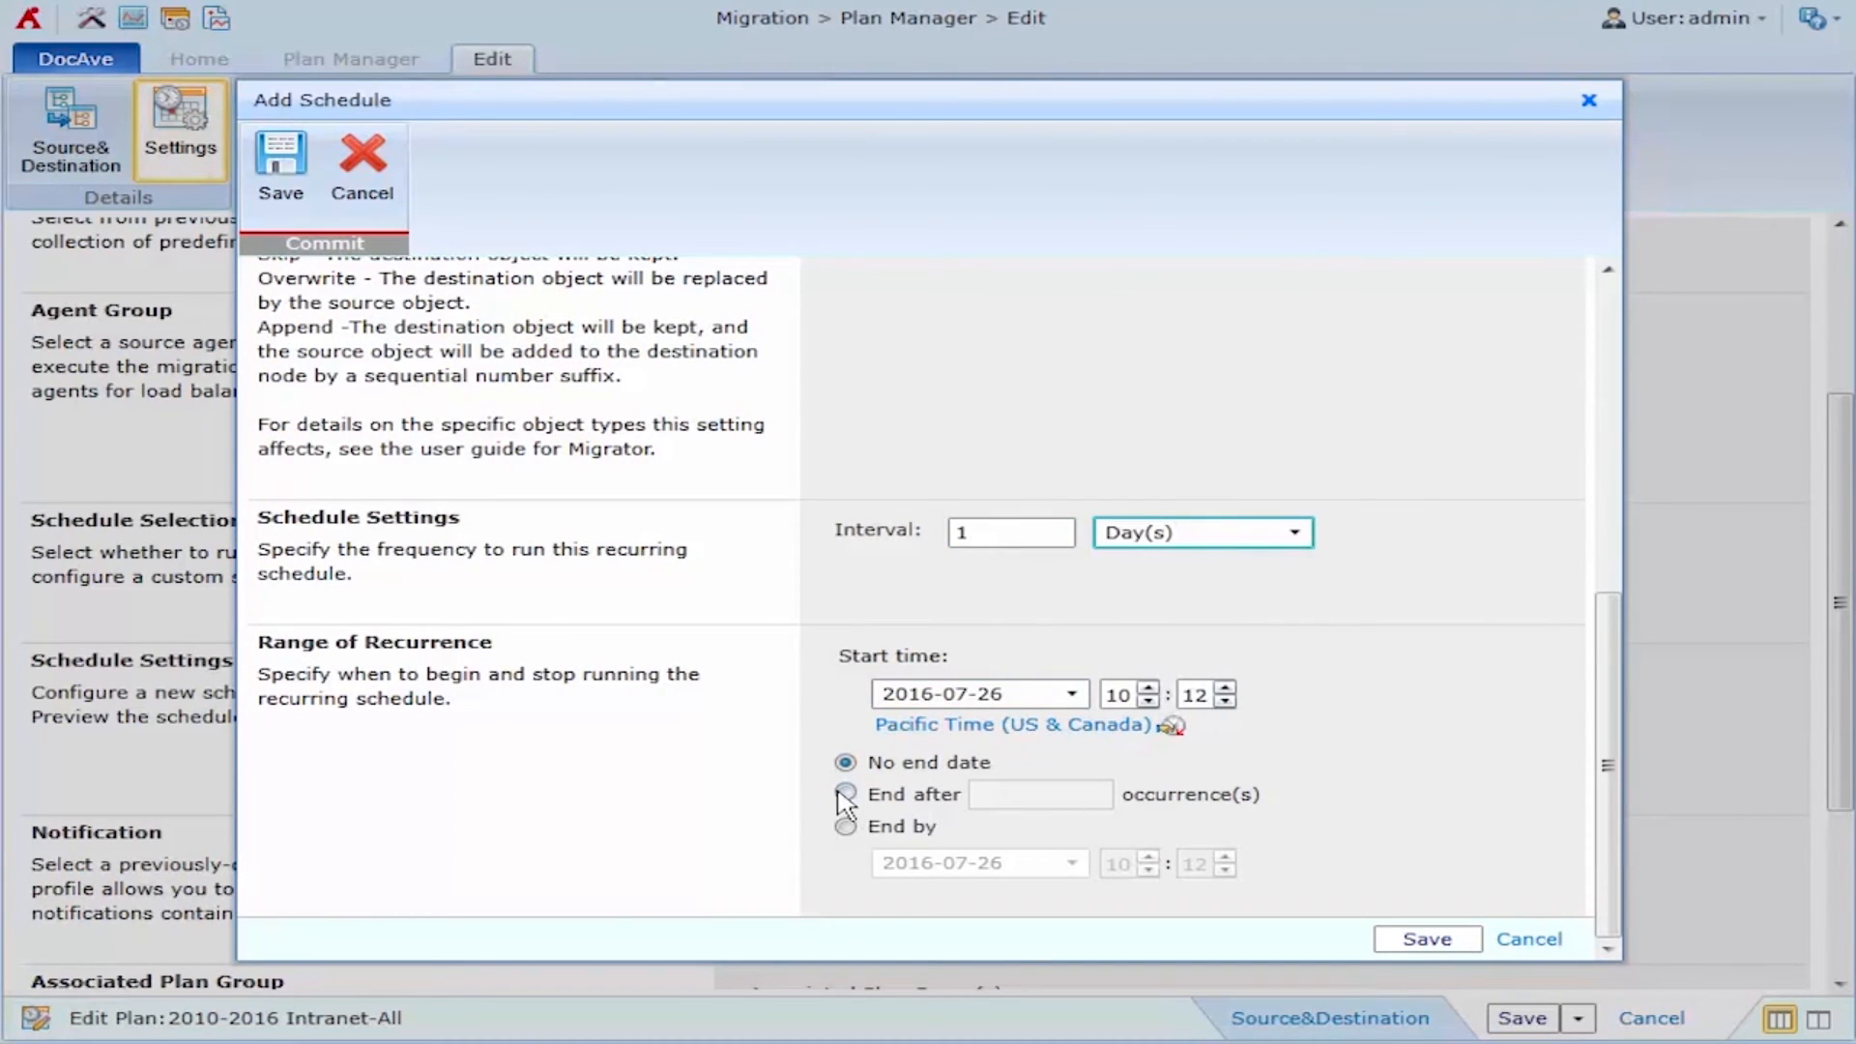
click(845, 795)
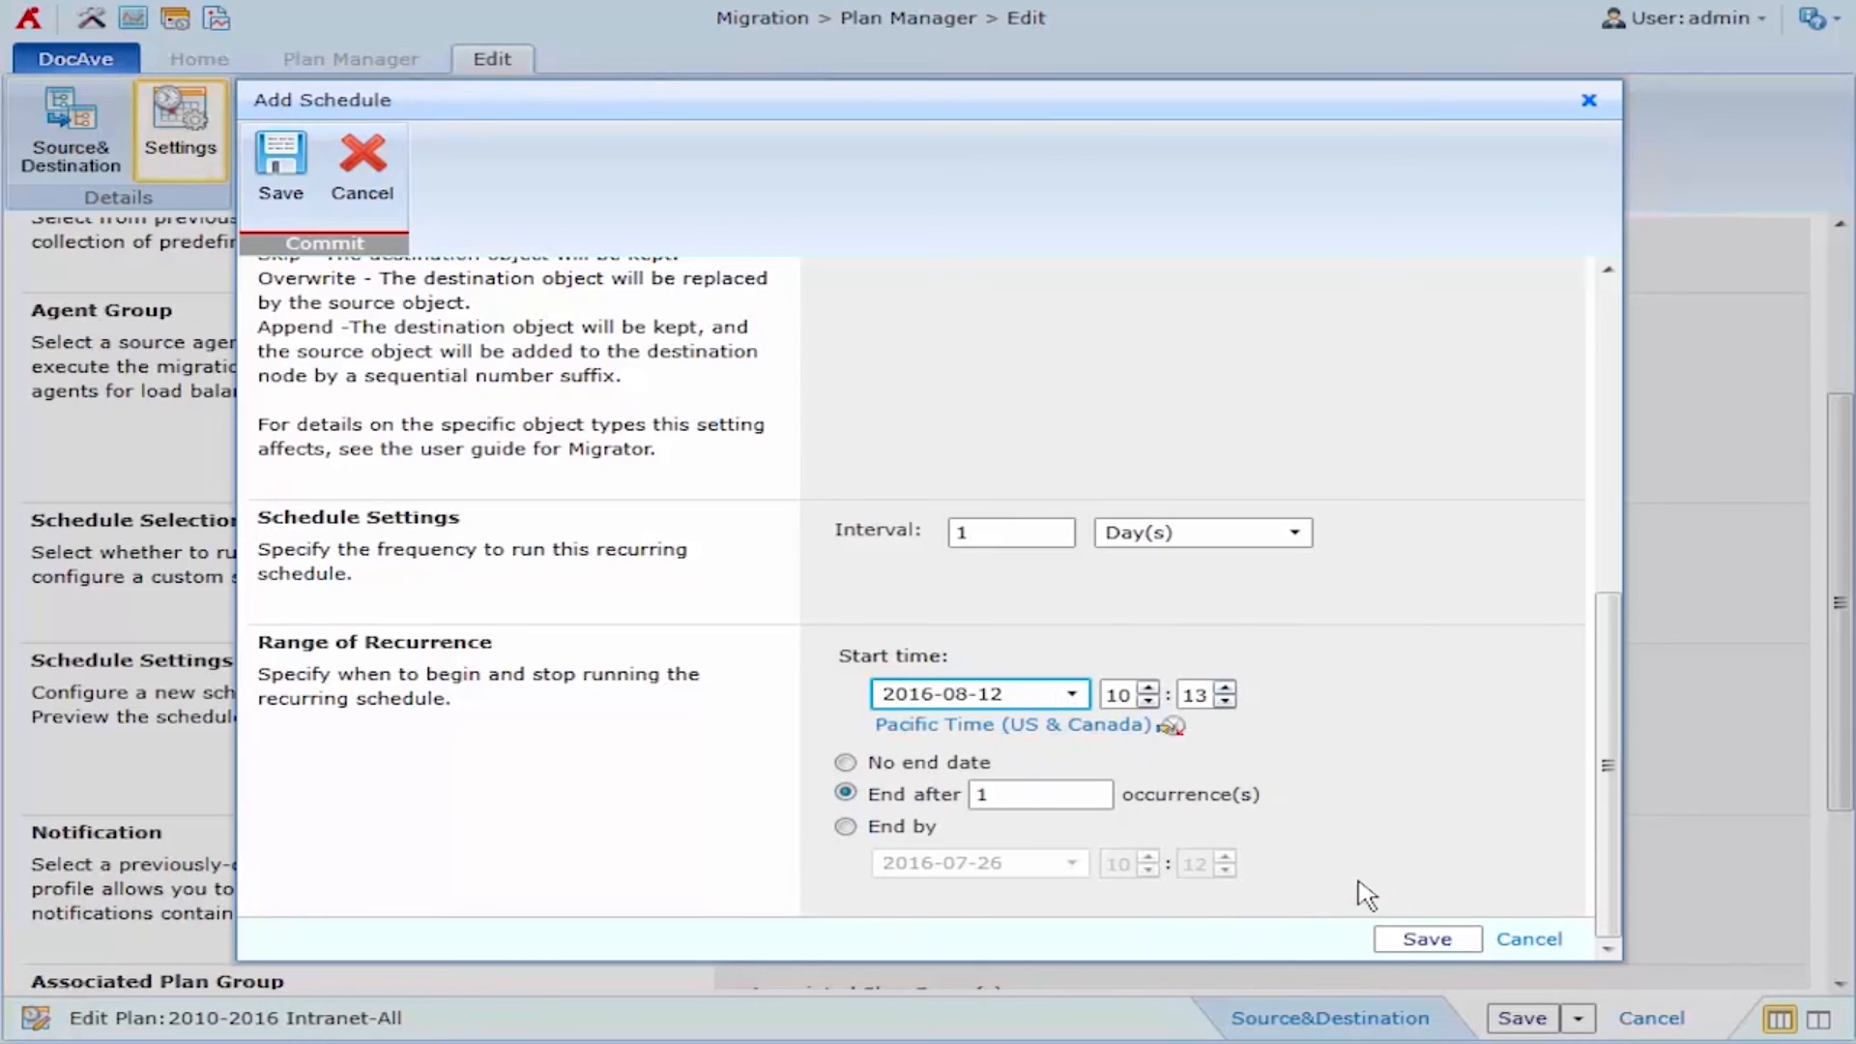
click(1427, 939)
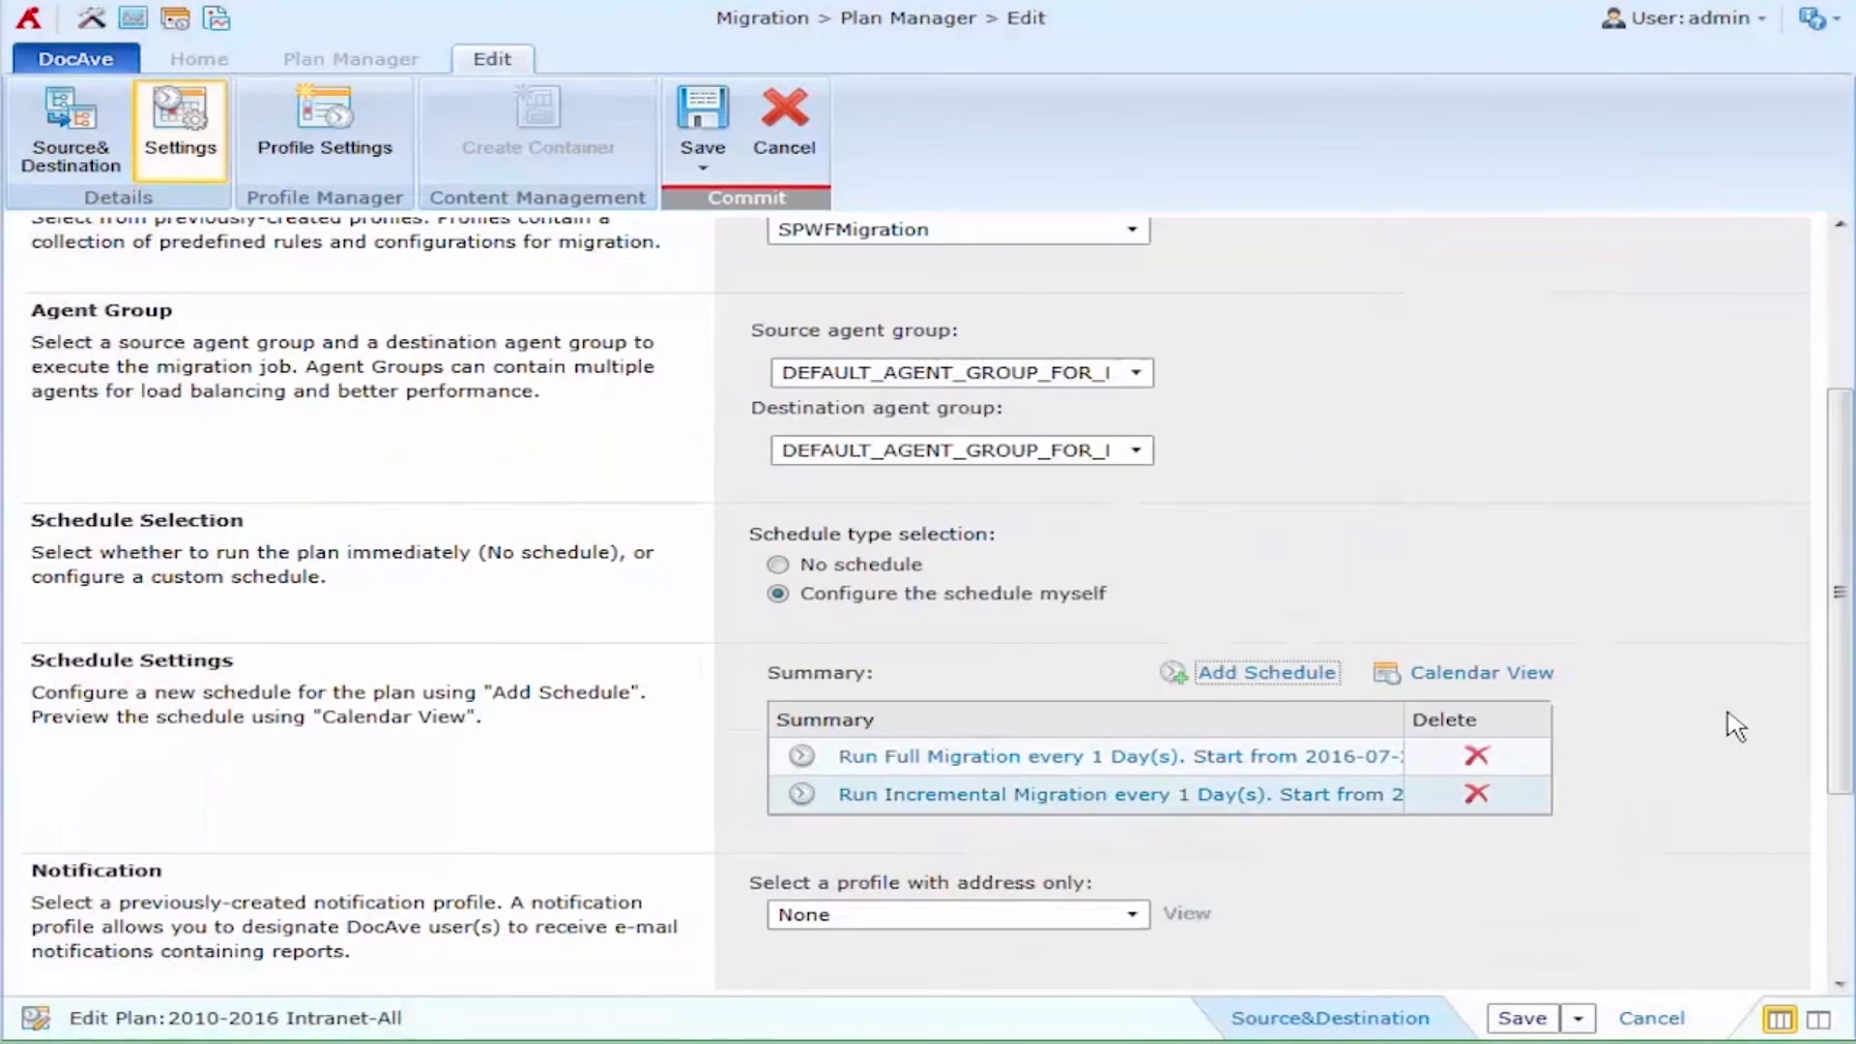
Save the 2010-2016 Intranet-All plan from the bottom bar.
scroll(down, 3)
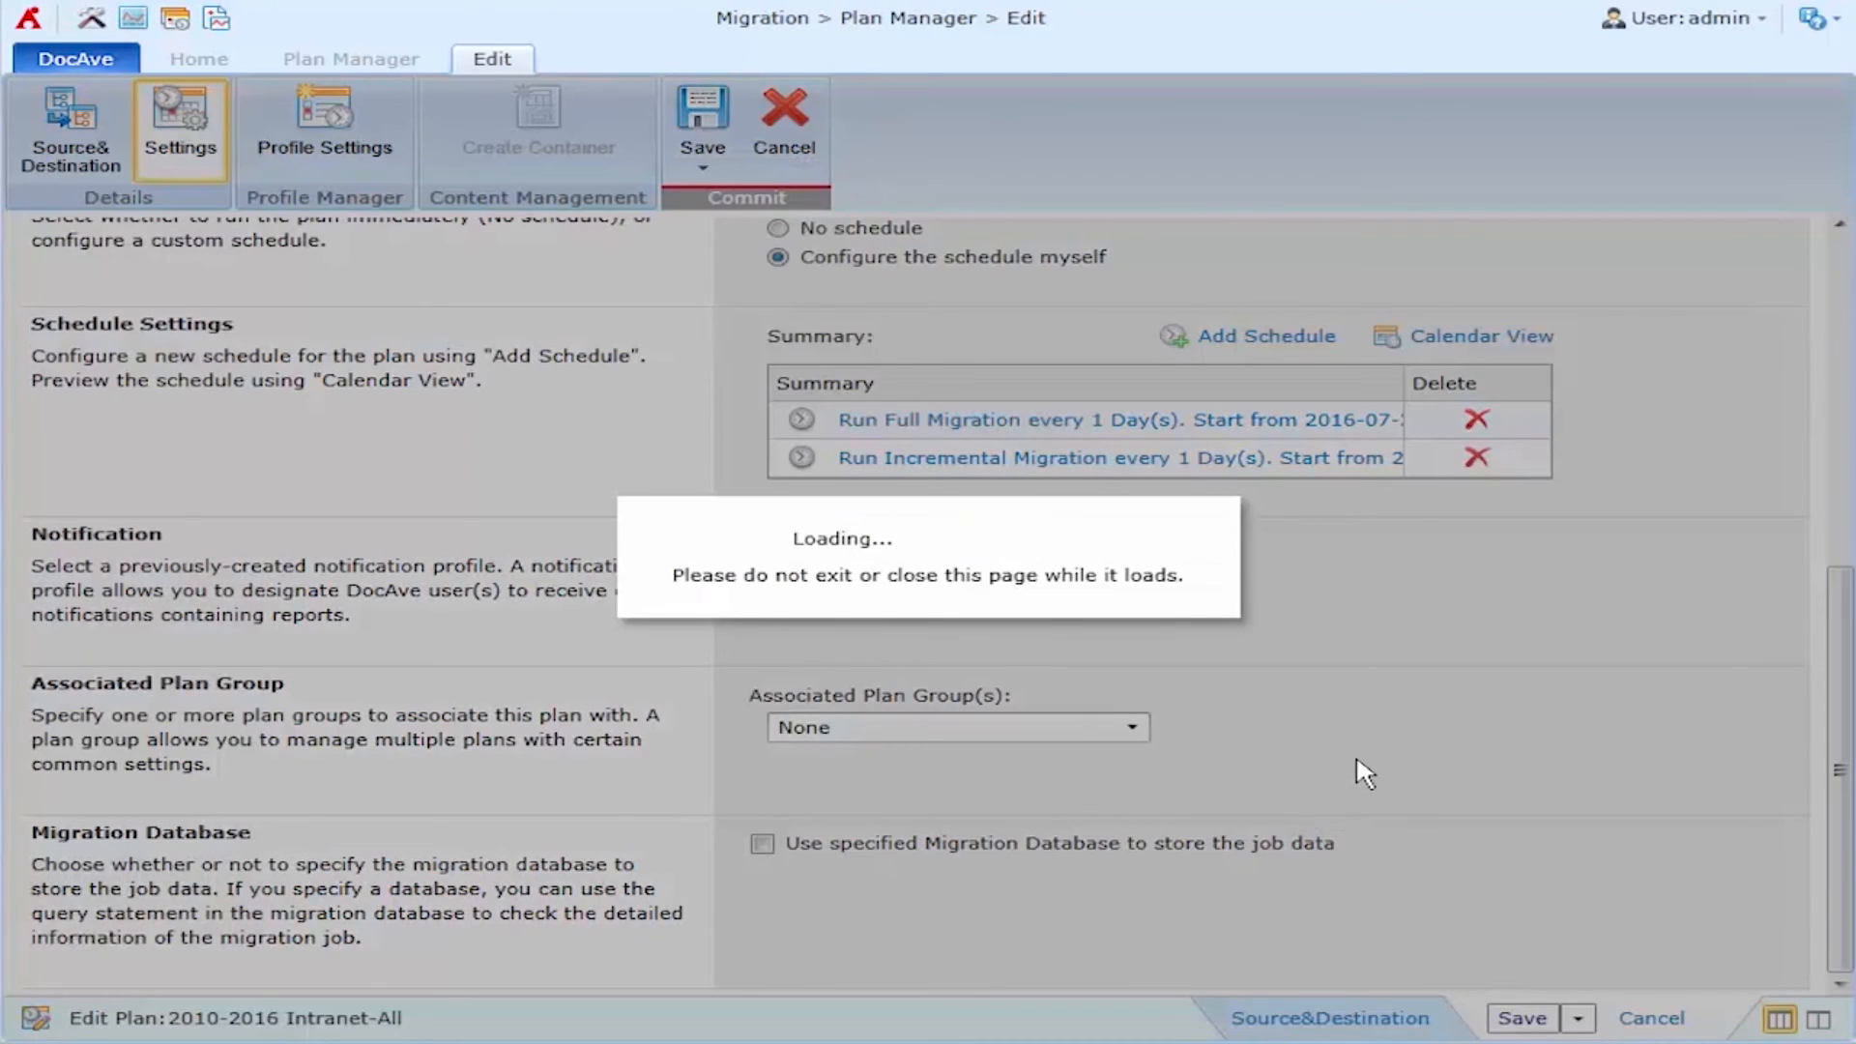
click(702, 125)
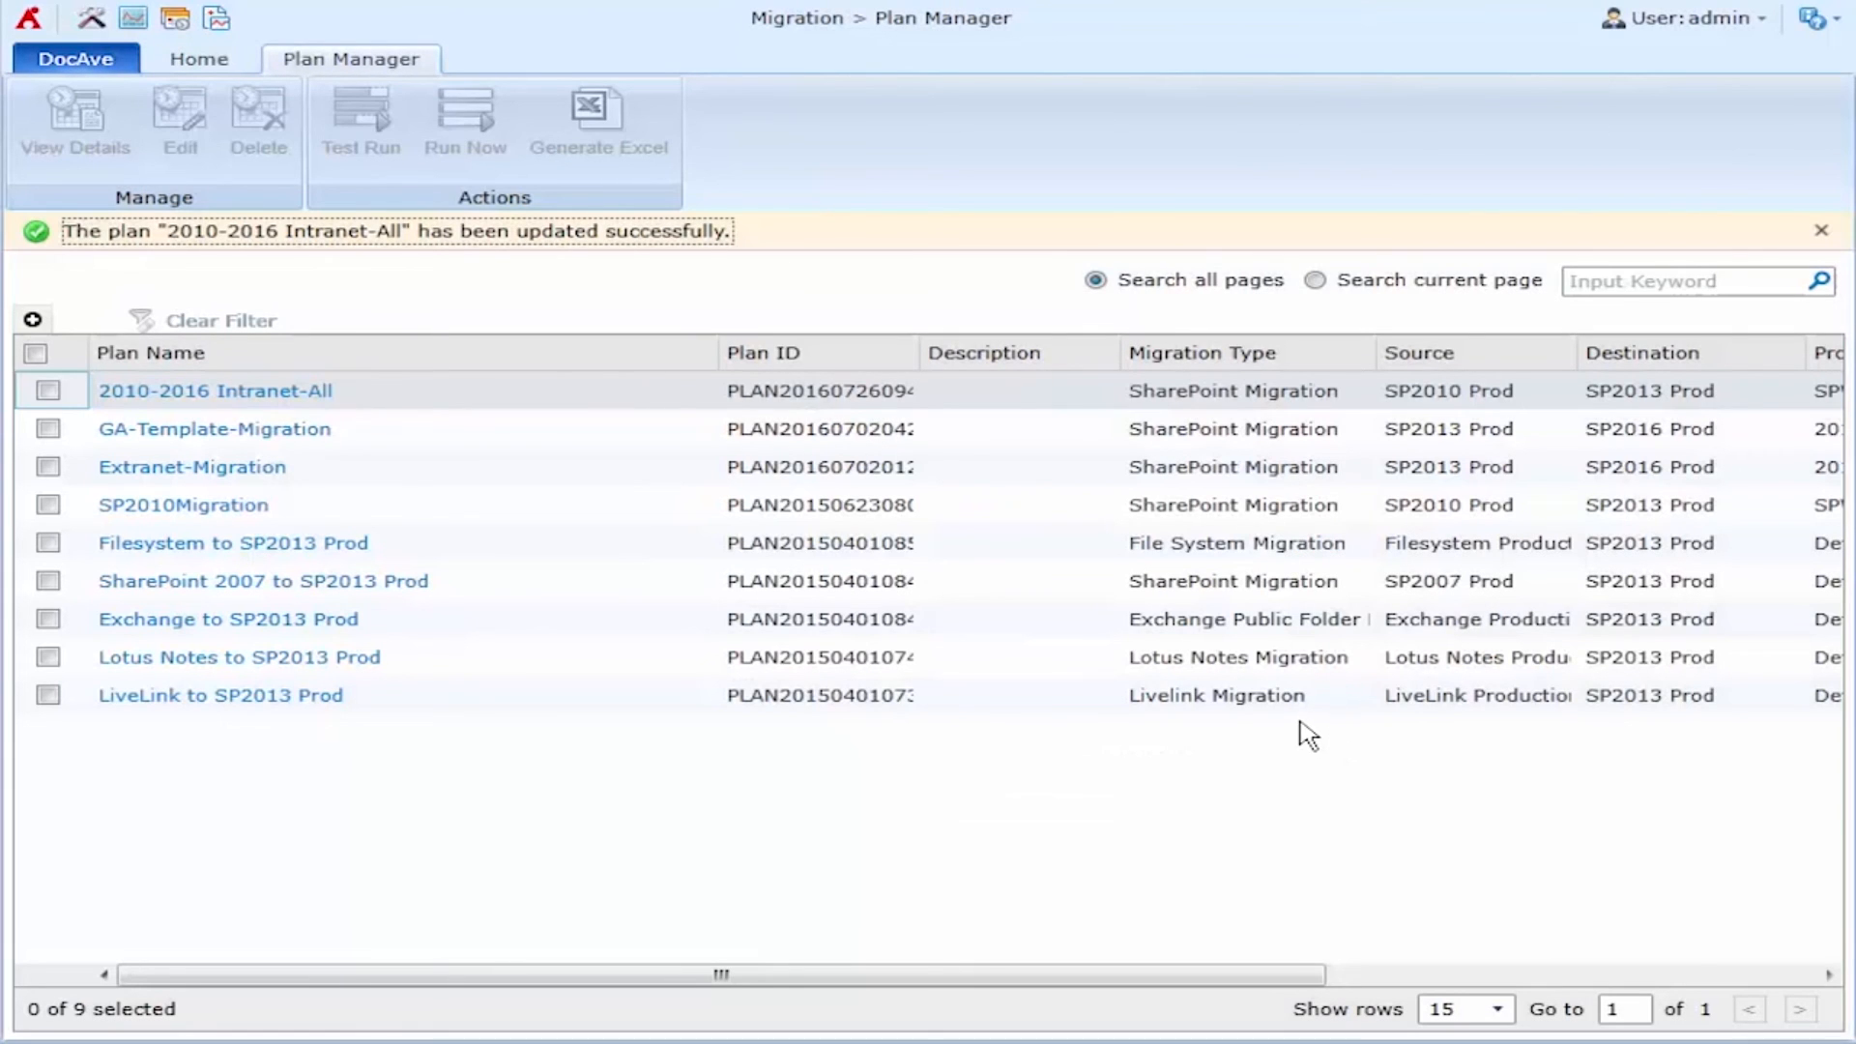
mouse_move(1270, 724)
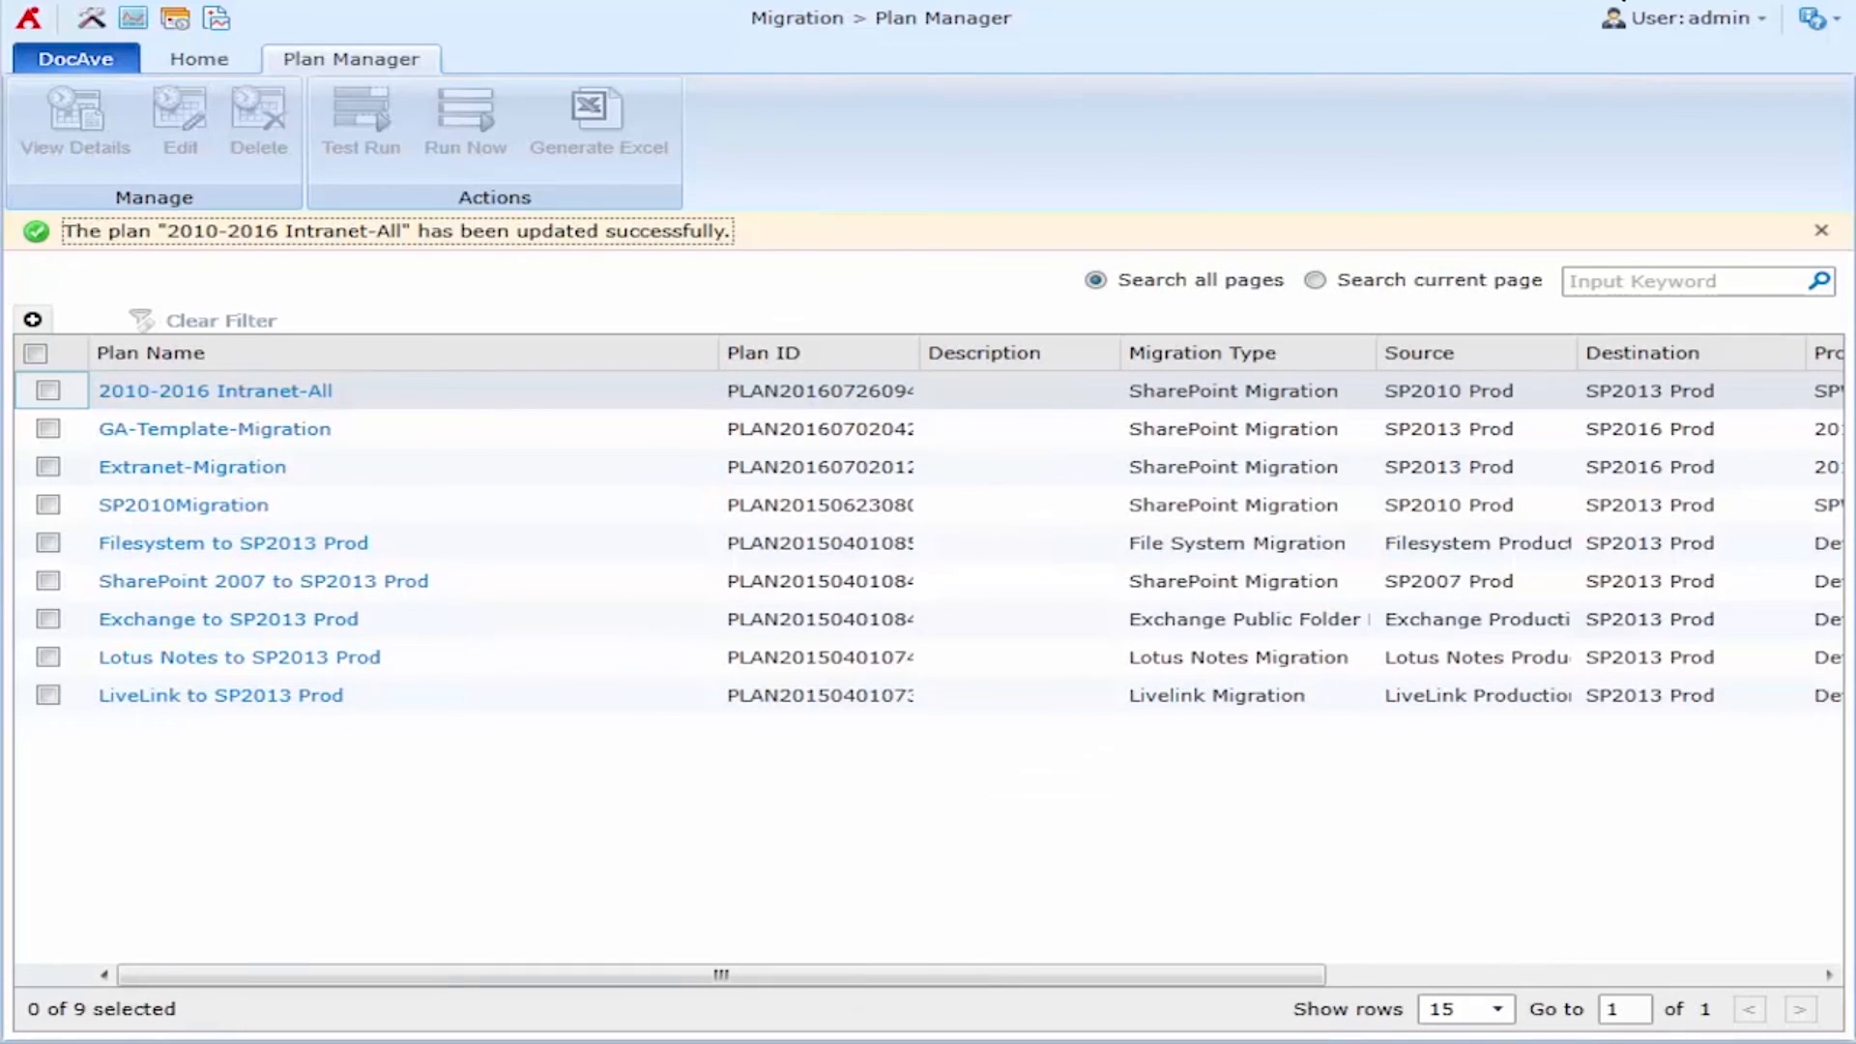
Return from the Plan Manager list to DocAve's Migration modules overview page.
click(73, 58)
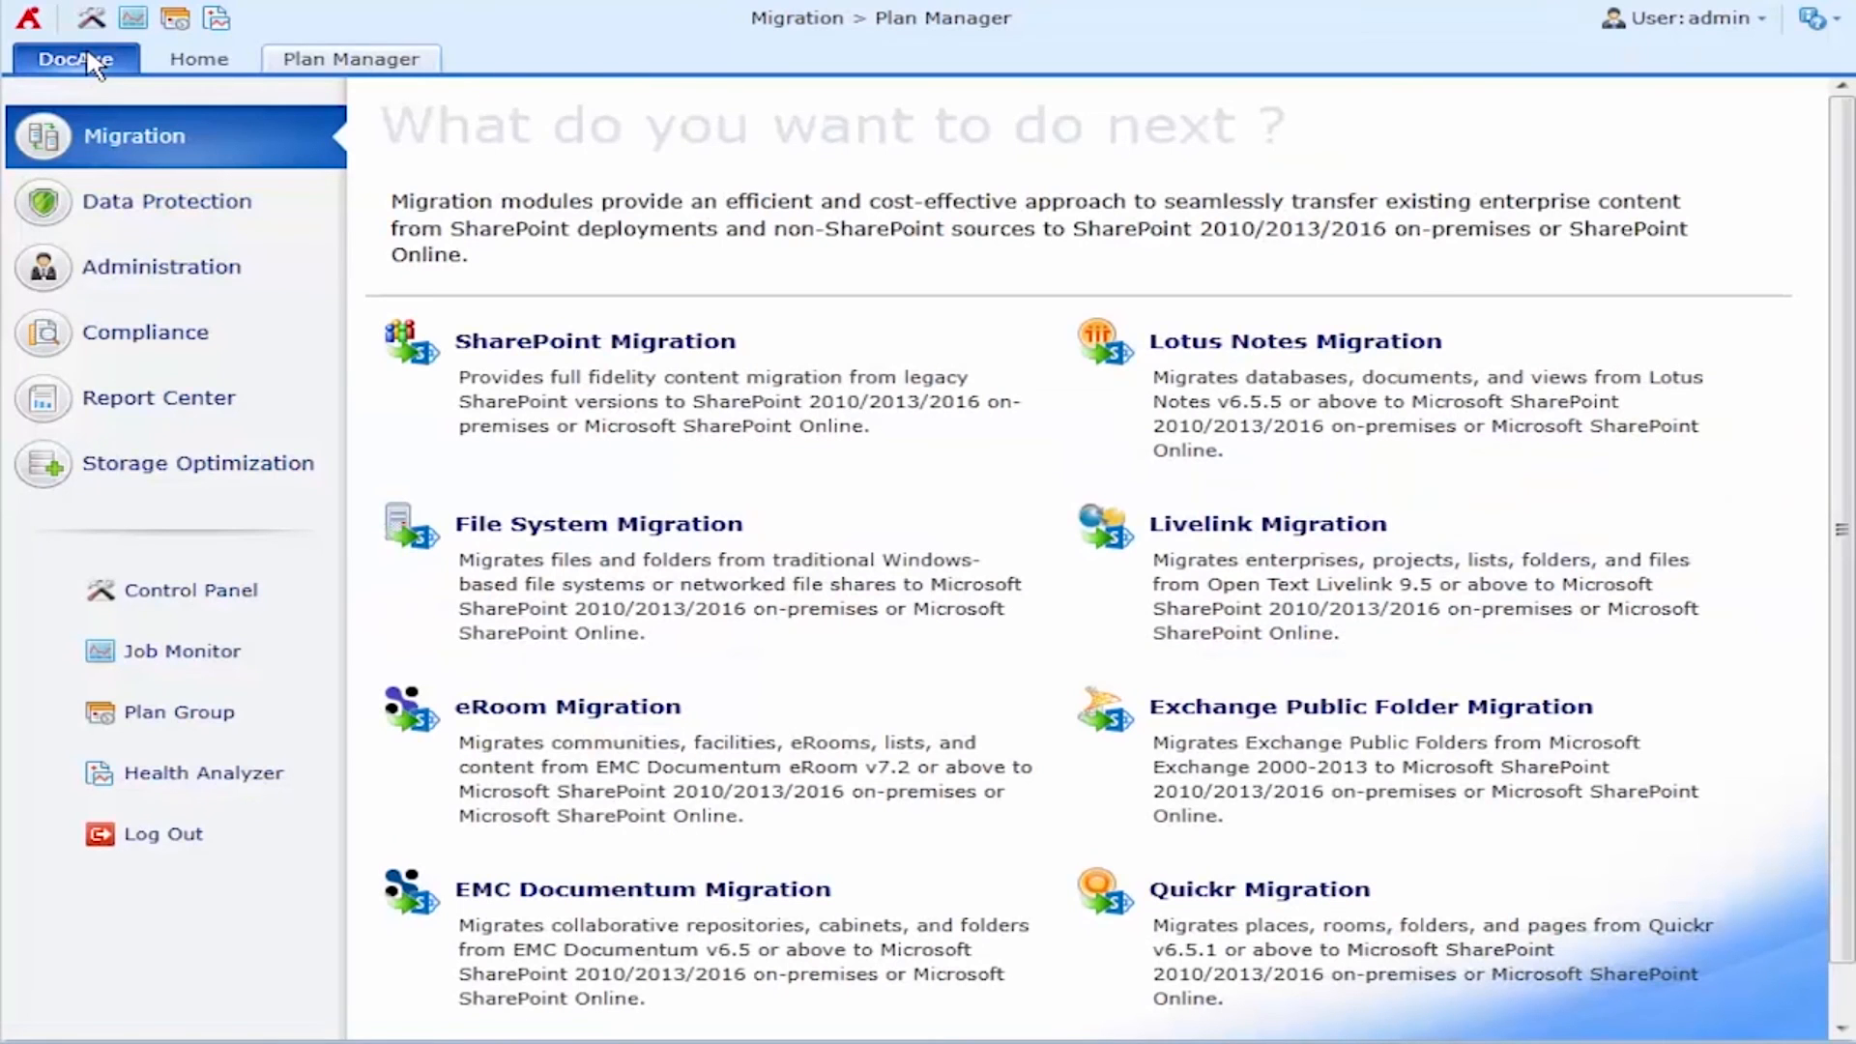